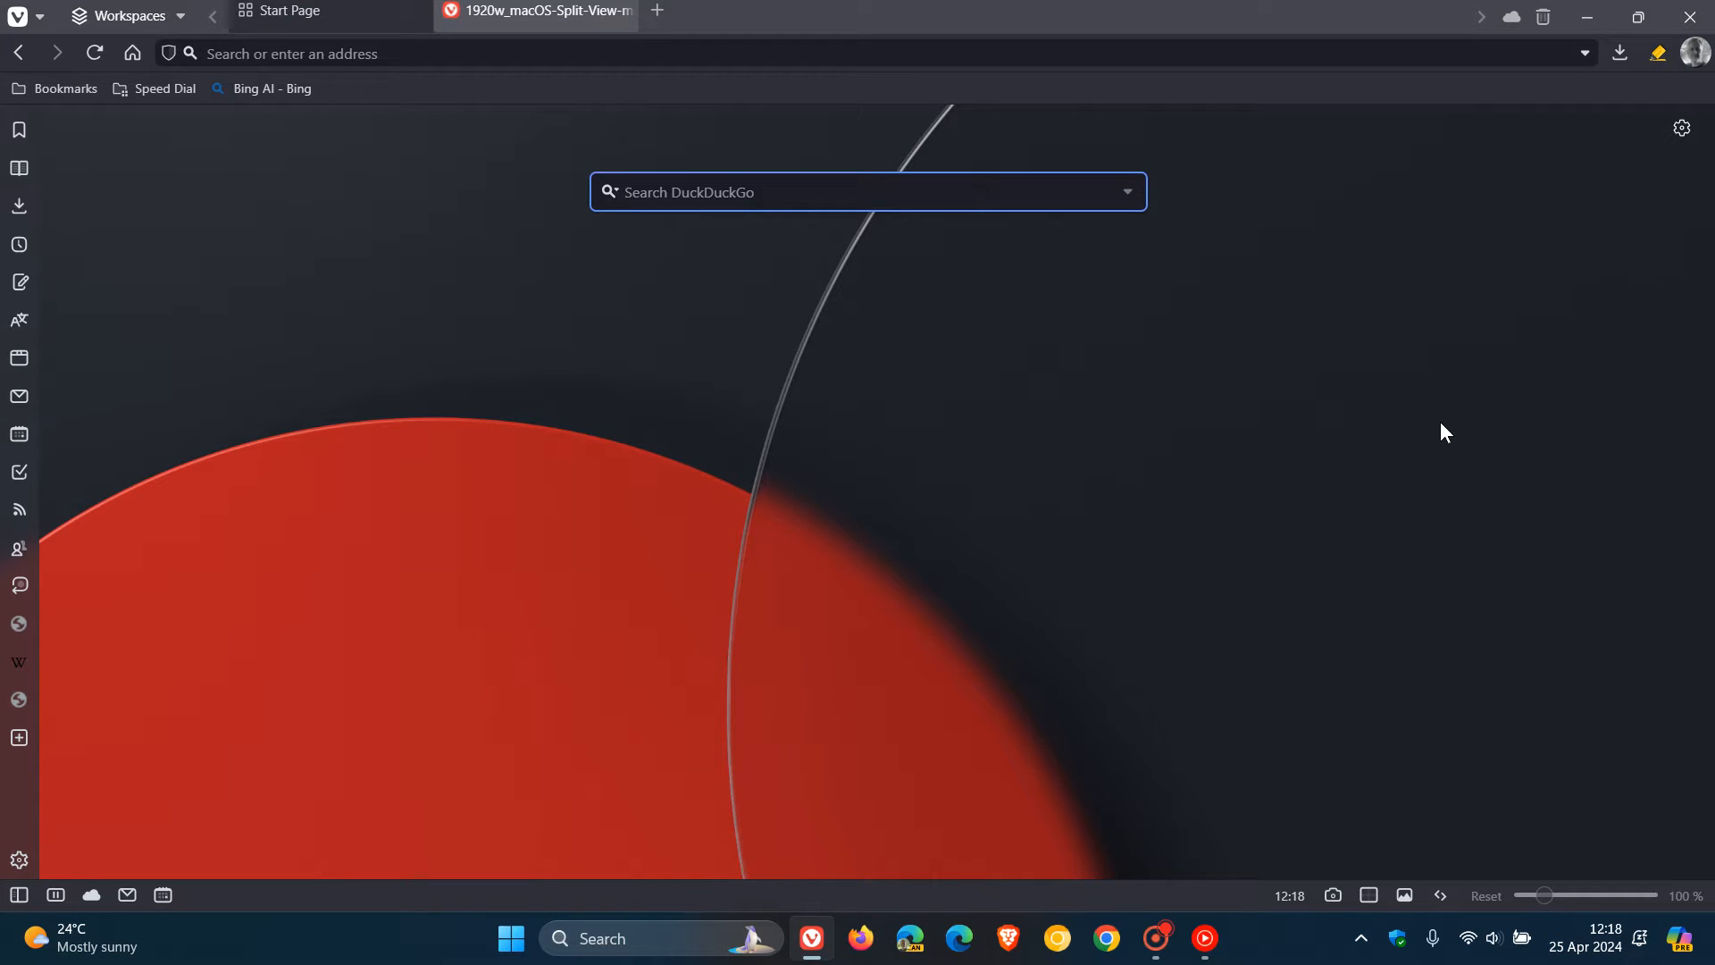
In Settings > Tabs, change Memory Saver from Disabled to Automatic.
{"action": "left_click", "coordinate": [814, 191]}
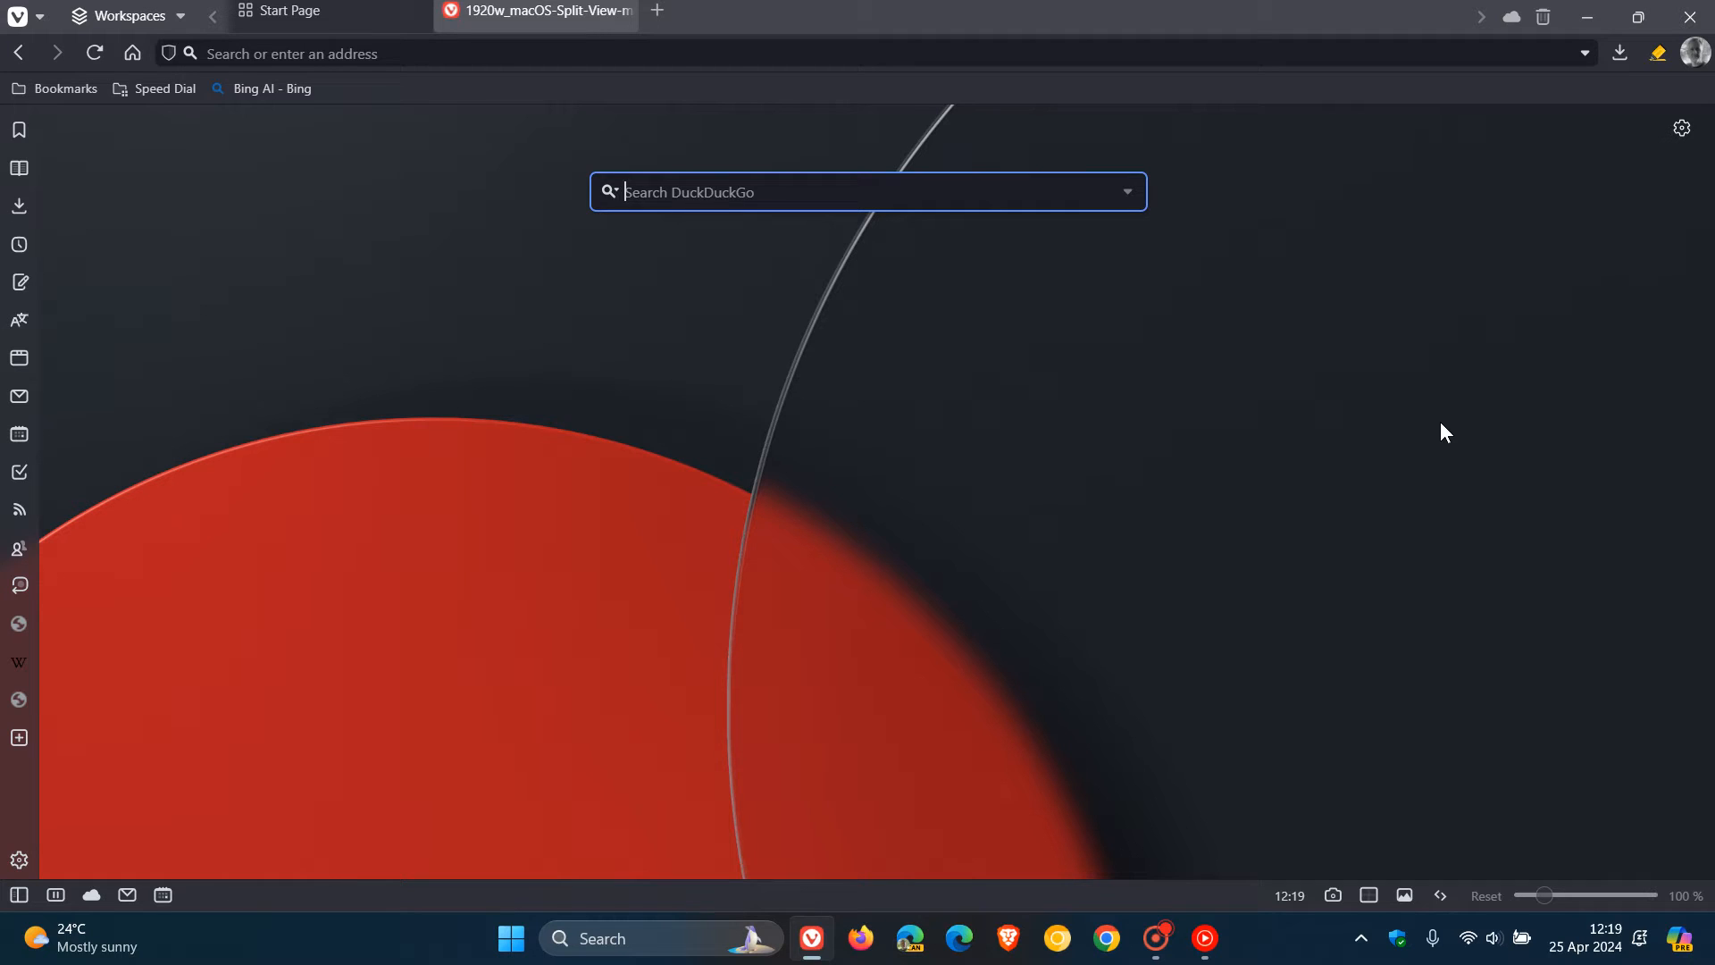
{"action": "mouse_move", "coordinate": [1376, 536]}
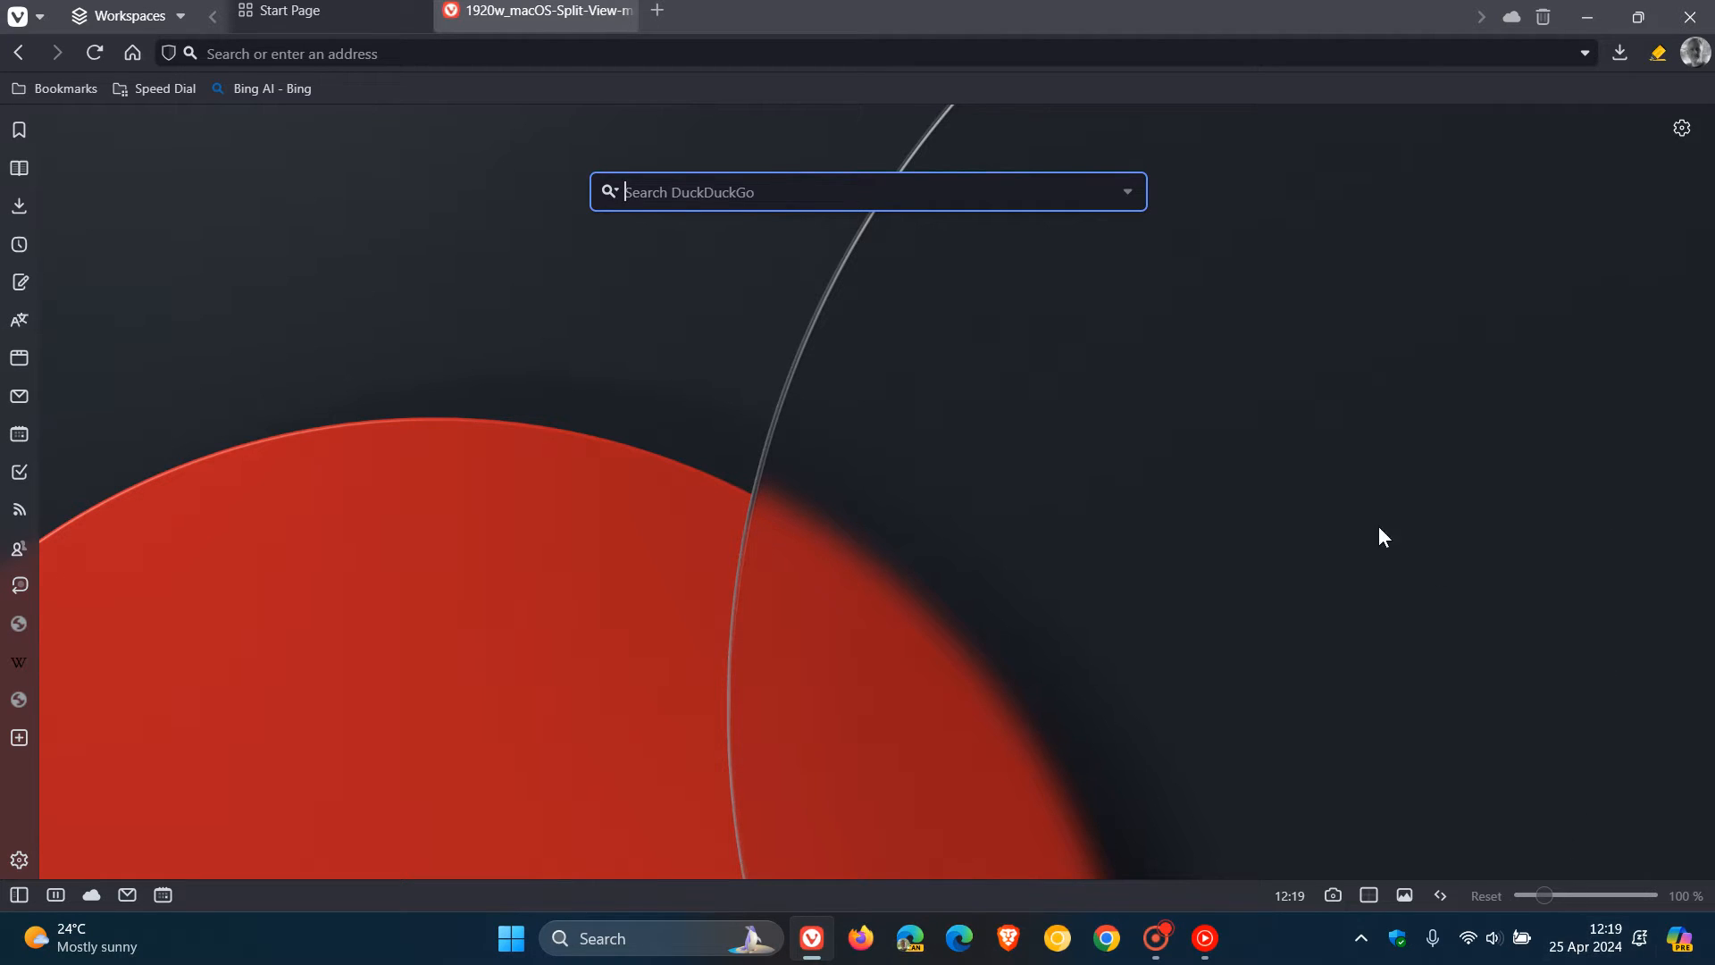
{"action": "mouse_move", "coordinate": [1359, 500]}
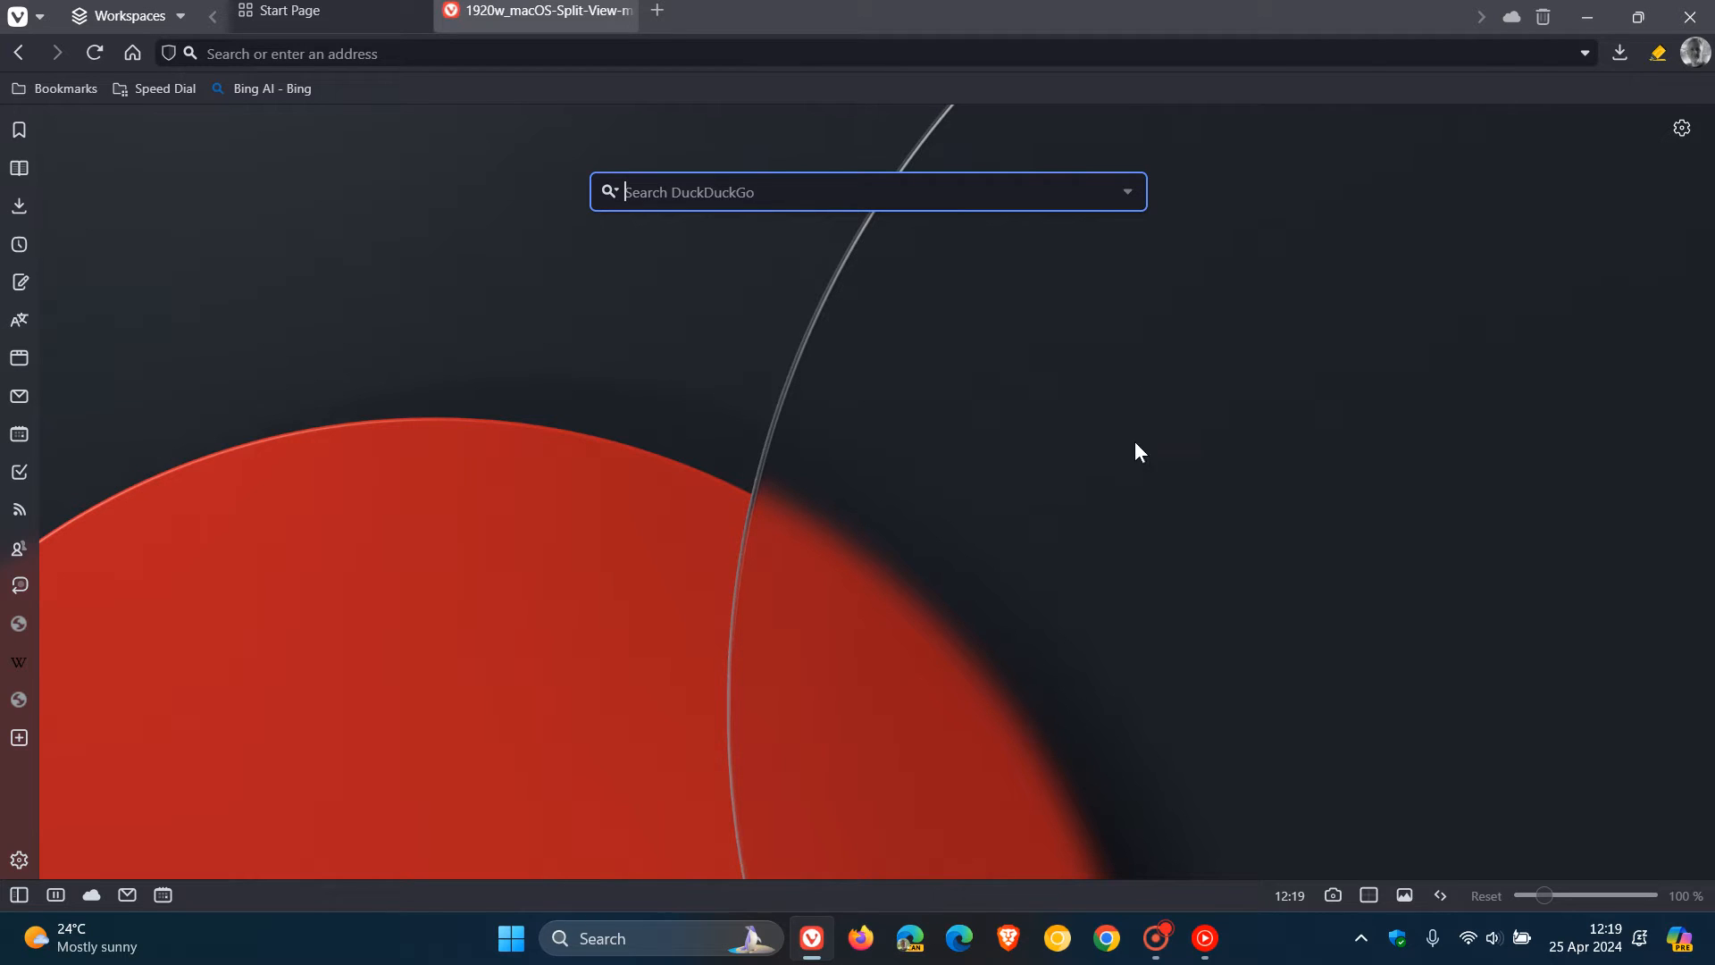
{"action": "mouse_move", "coordinate": [1185, 420]}
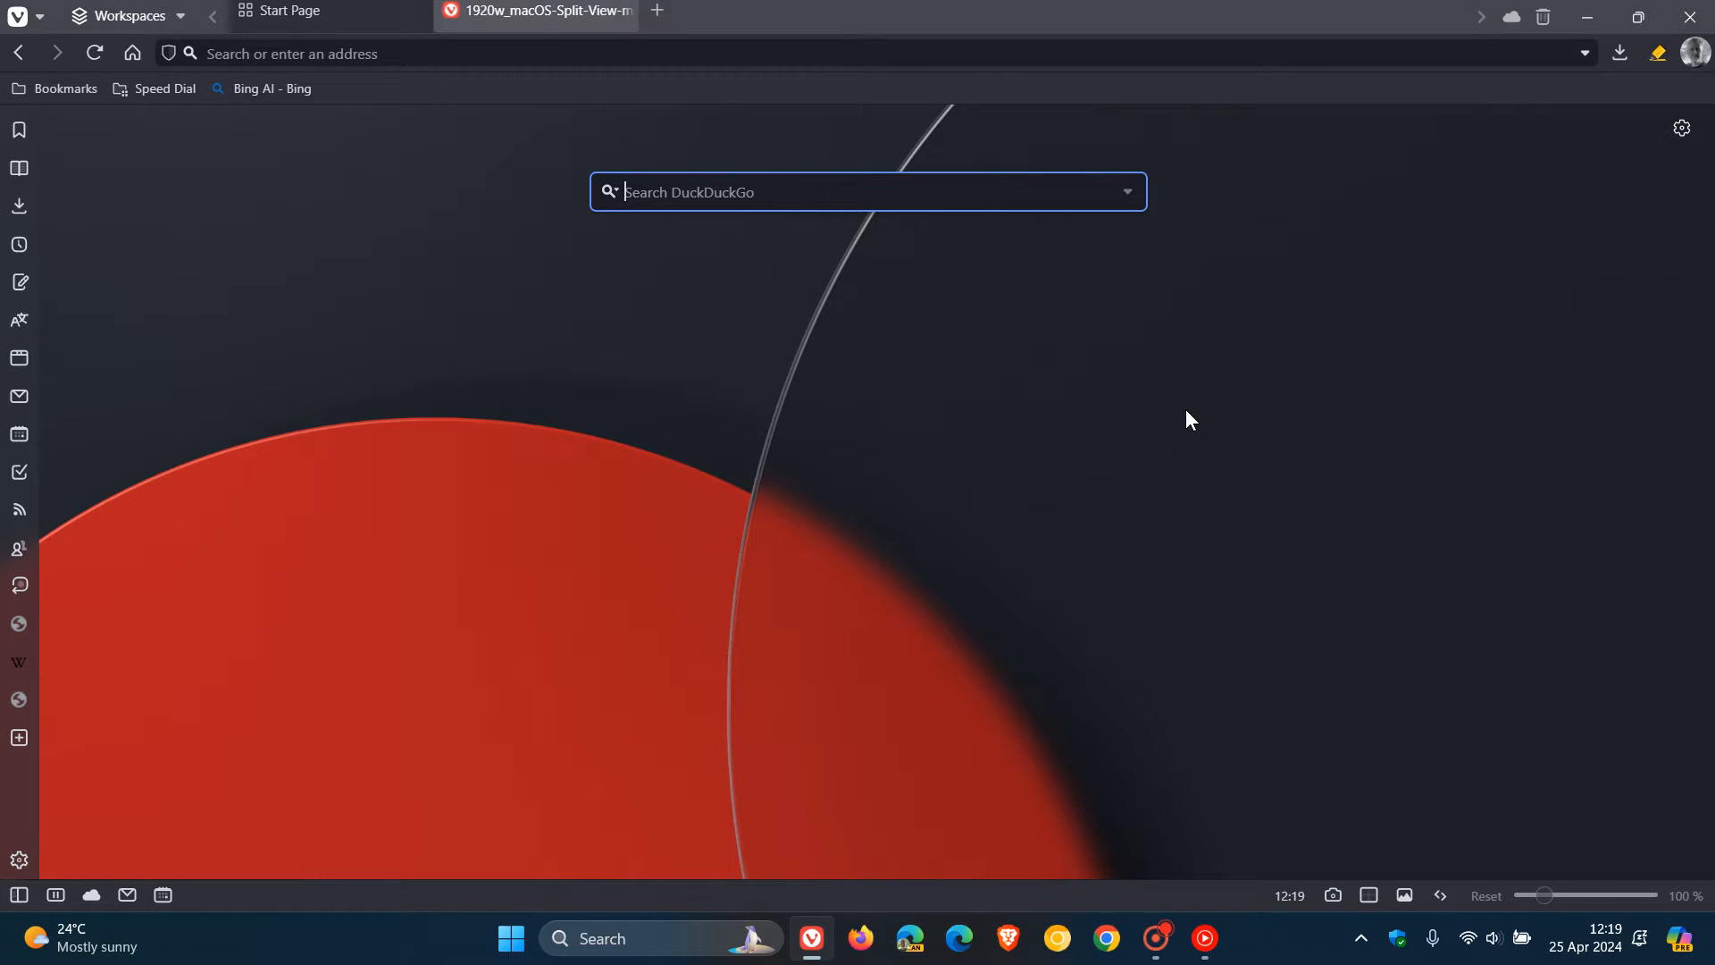
{"action": "mouse_move", "coordinate": [552, 347]}
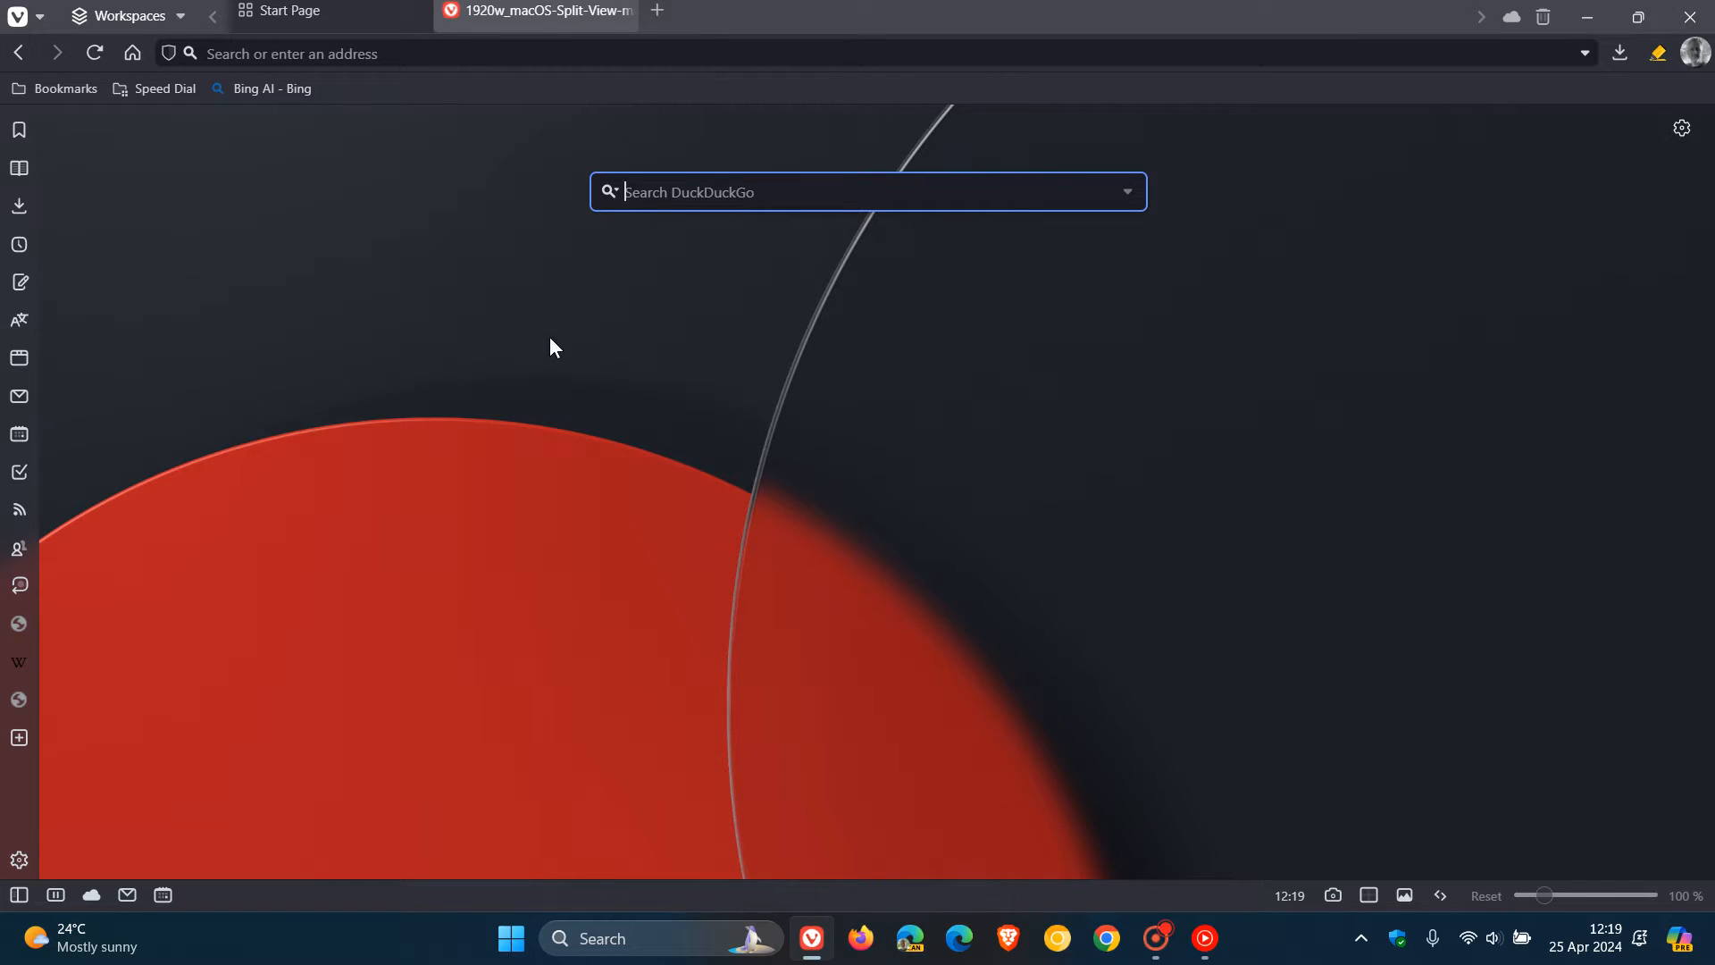
{"action": "mouse_move", "coordinate": [19, 19]}
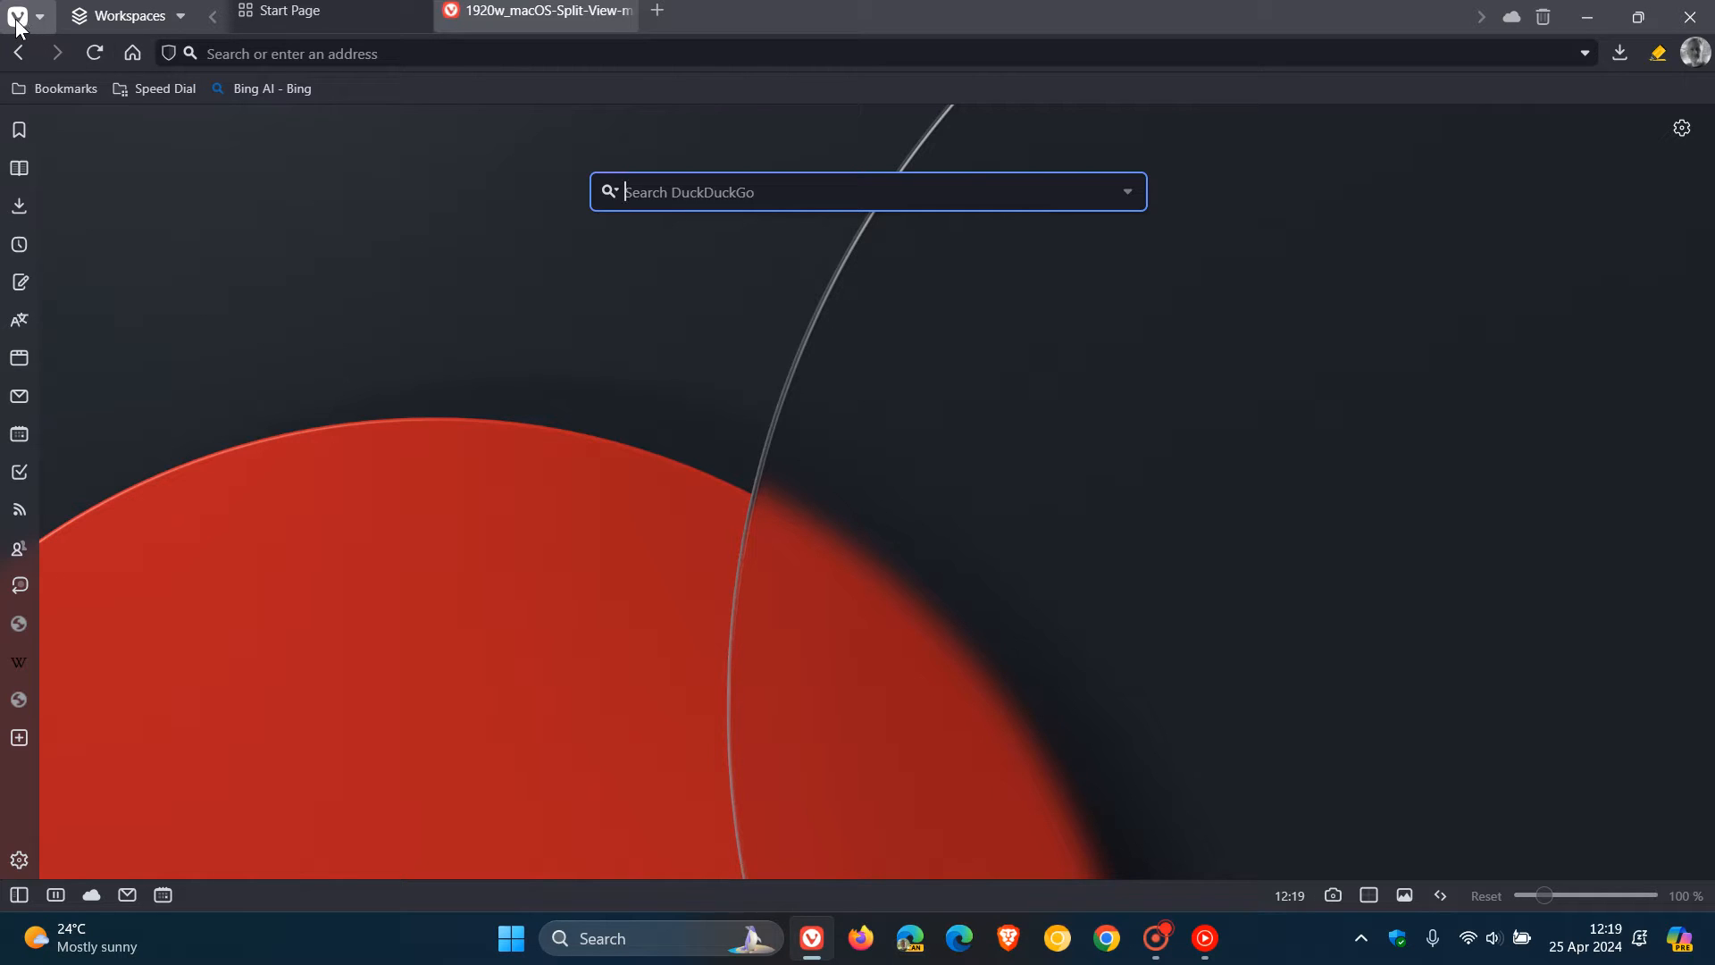
{"action": "left_click", "coordinate": [18, 16]}
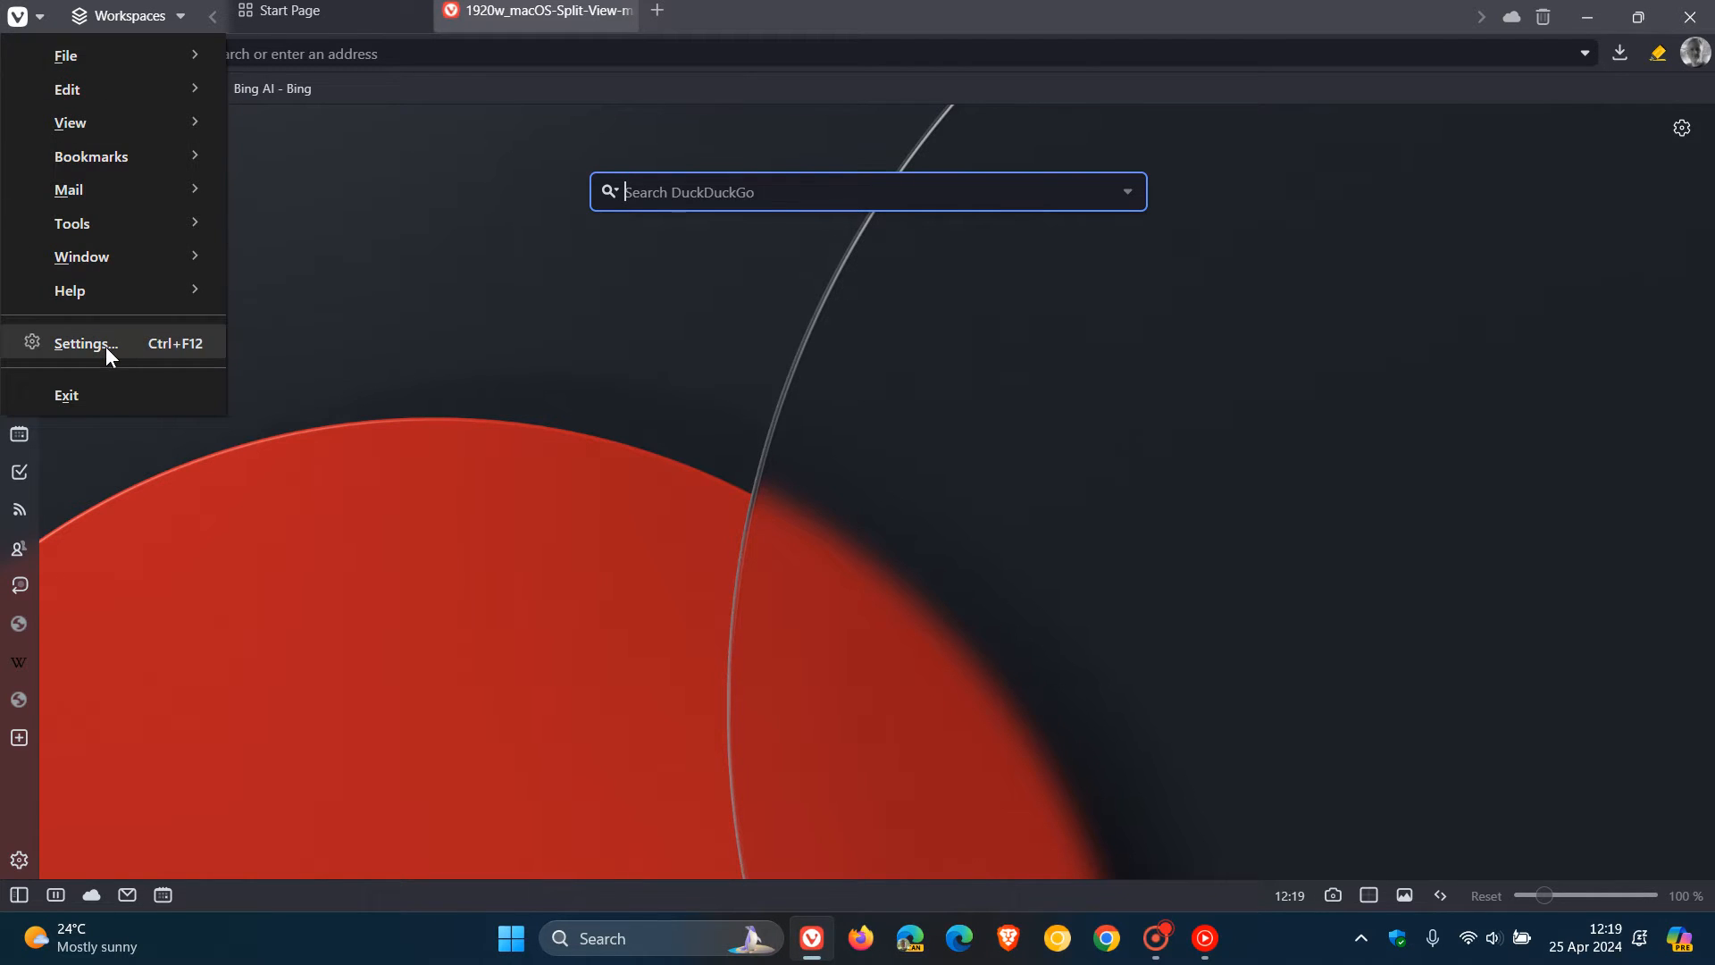
{"action": "left_click", "coordinate": [86, 343]}
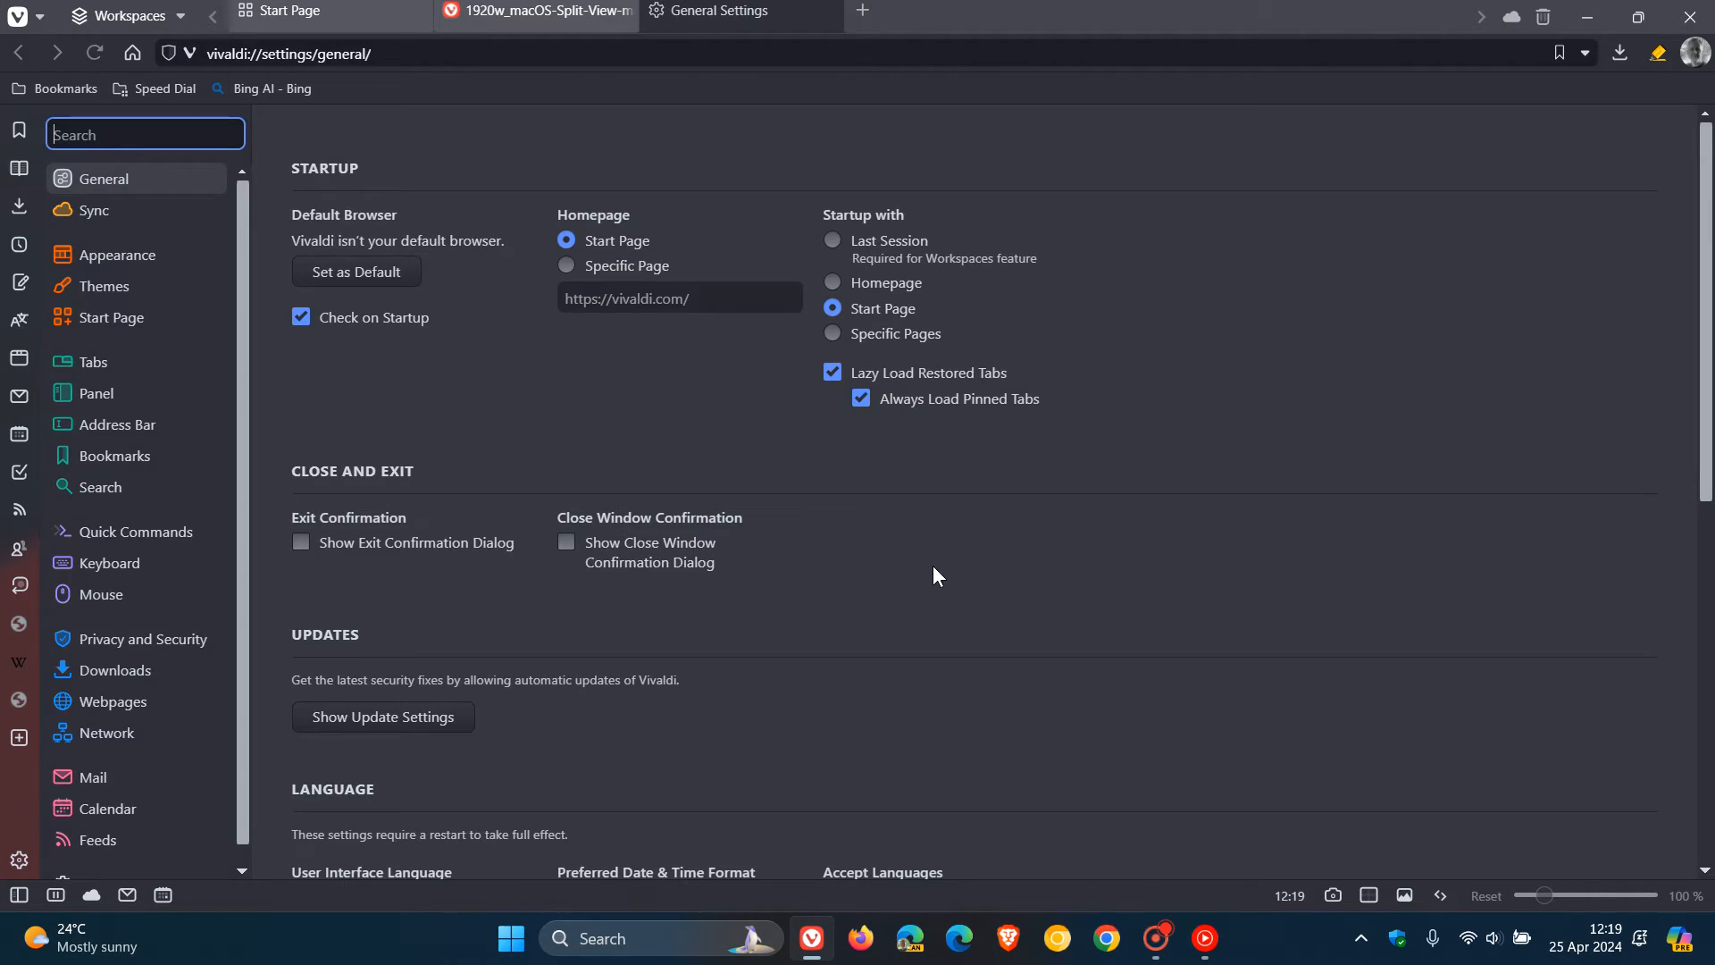
{"action": "mouse_move", "coordinate": [96, 363]}
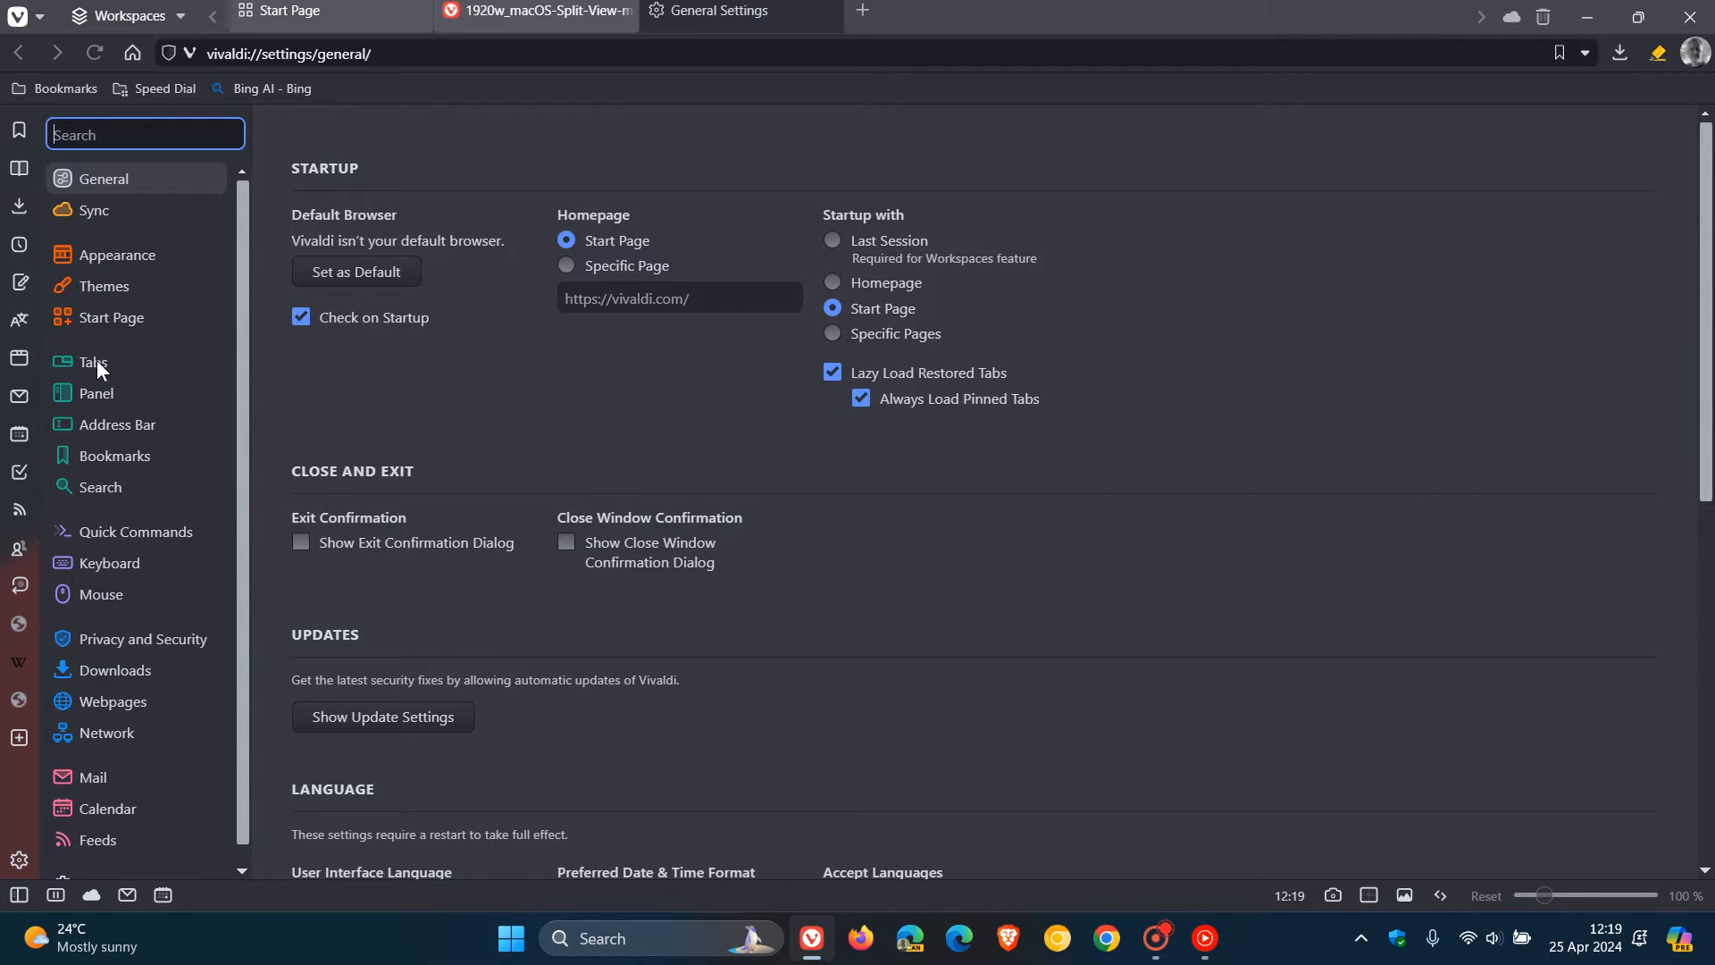
{"action": "left_click", "coordinate": [93, 362]}
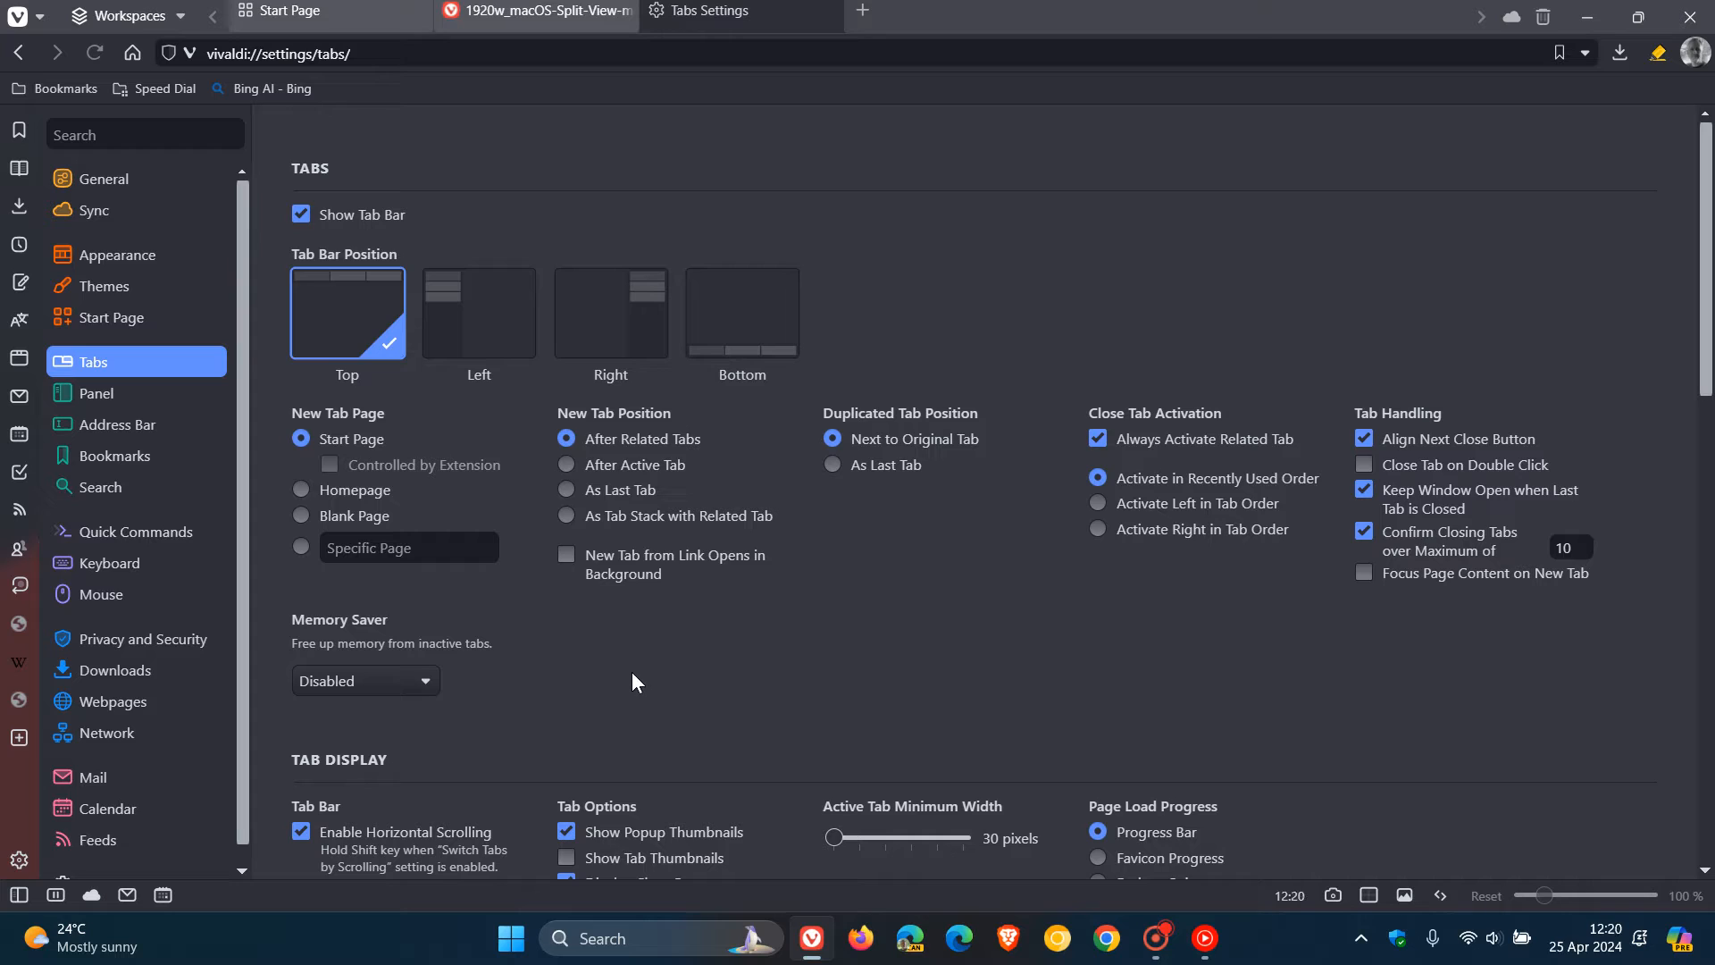
{"action": "mouse_move", "coordinate": [428, 693]}
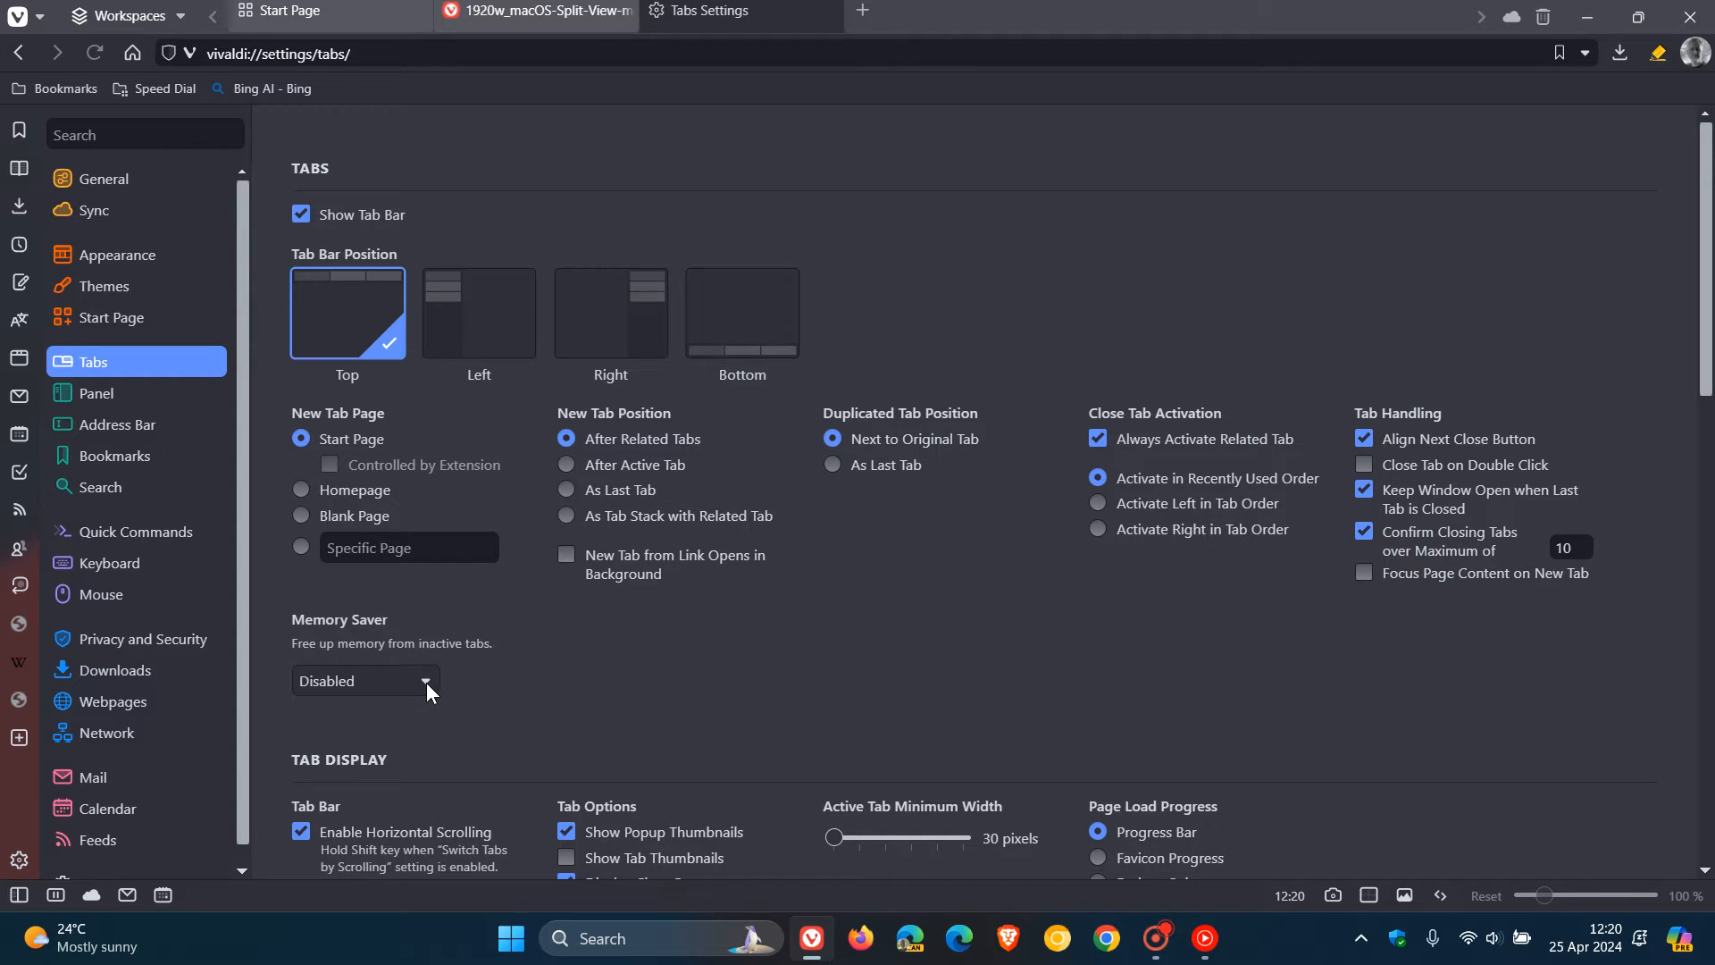
{"action": "left_click", "coordinate": [365, 680]}
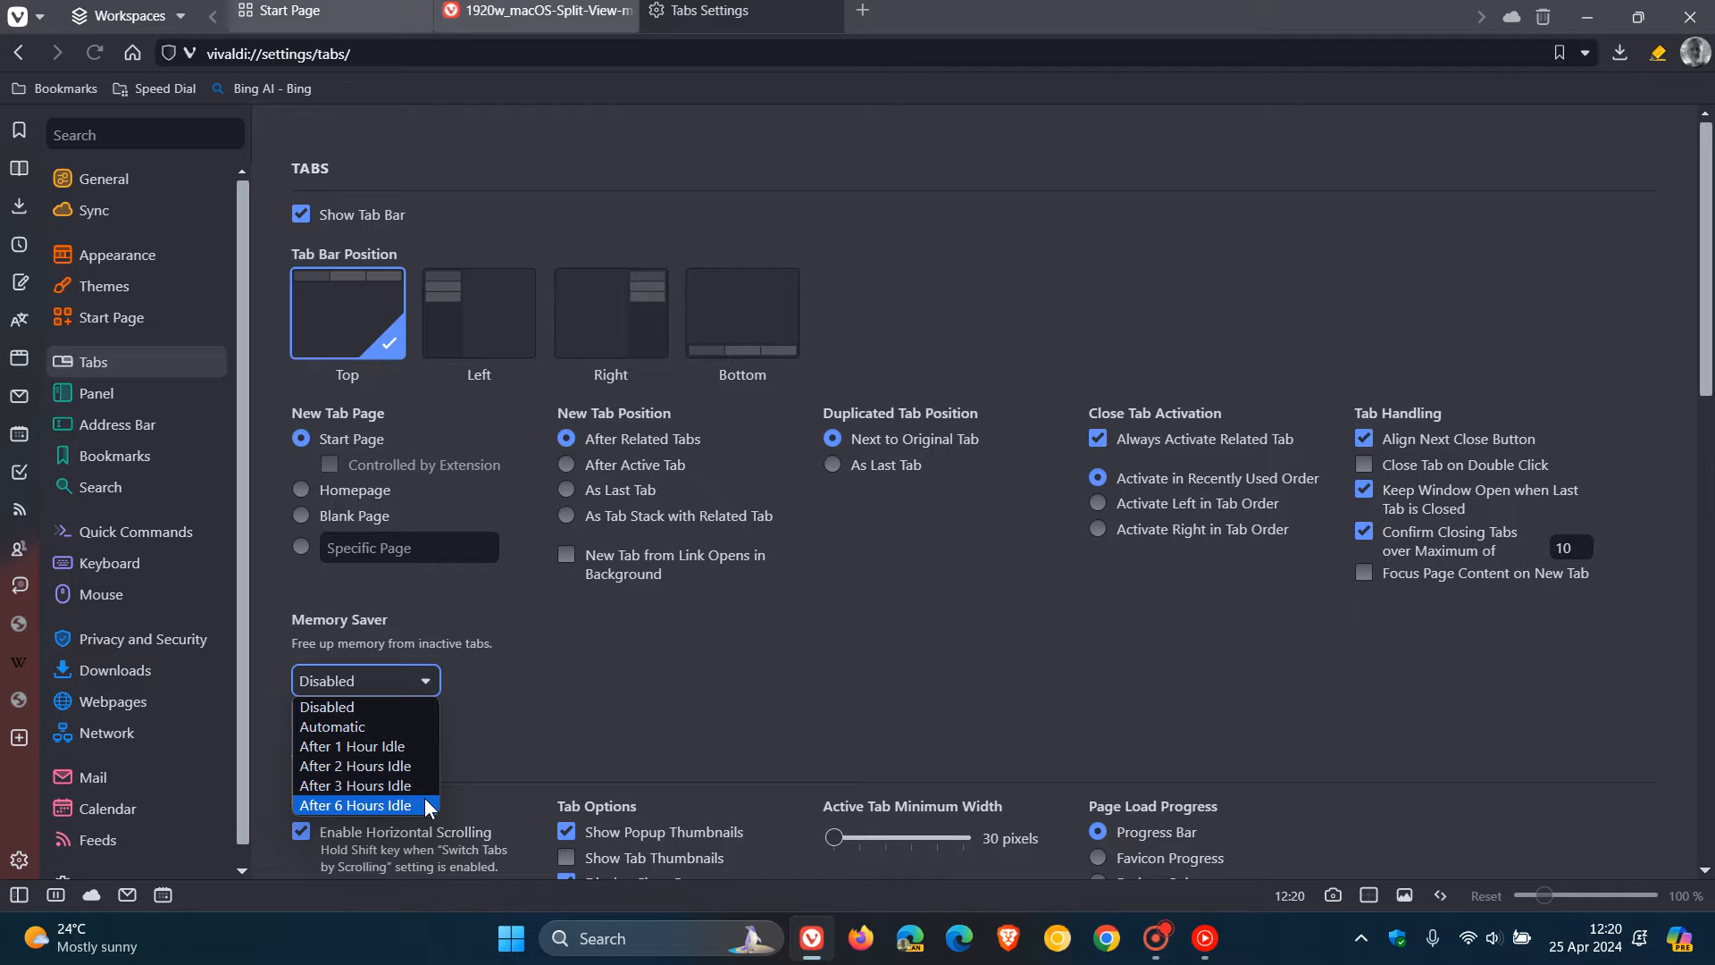
{"action": "left_click", "coordinate": [332, 726]}
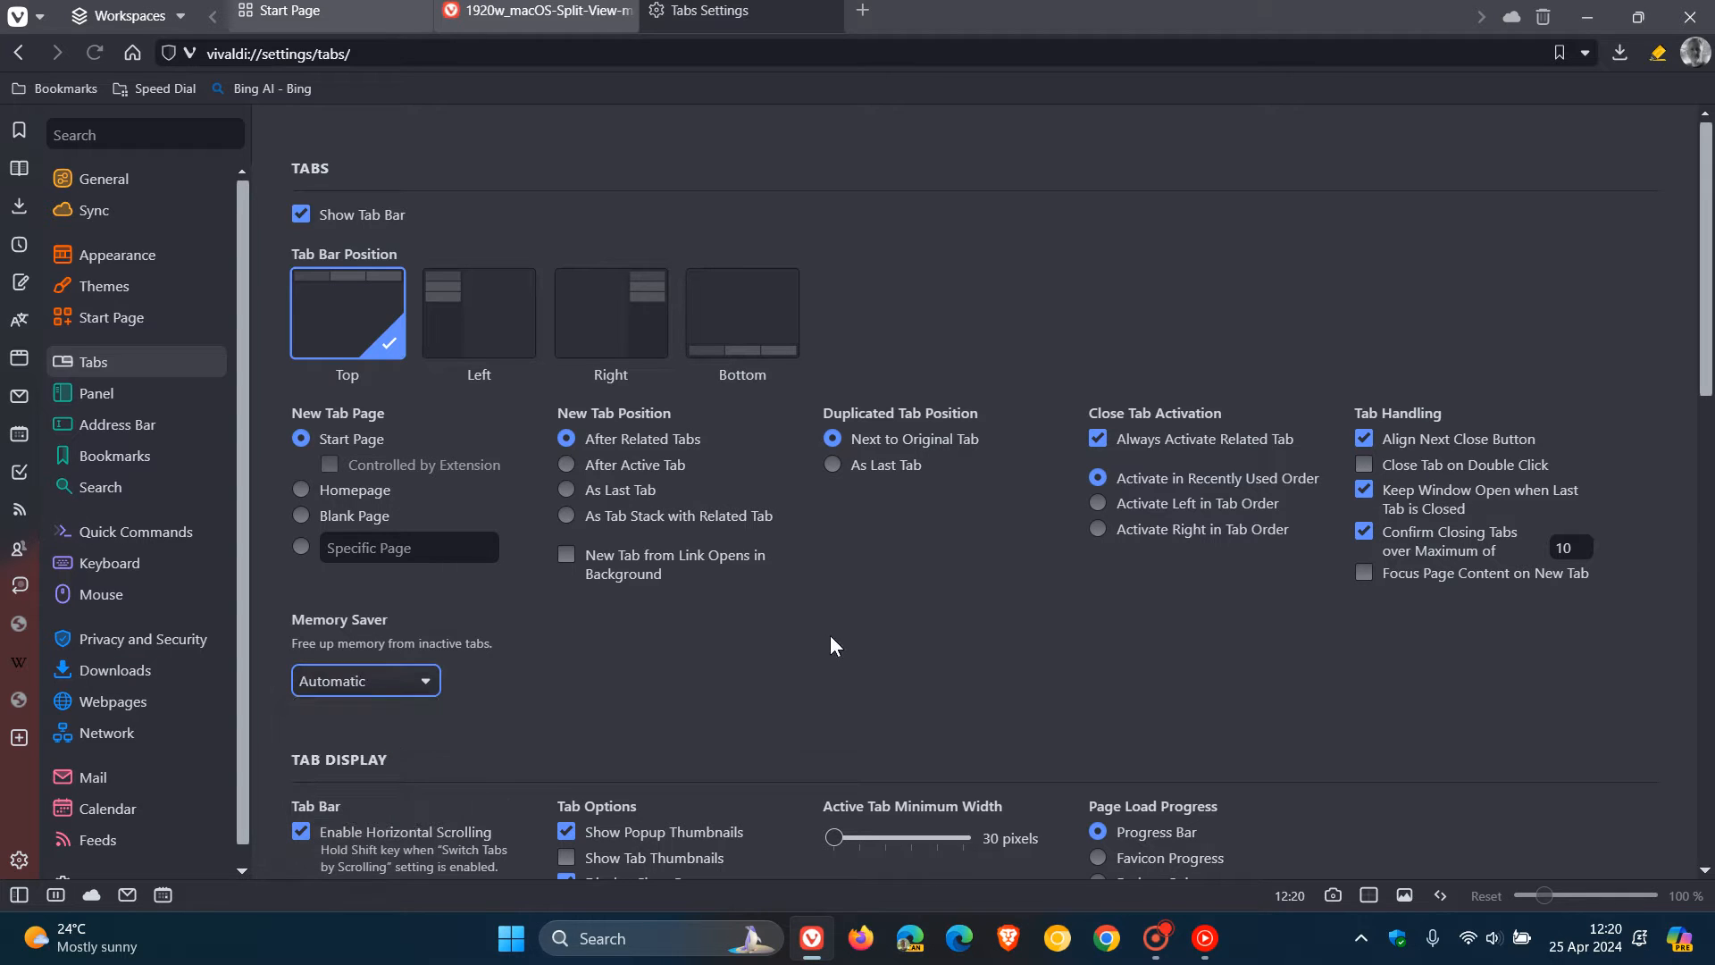
{"action": "mouse_move", "coordinate": [842, 647]}
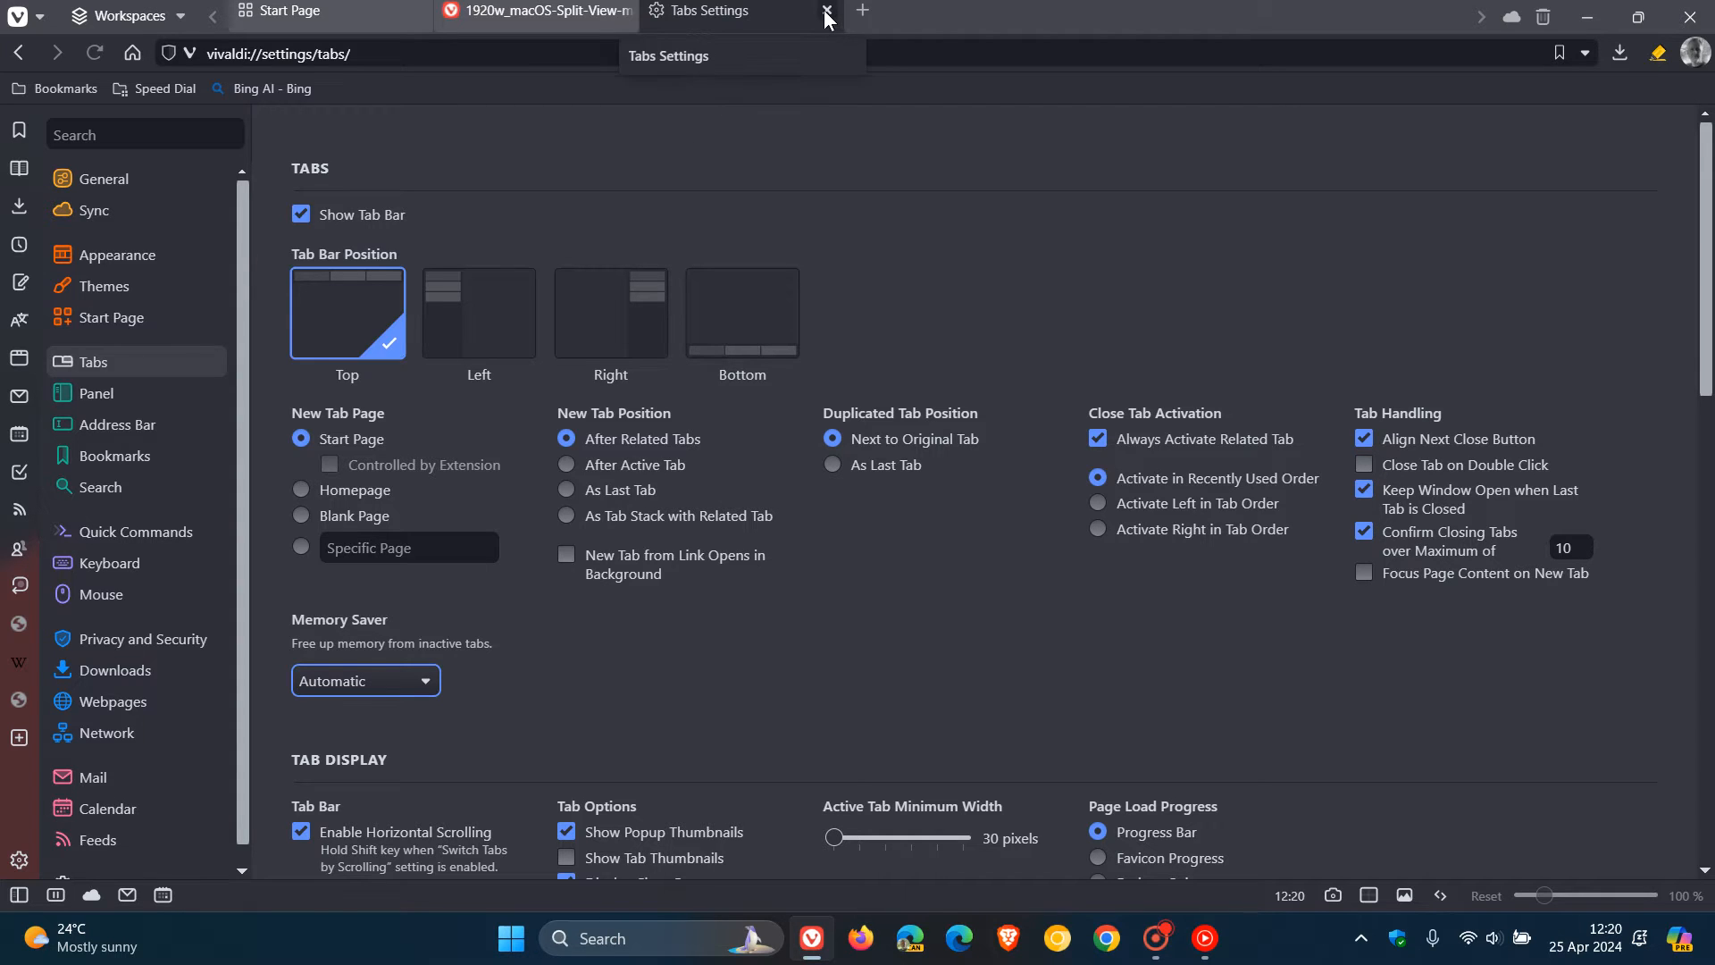
Close the Tabs settings tab, then open and close the empty Feeds panel.
{"action": "left_click", "coordinate": [824, 11]}
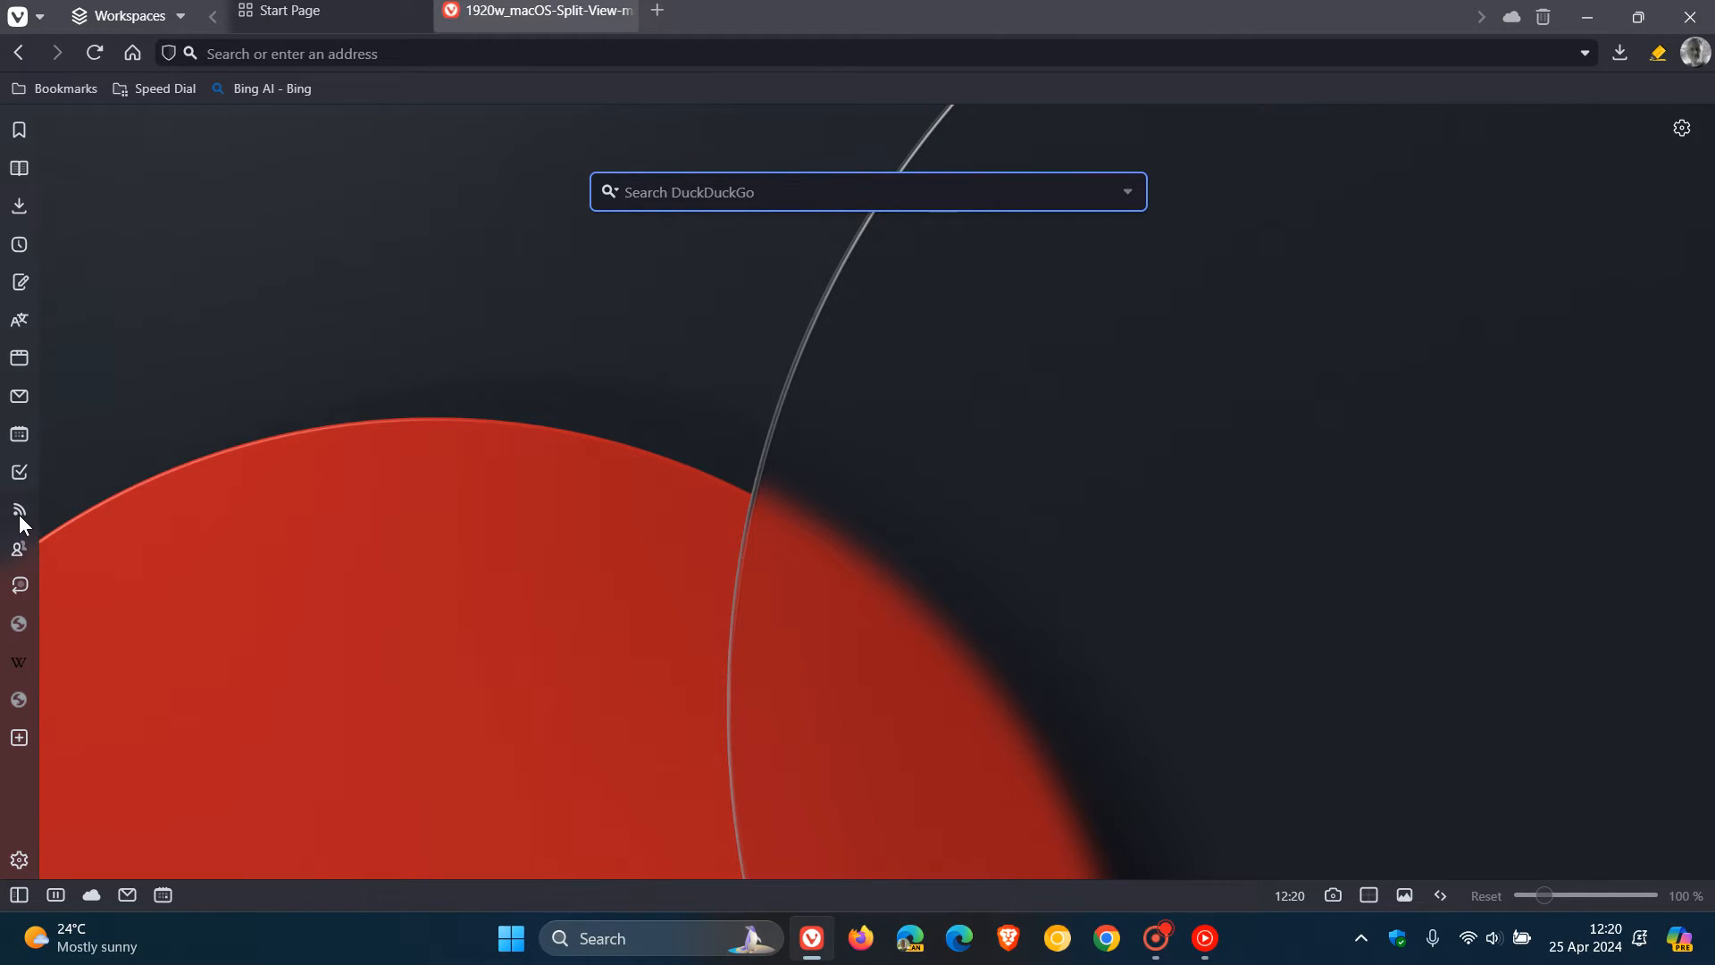
{"action": "left_click", "coordinate": [18, 509]}
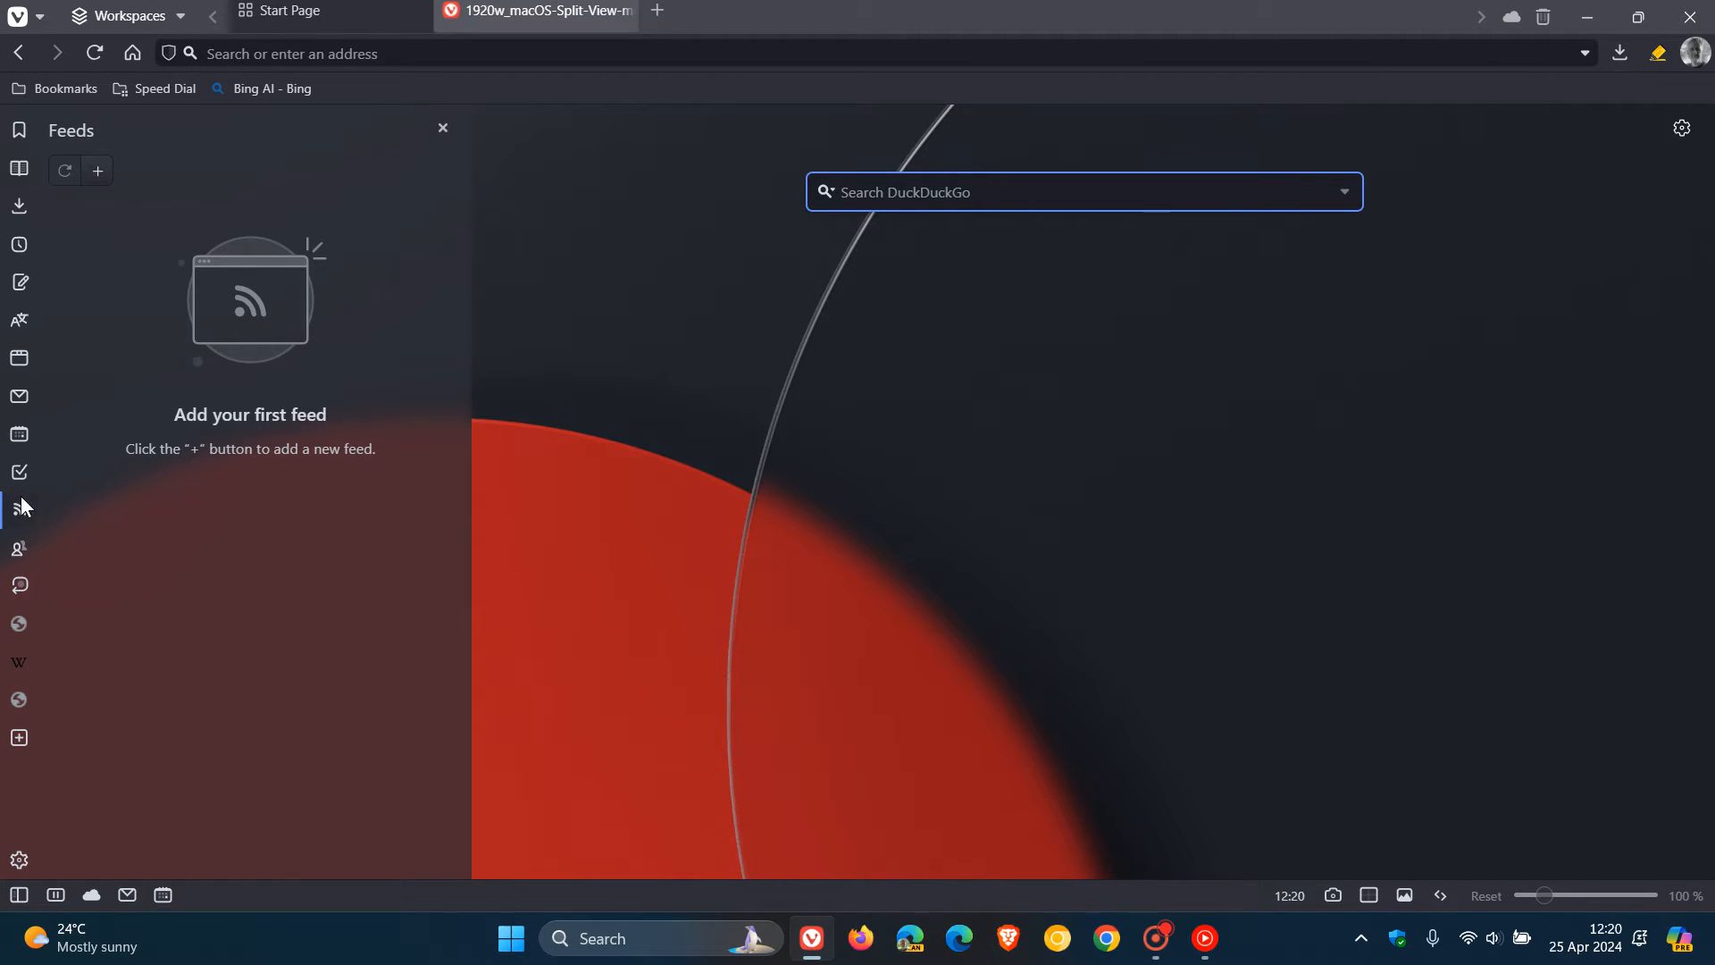
{"action": "left_click", "coordinate": [442, 127]}
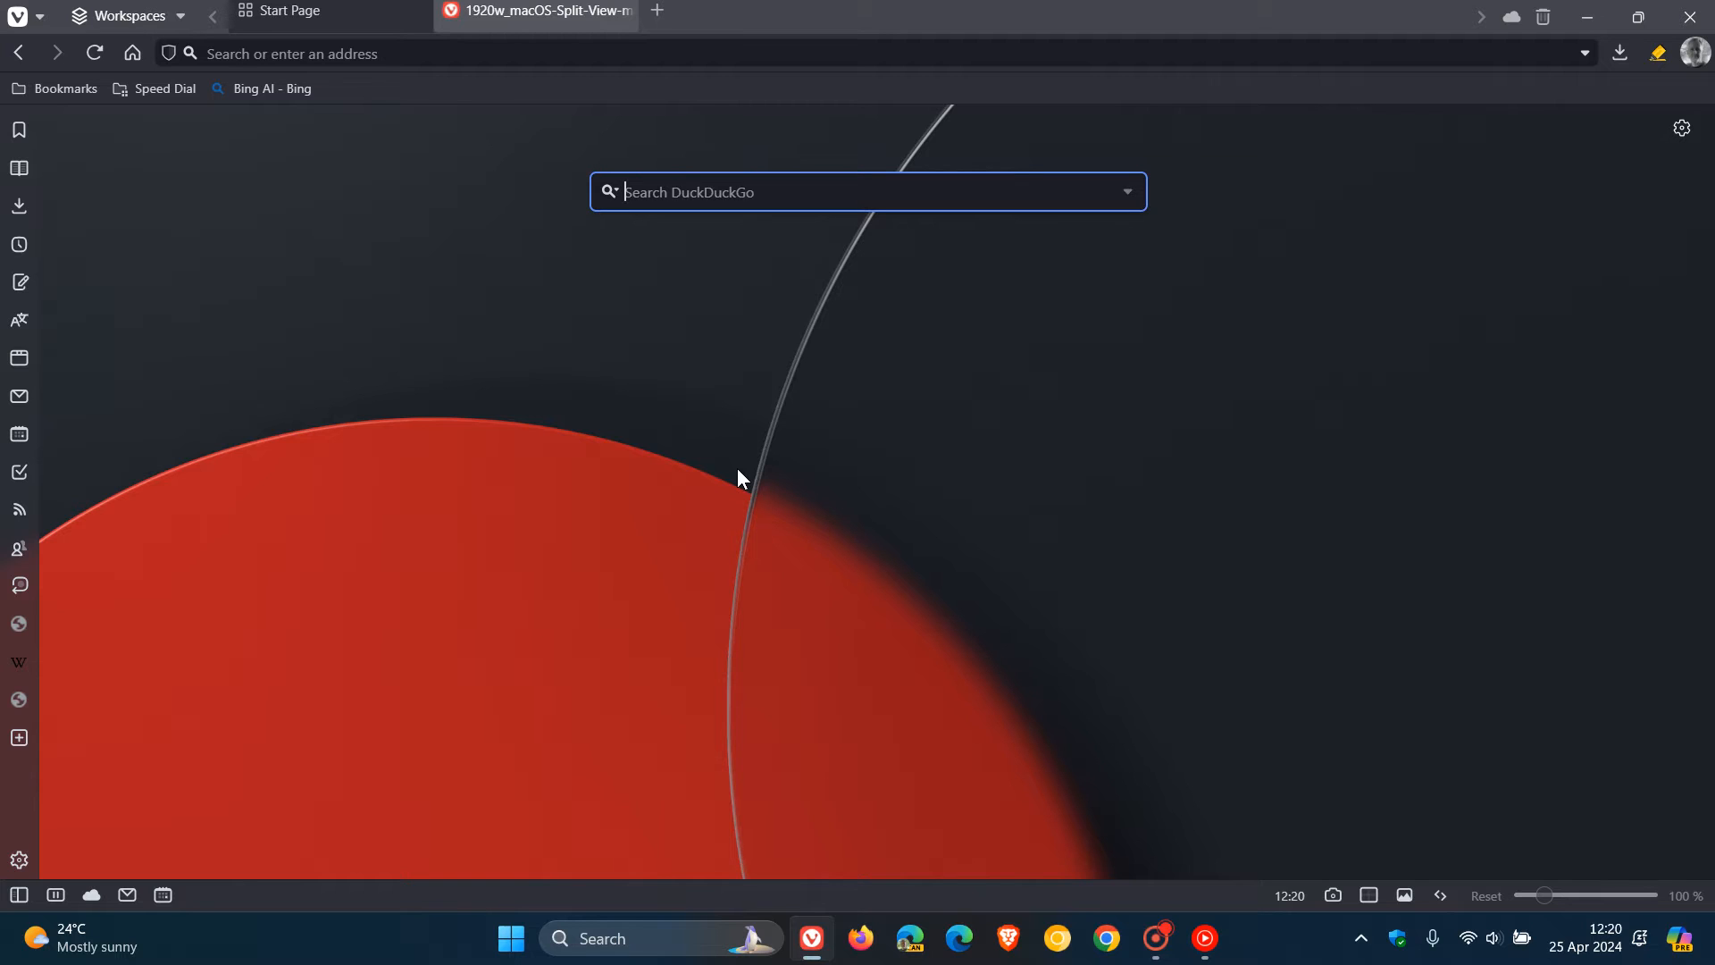
{"action": "mouse_move", "coordinate": [127, 13]}
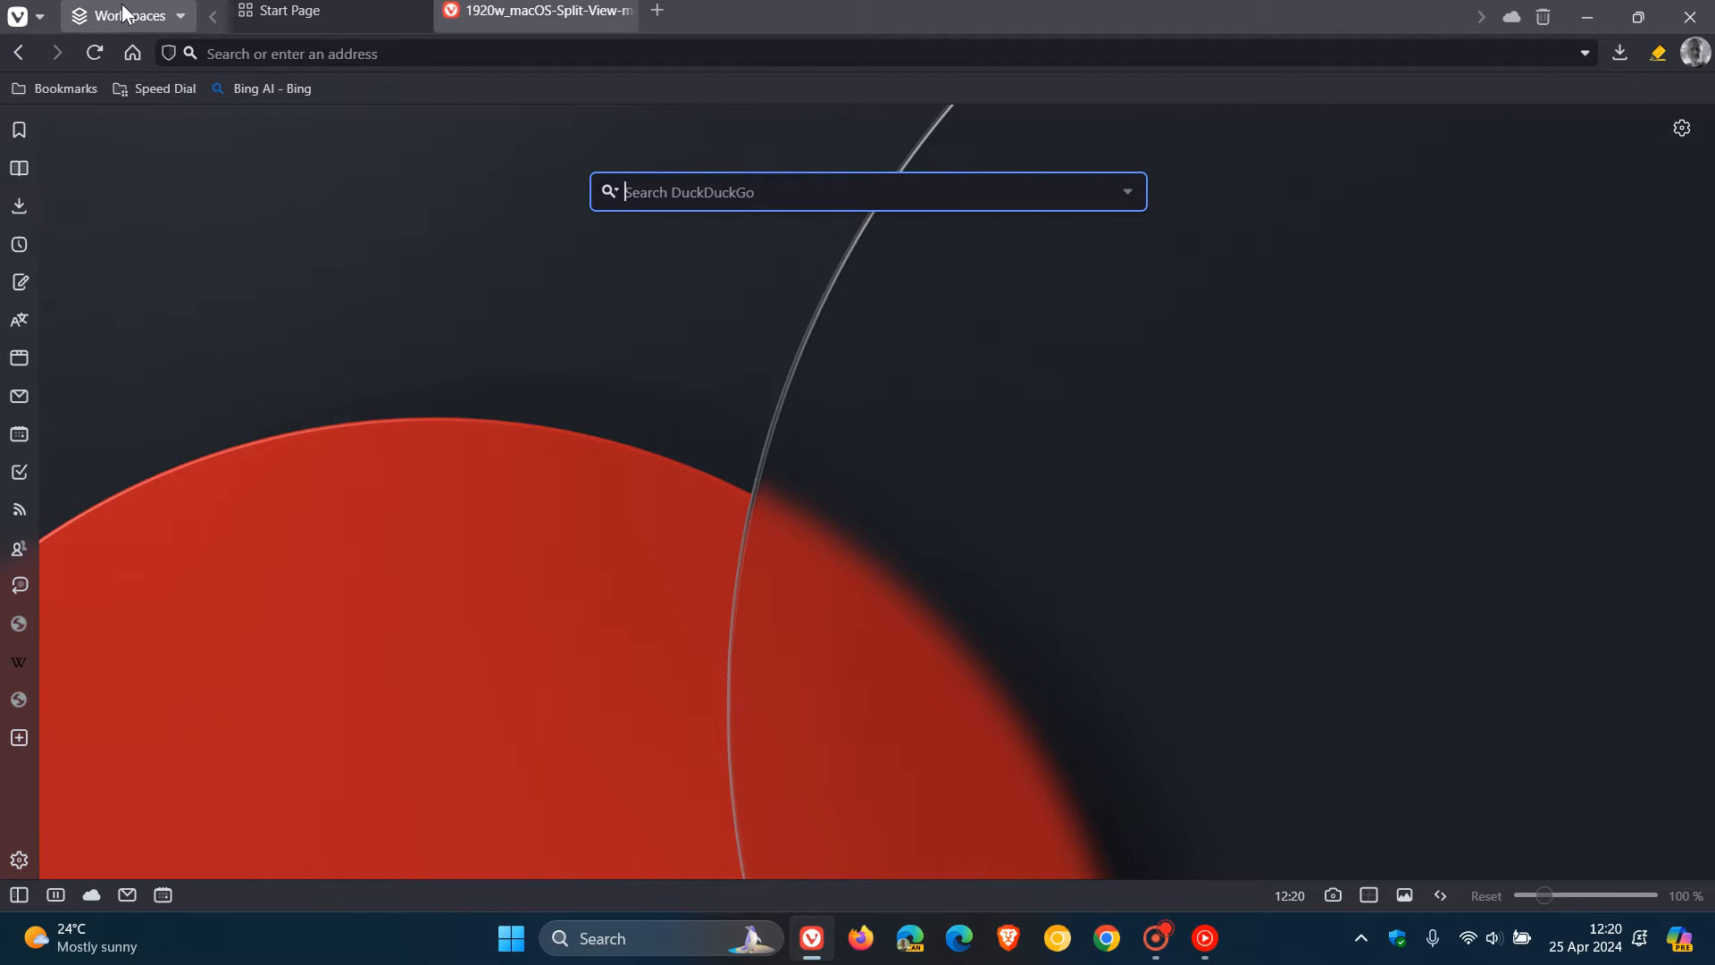
{"action": "left_click", "coordinate": [114, 16]}
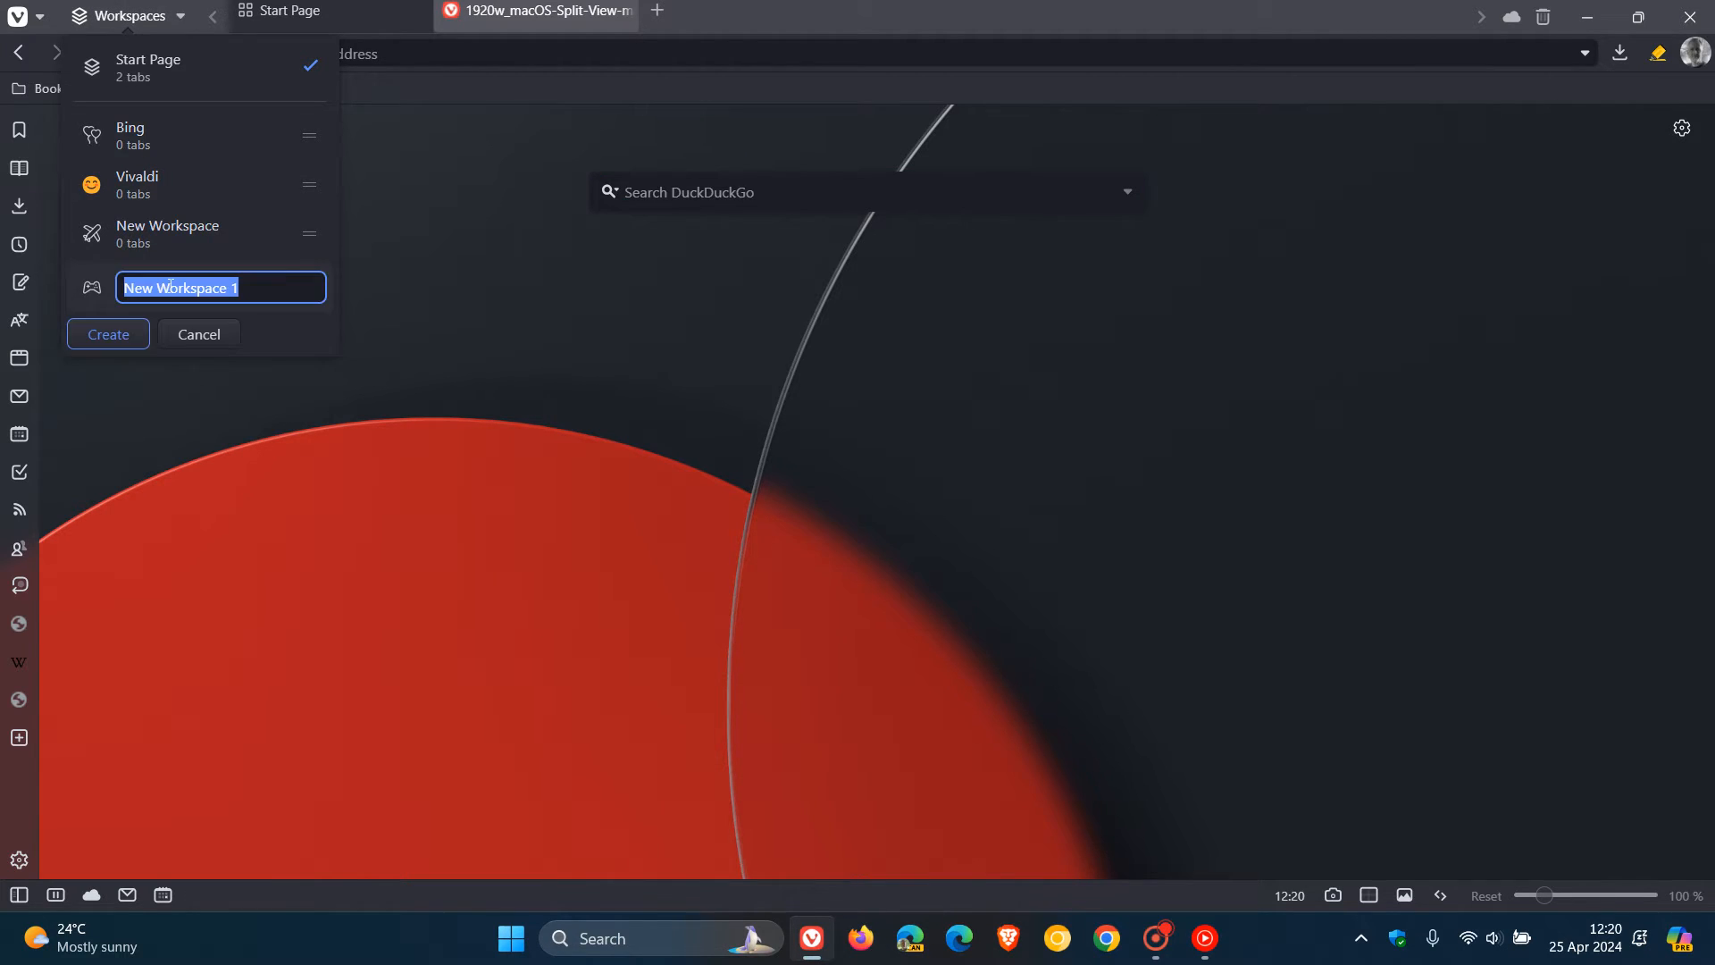
{"action": "left_click", "coordinate": [198, 334]}
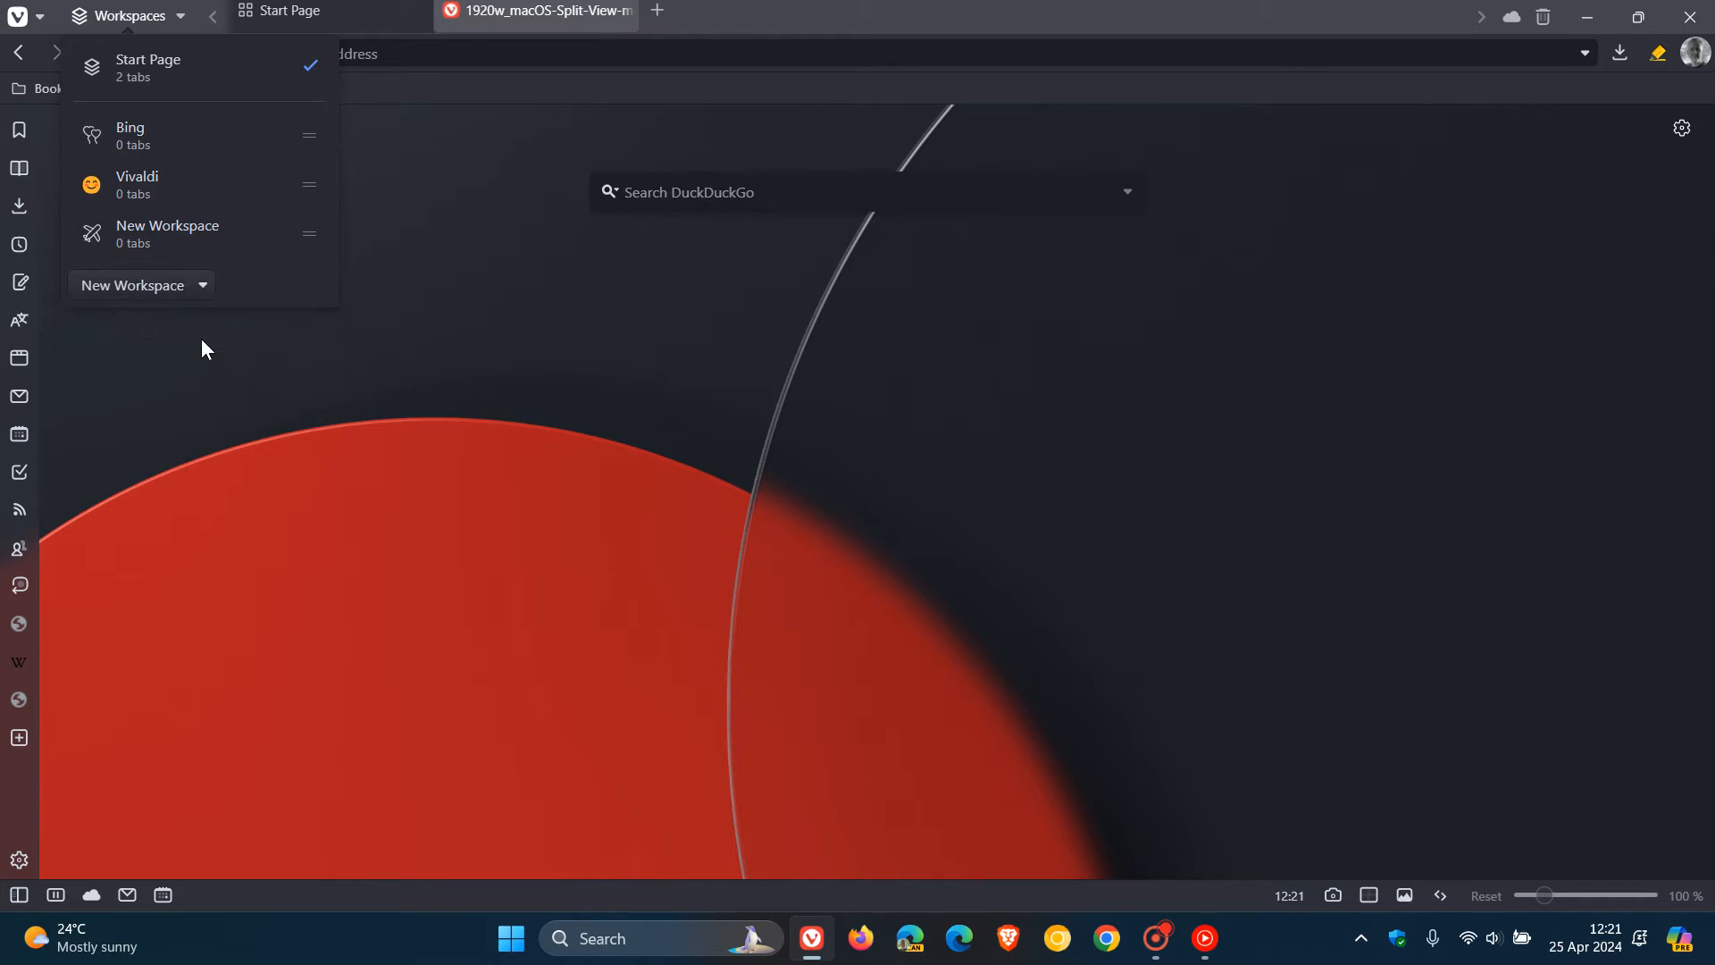
{"action": "mouse_move", "coordinate": [580, 421]}
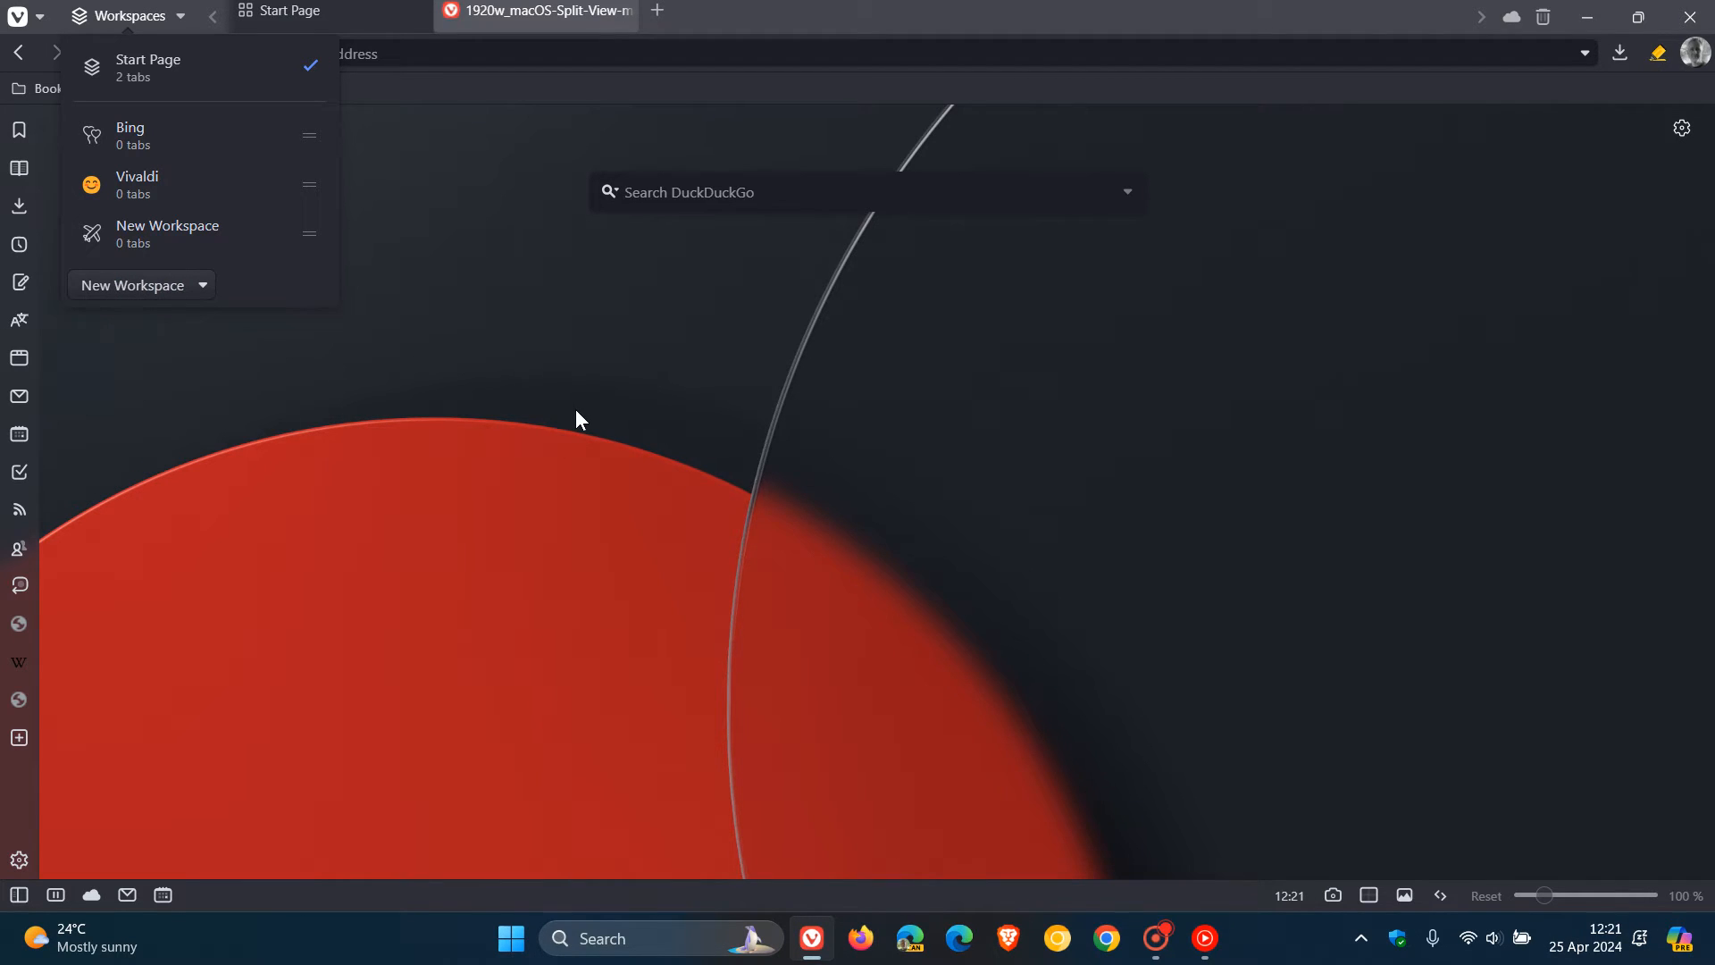
{"action": "mouse_move", "coordinate": [606, 426]}
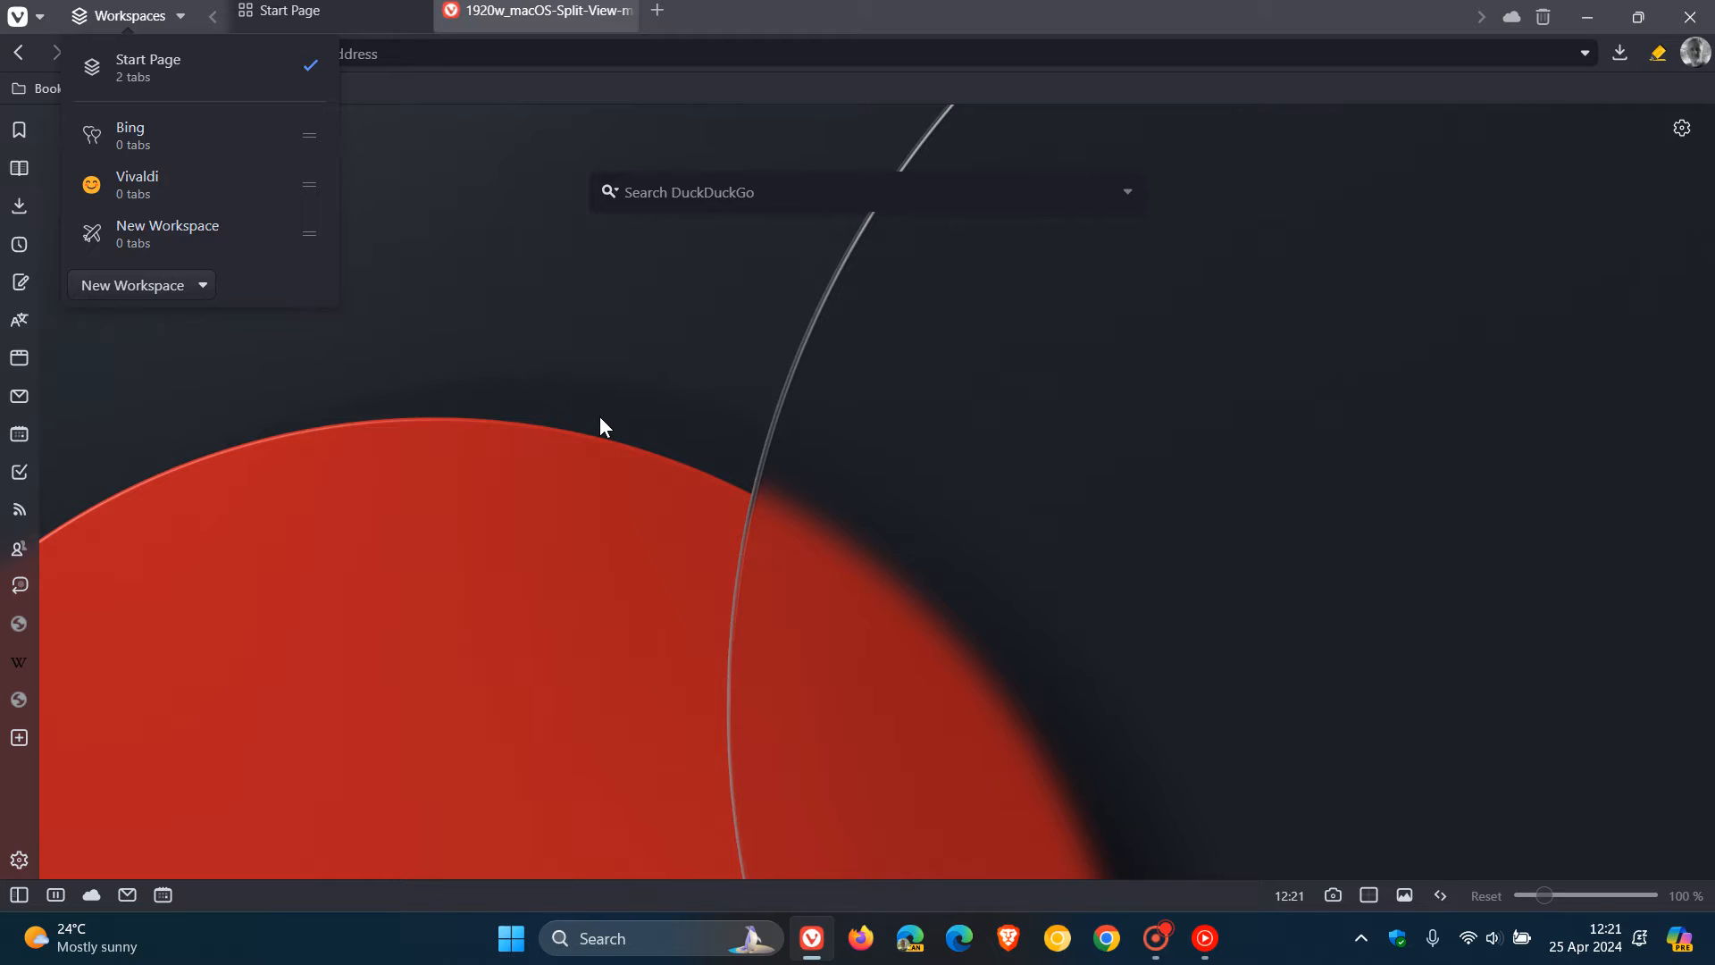
{"action": "left_click", "coordinate": [604, 429]}
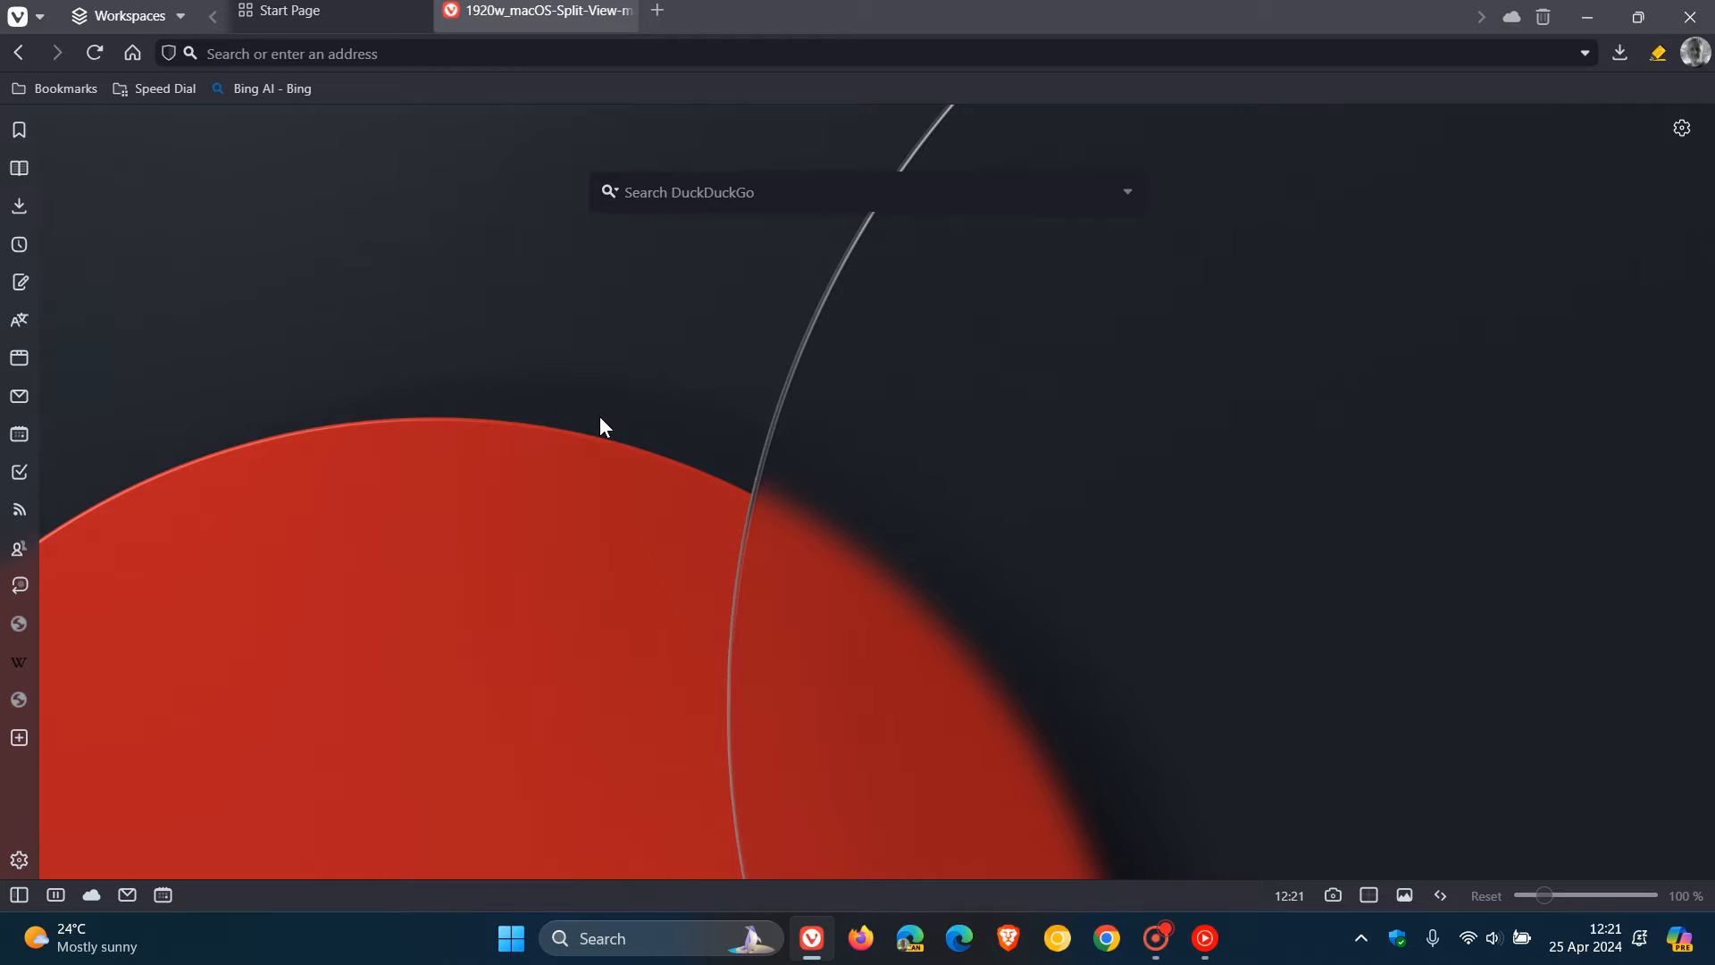
{"action": "mouse_move", "coordinate": [605, 37]}
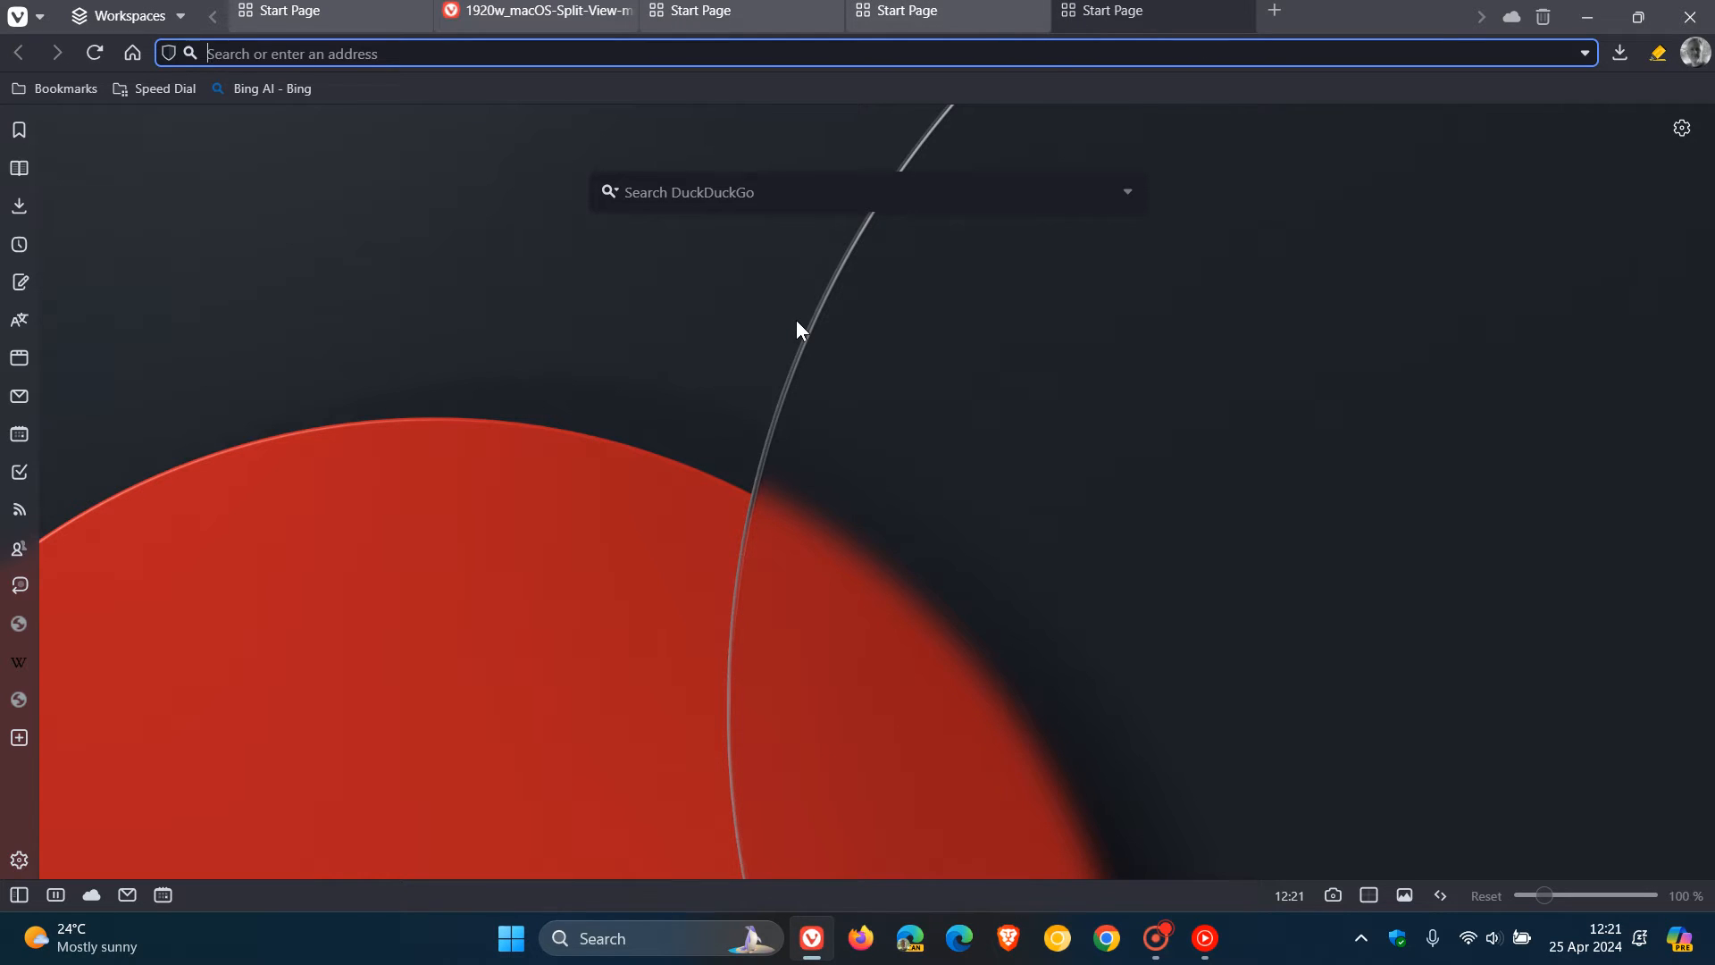
{"action": "mouse_move", "coordinate": [776, 44]}
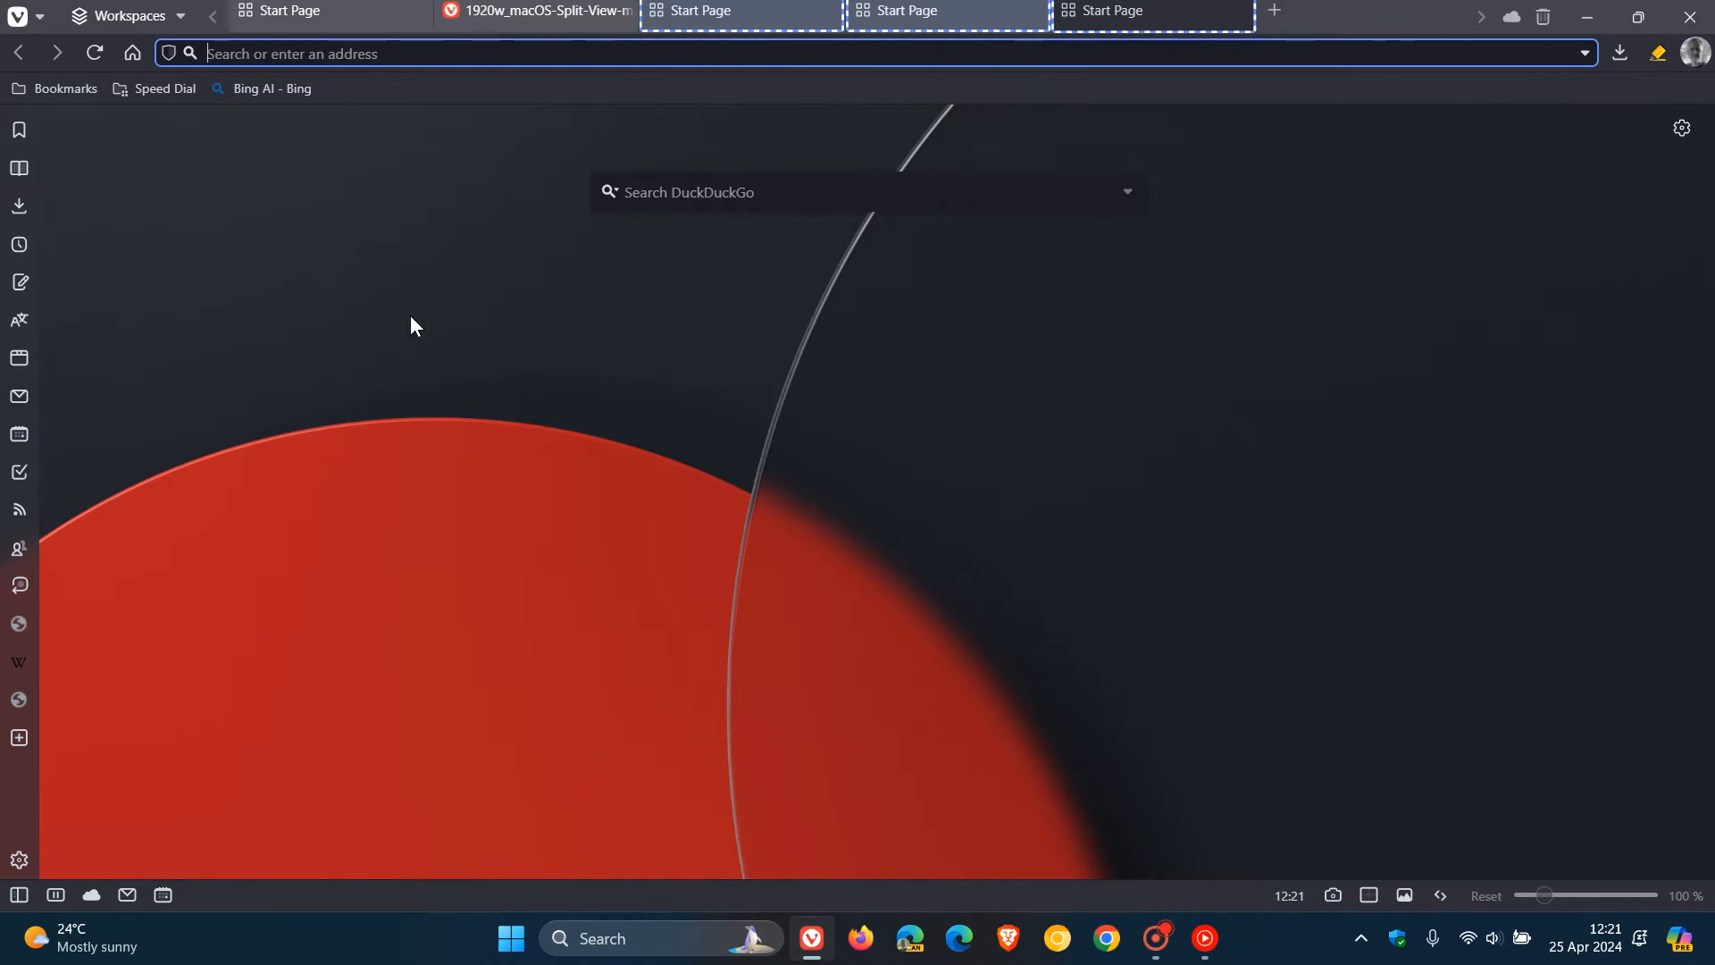
Show the workspaces list from the tab bar with the three new tabs selected.
{"action": "left_click", "coordinate": [130, 16]}
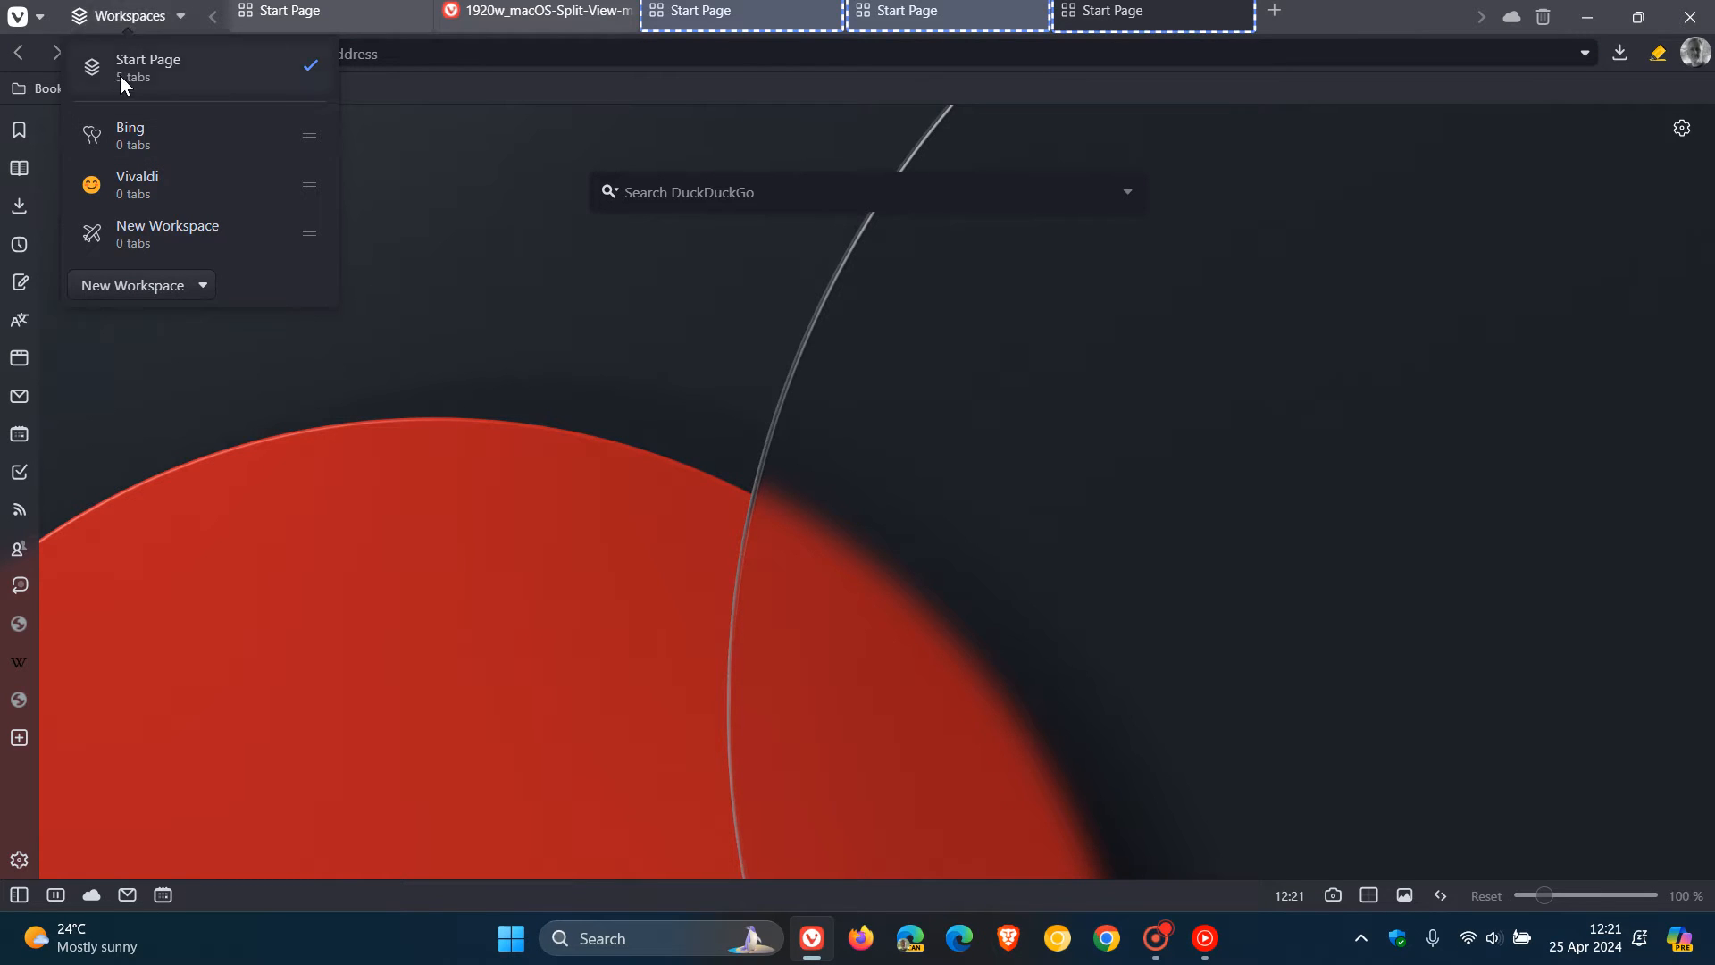
{"action": "mouse_move", "coordinate": [173, 77]}
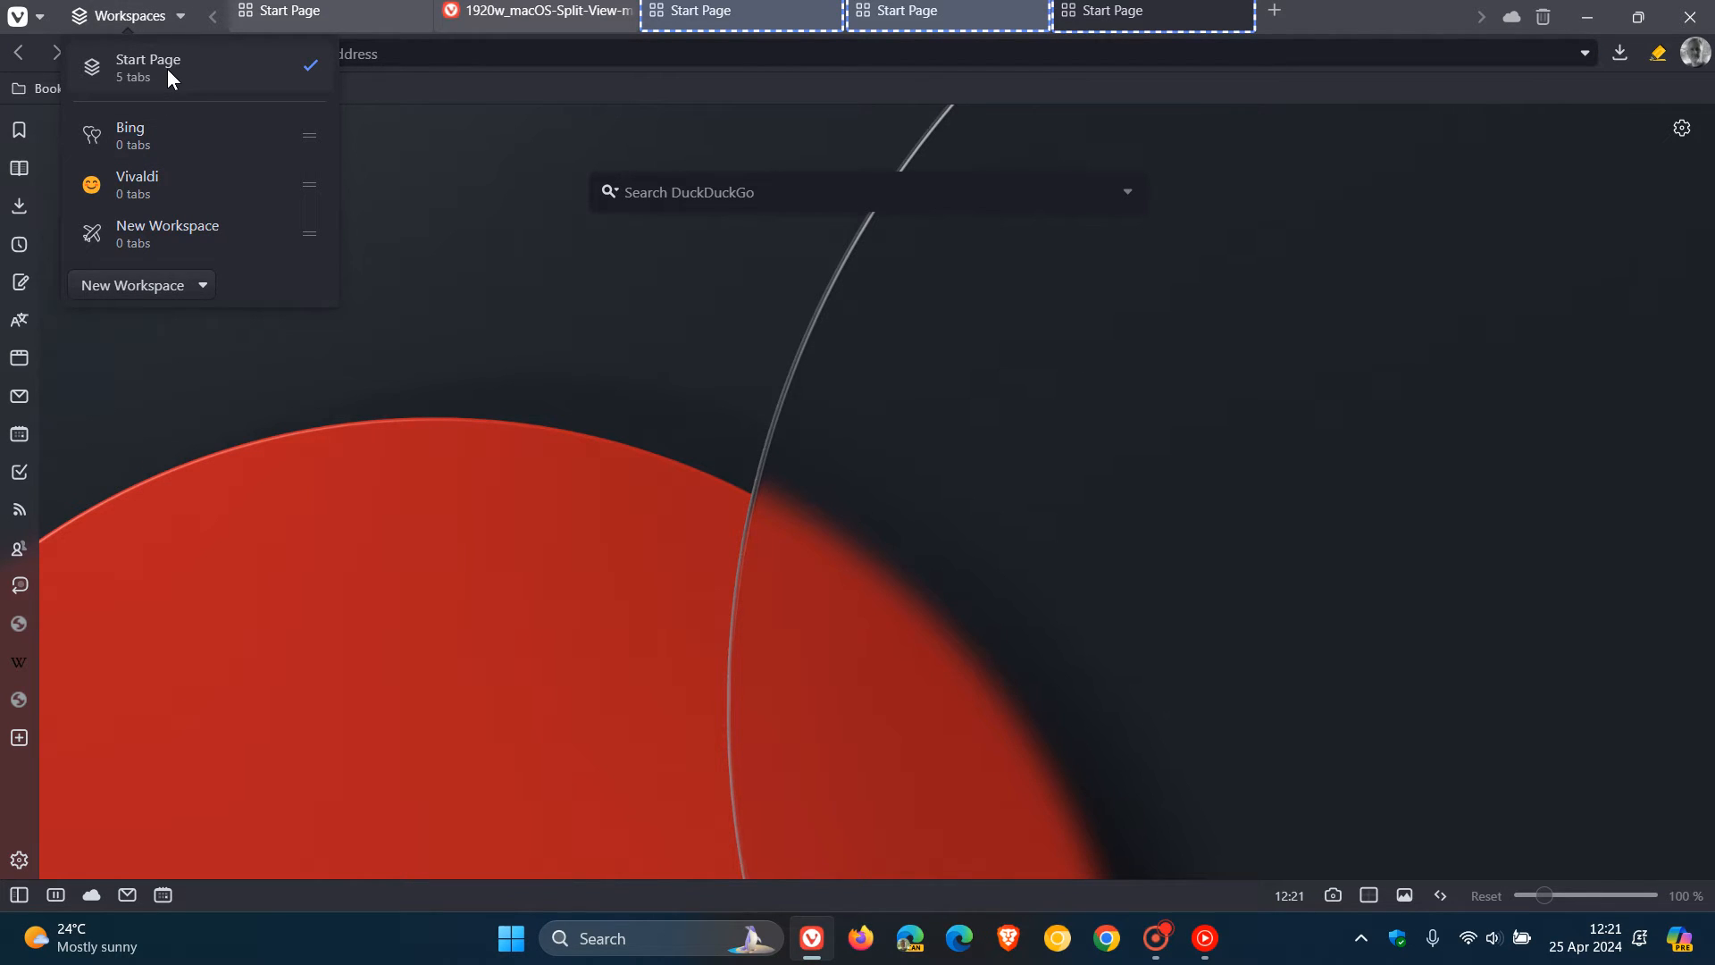
{"action": "mouse_move", "coordinate": [158, 80]}
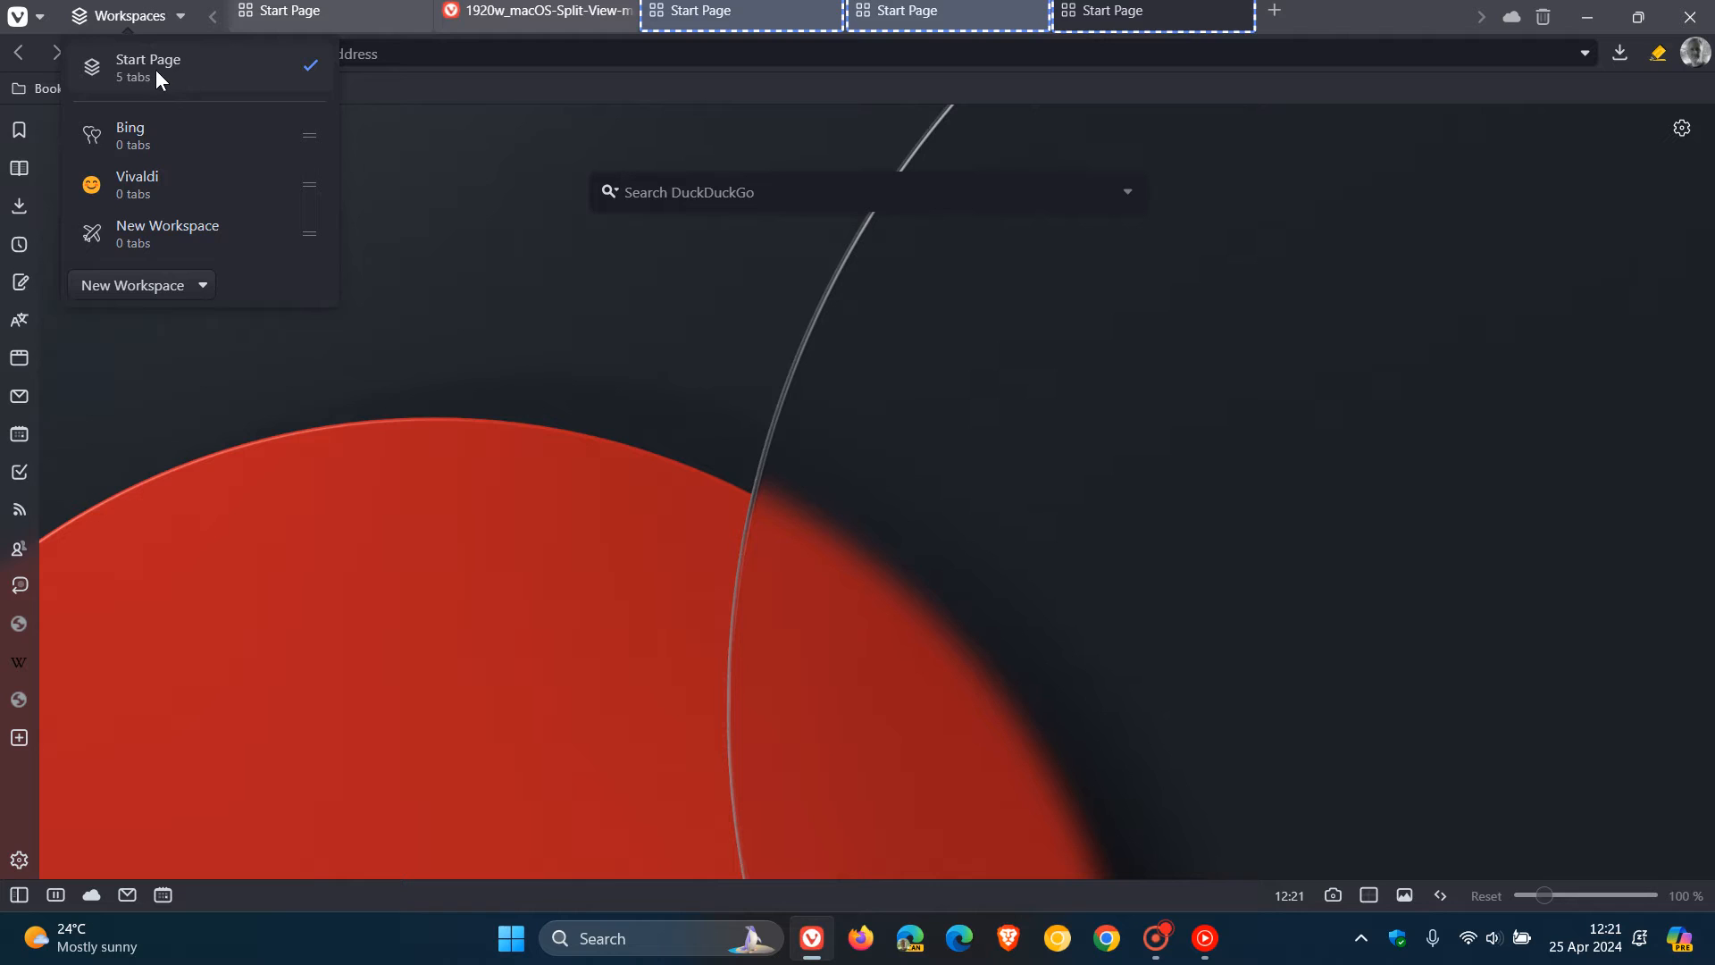
{"action": "mouse_move", "coordinate": [176, 80]}
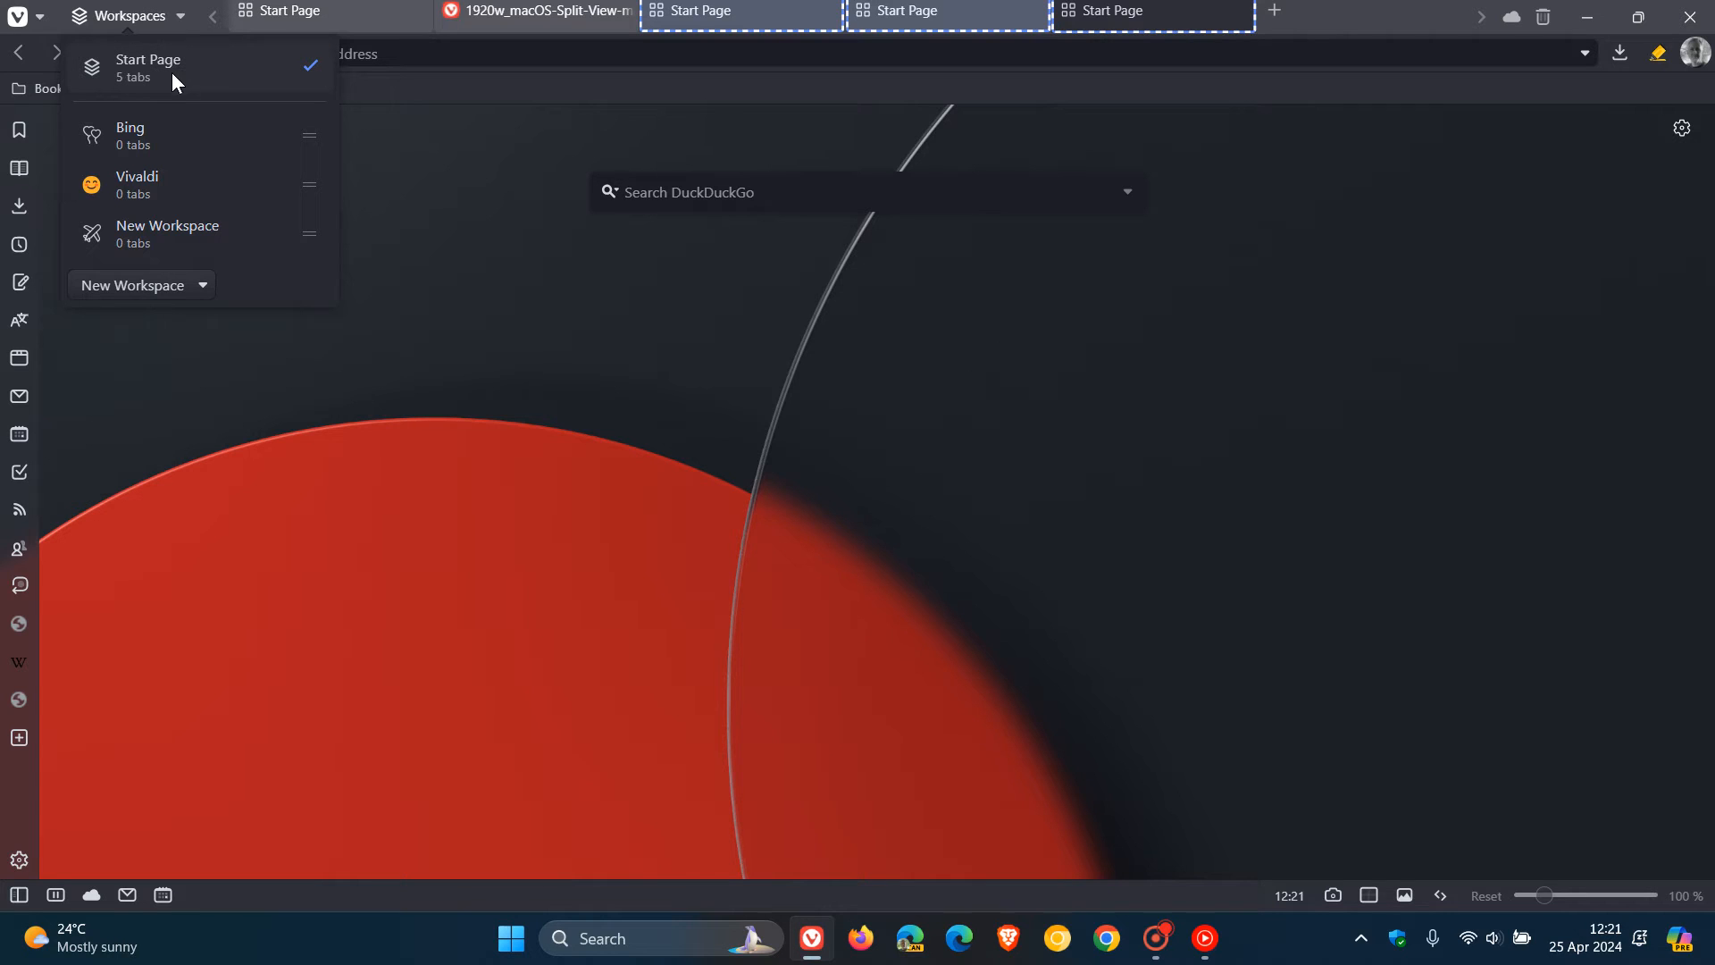
{"action": "mouse_move", "coordinate": [152, 96]}
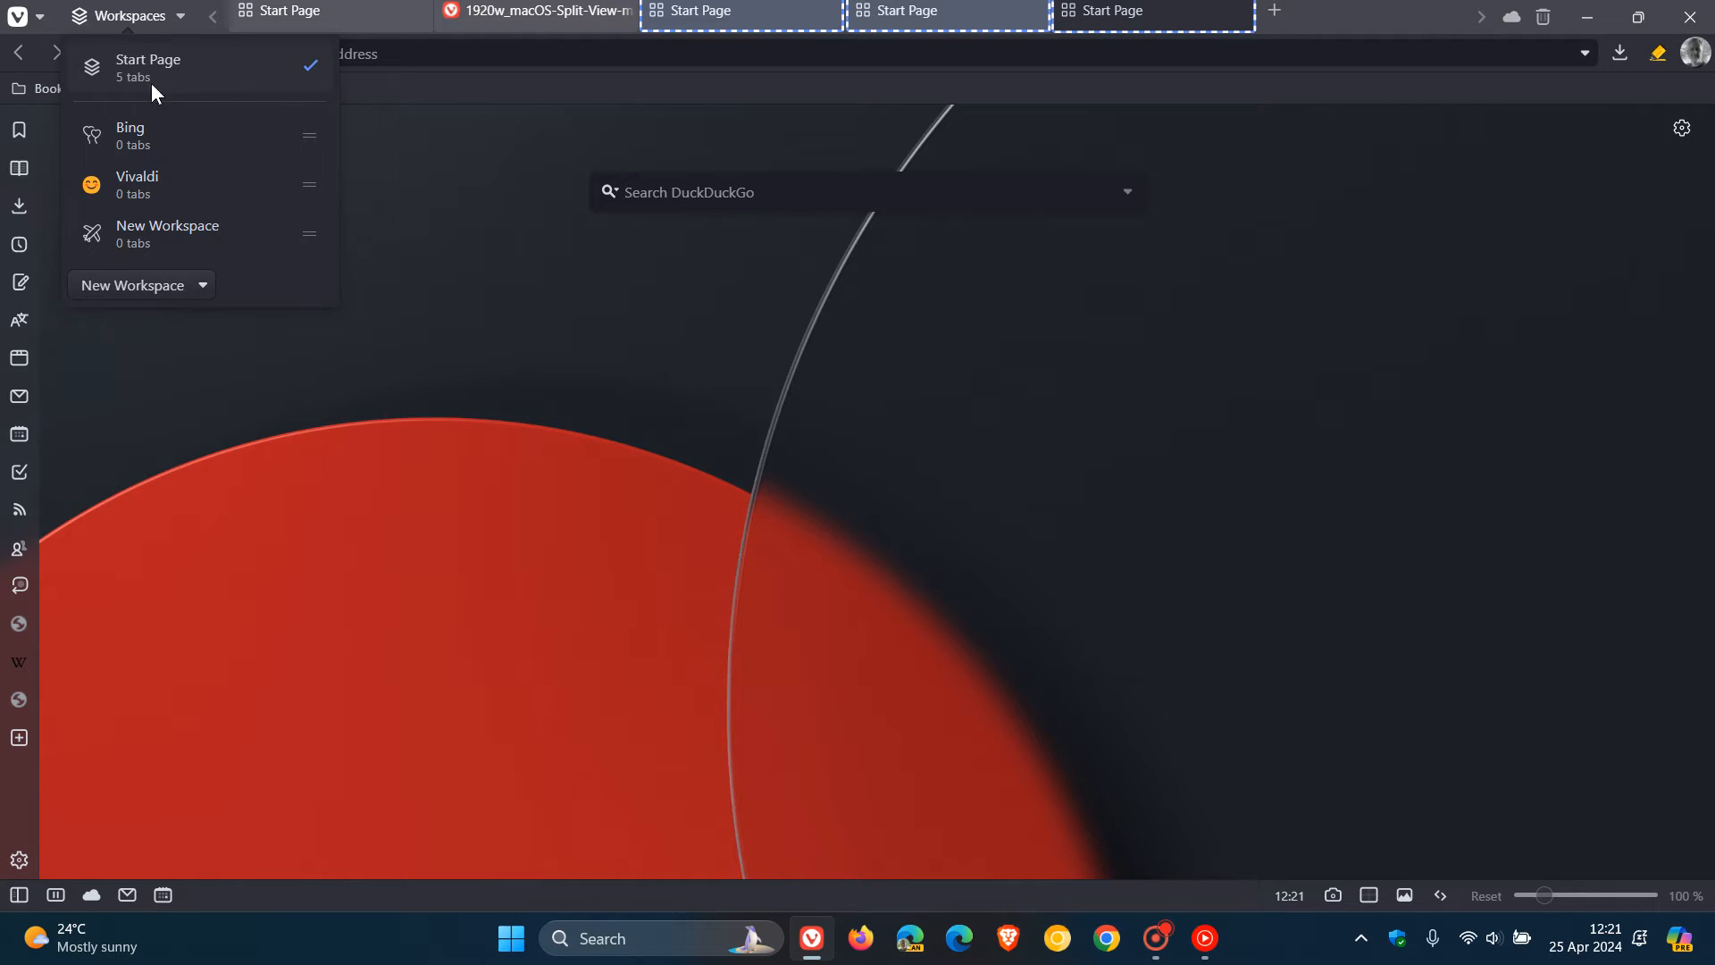
{"action": "mouse_move", "coordinate": [164, 79]}
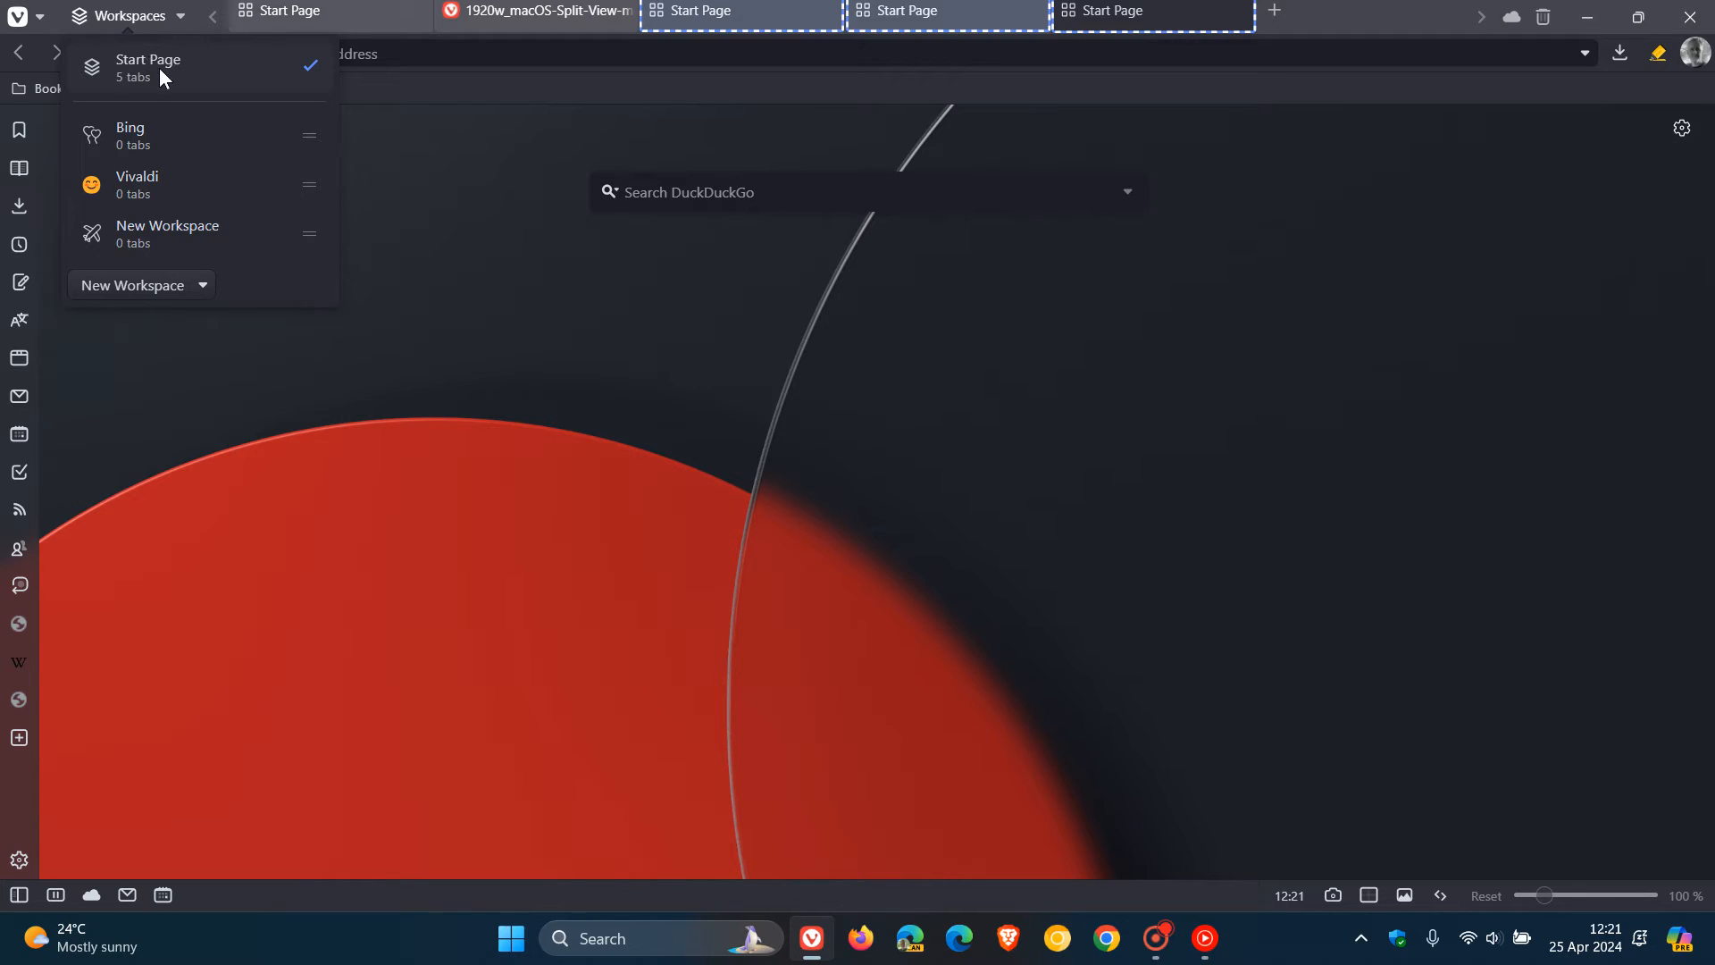
{"action": "mouse_move", "coordinate": [165, 89]}
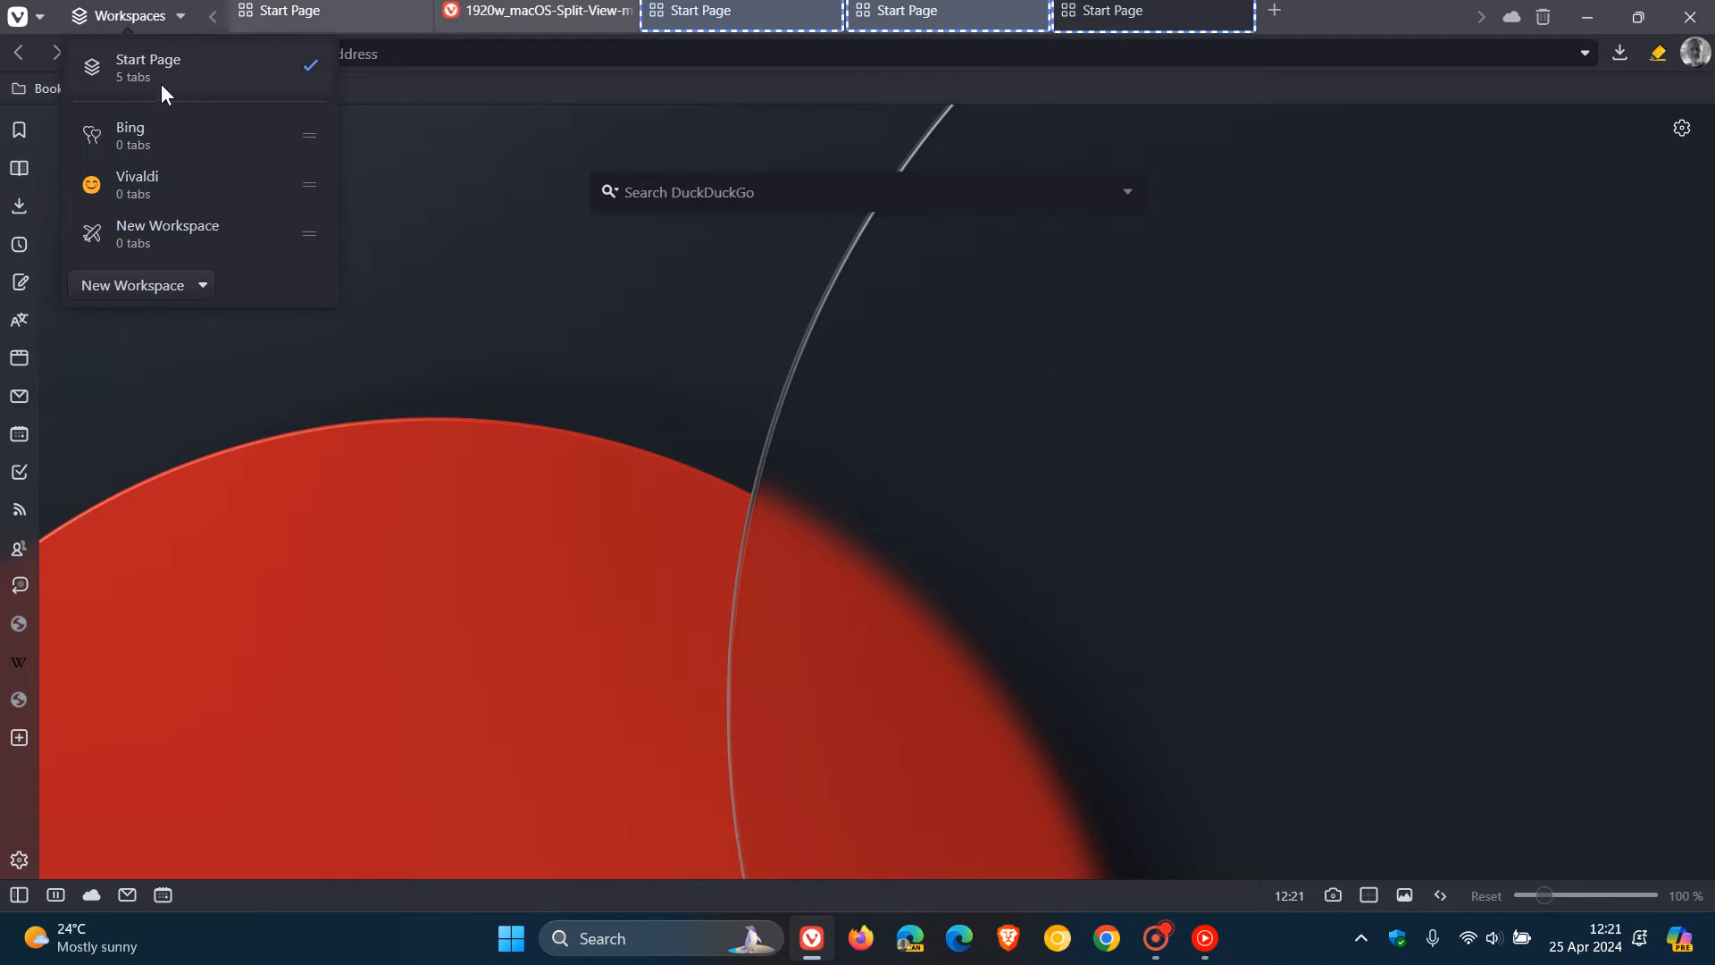
{"action": "mouse_move", "coordinate": [172, 81]}
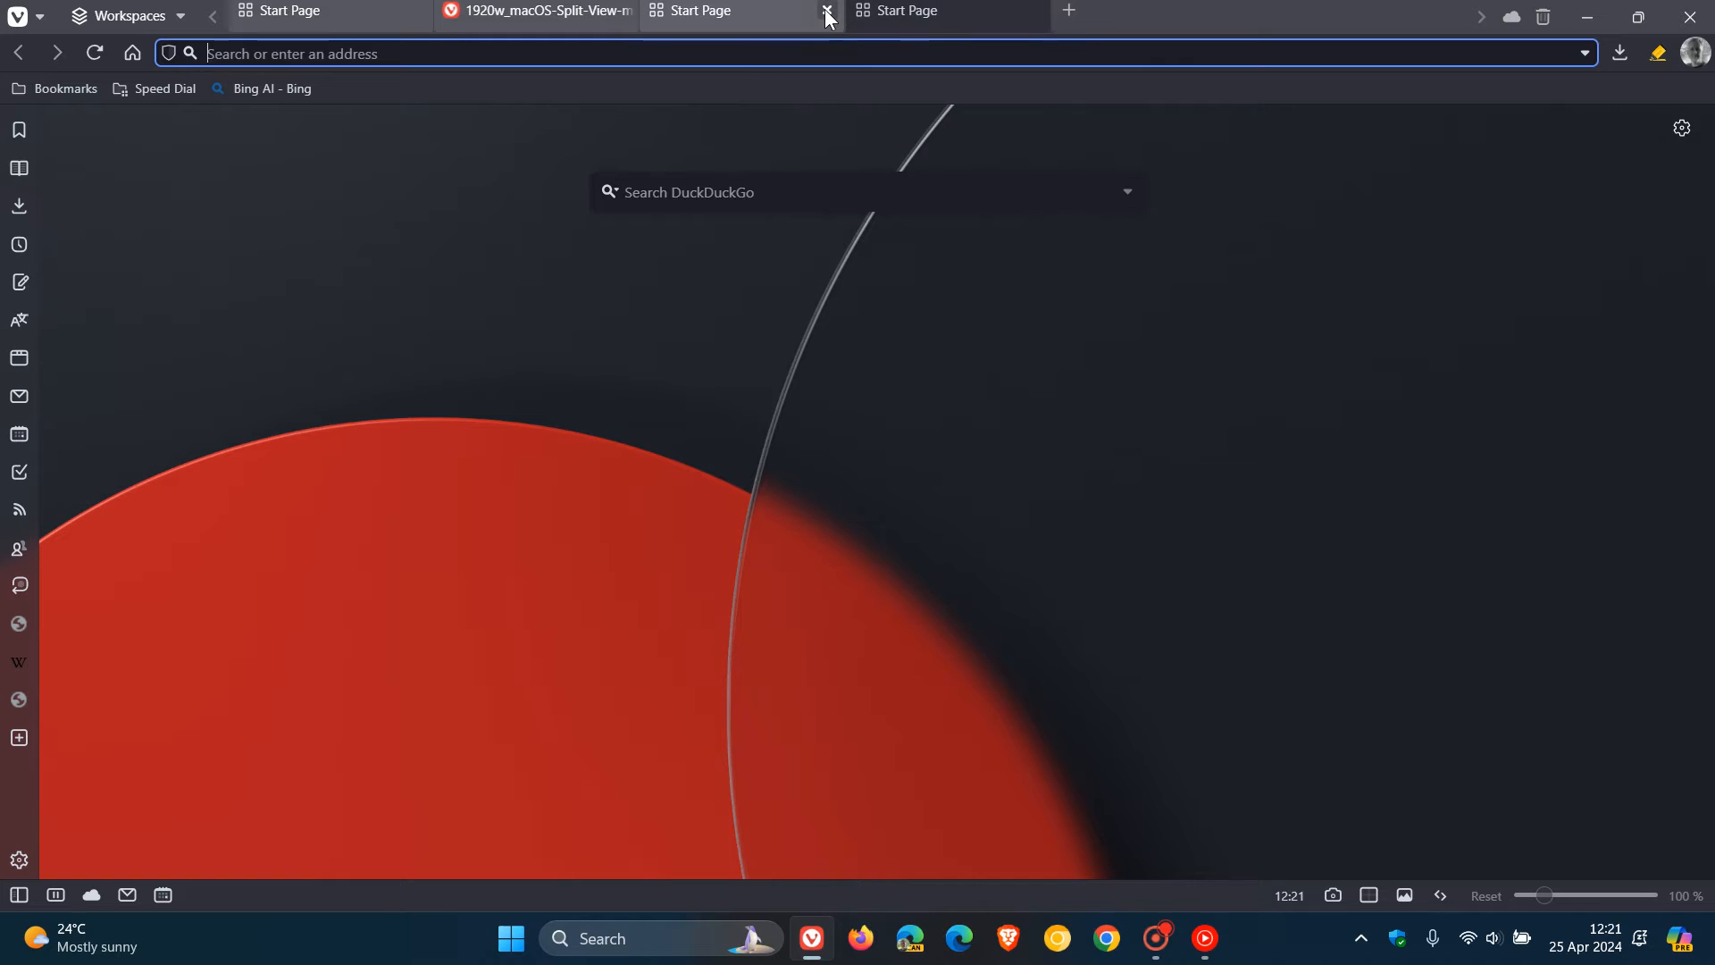
Close a surplus Start Page tab, leaving one Start Page and the image tab.
{"action": "left_click", "coordinate": [823, 11]}
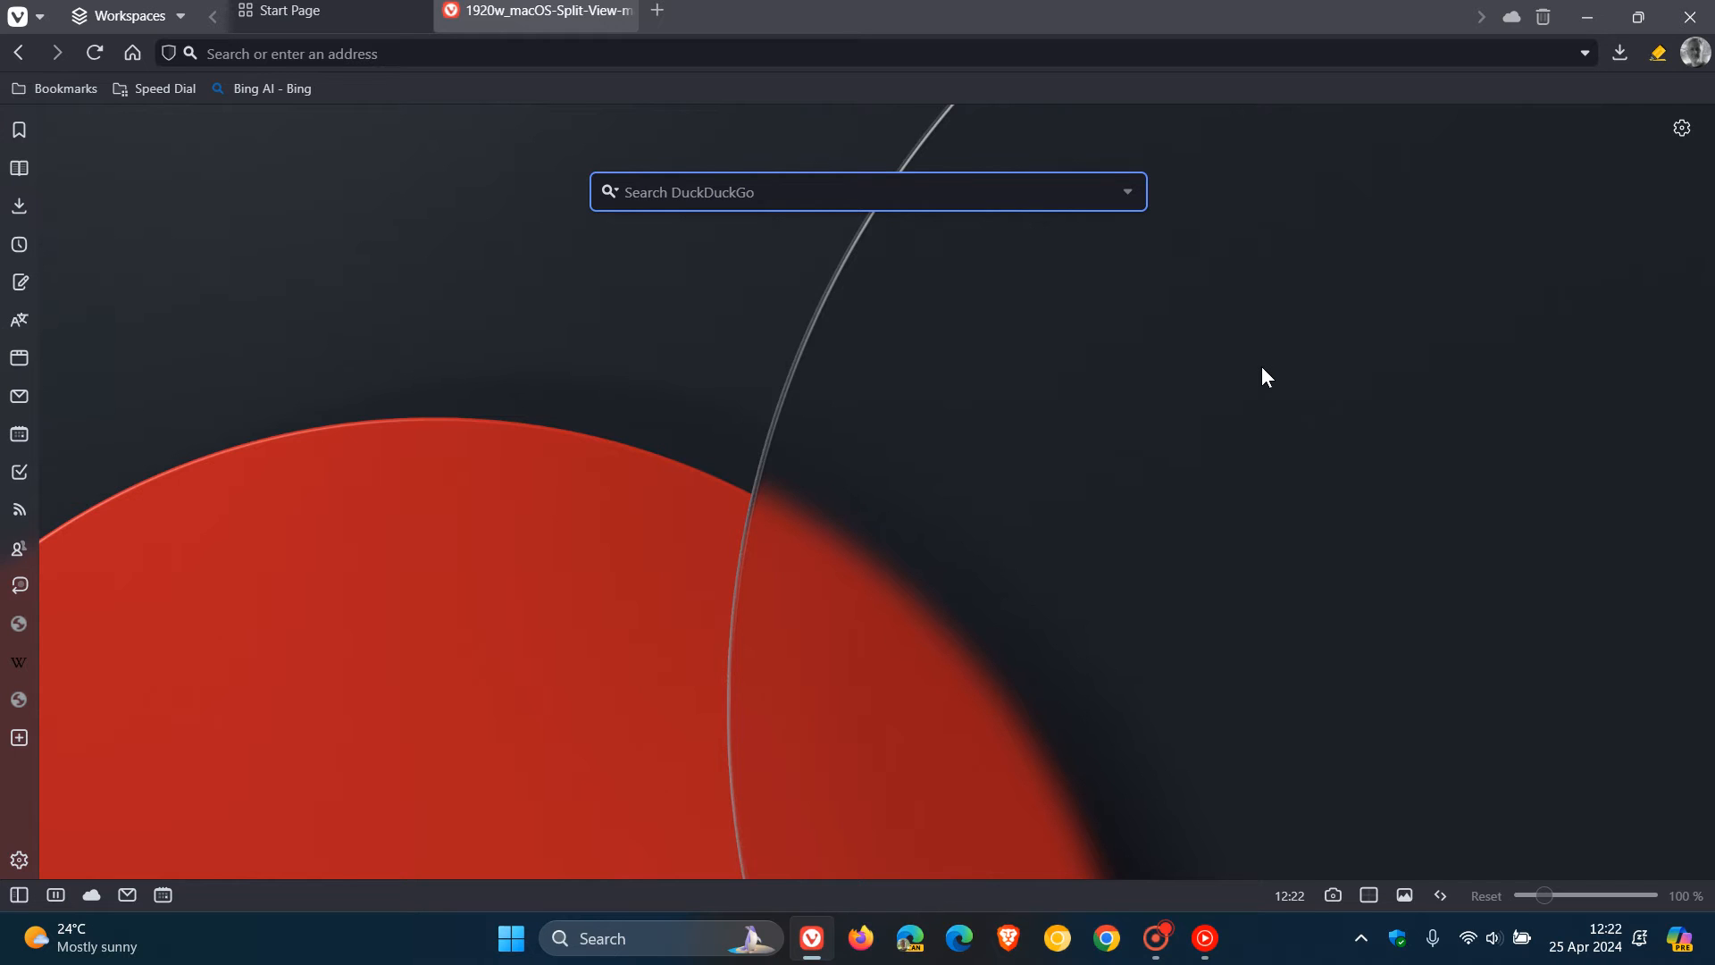
Browse File > Export entries for bookmarks, reading list, passwords, notes and feeds.
{"action": "left_click", "coordinate": [14, 16]}
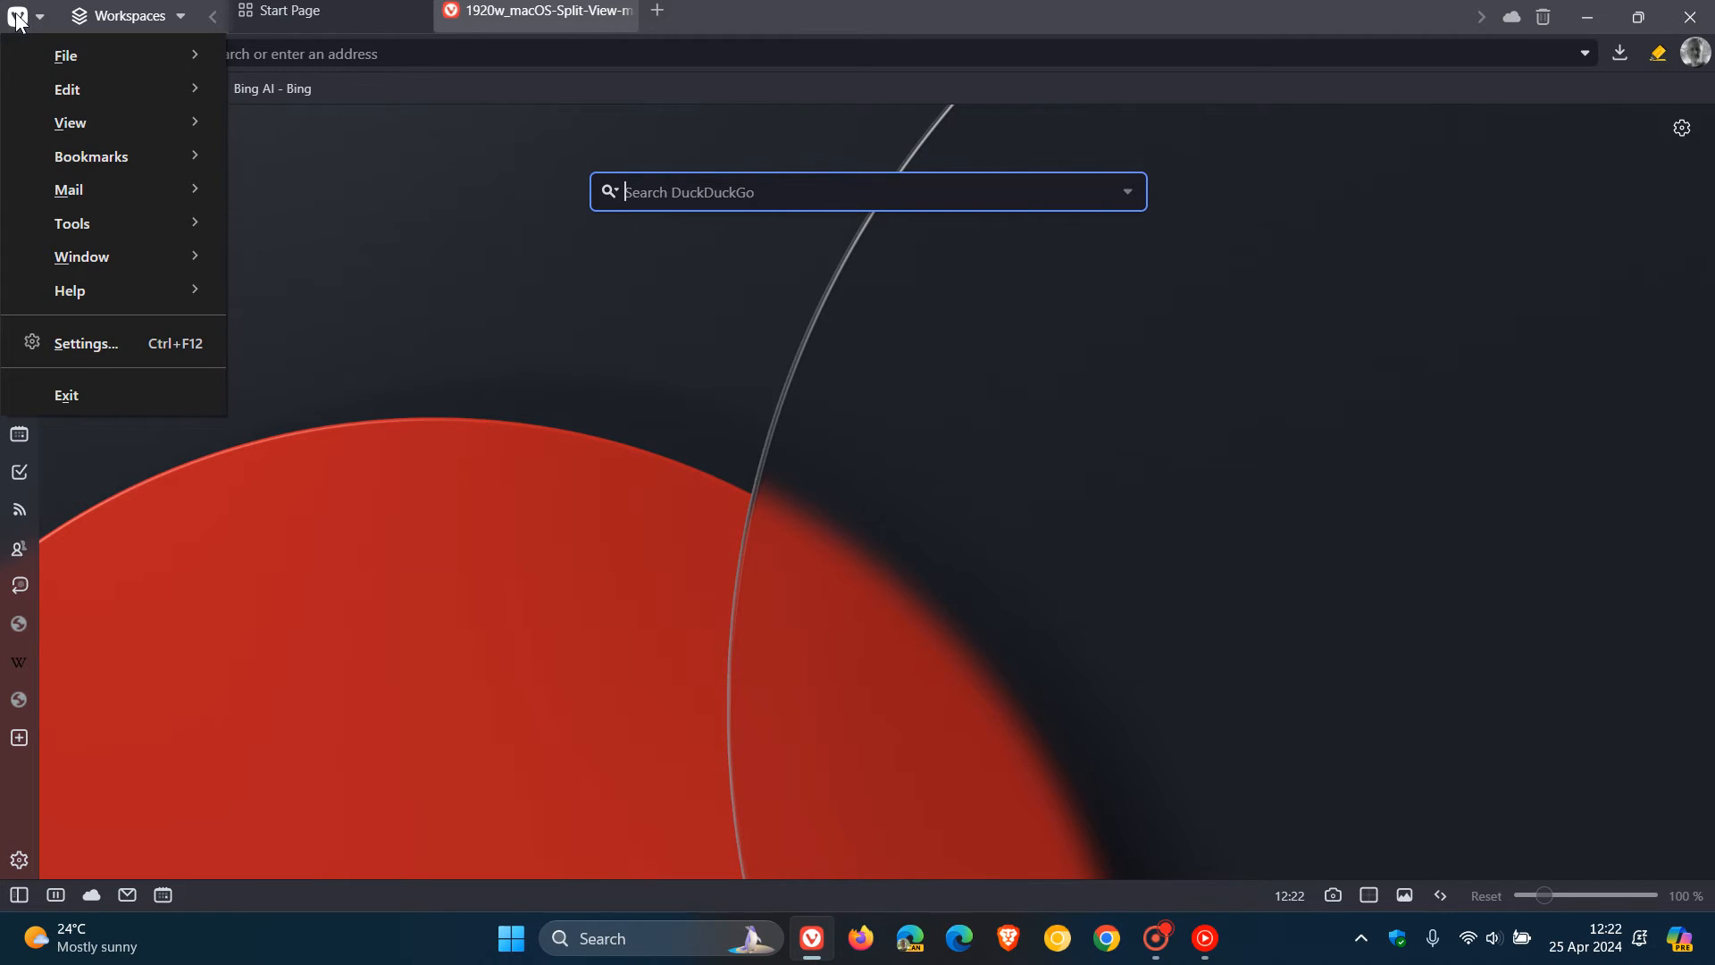
{"action": "left_click", "coordinate": [67, 56]}
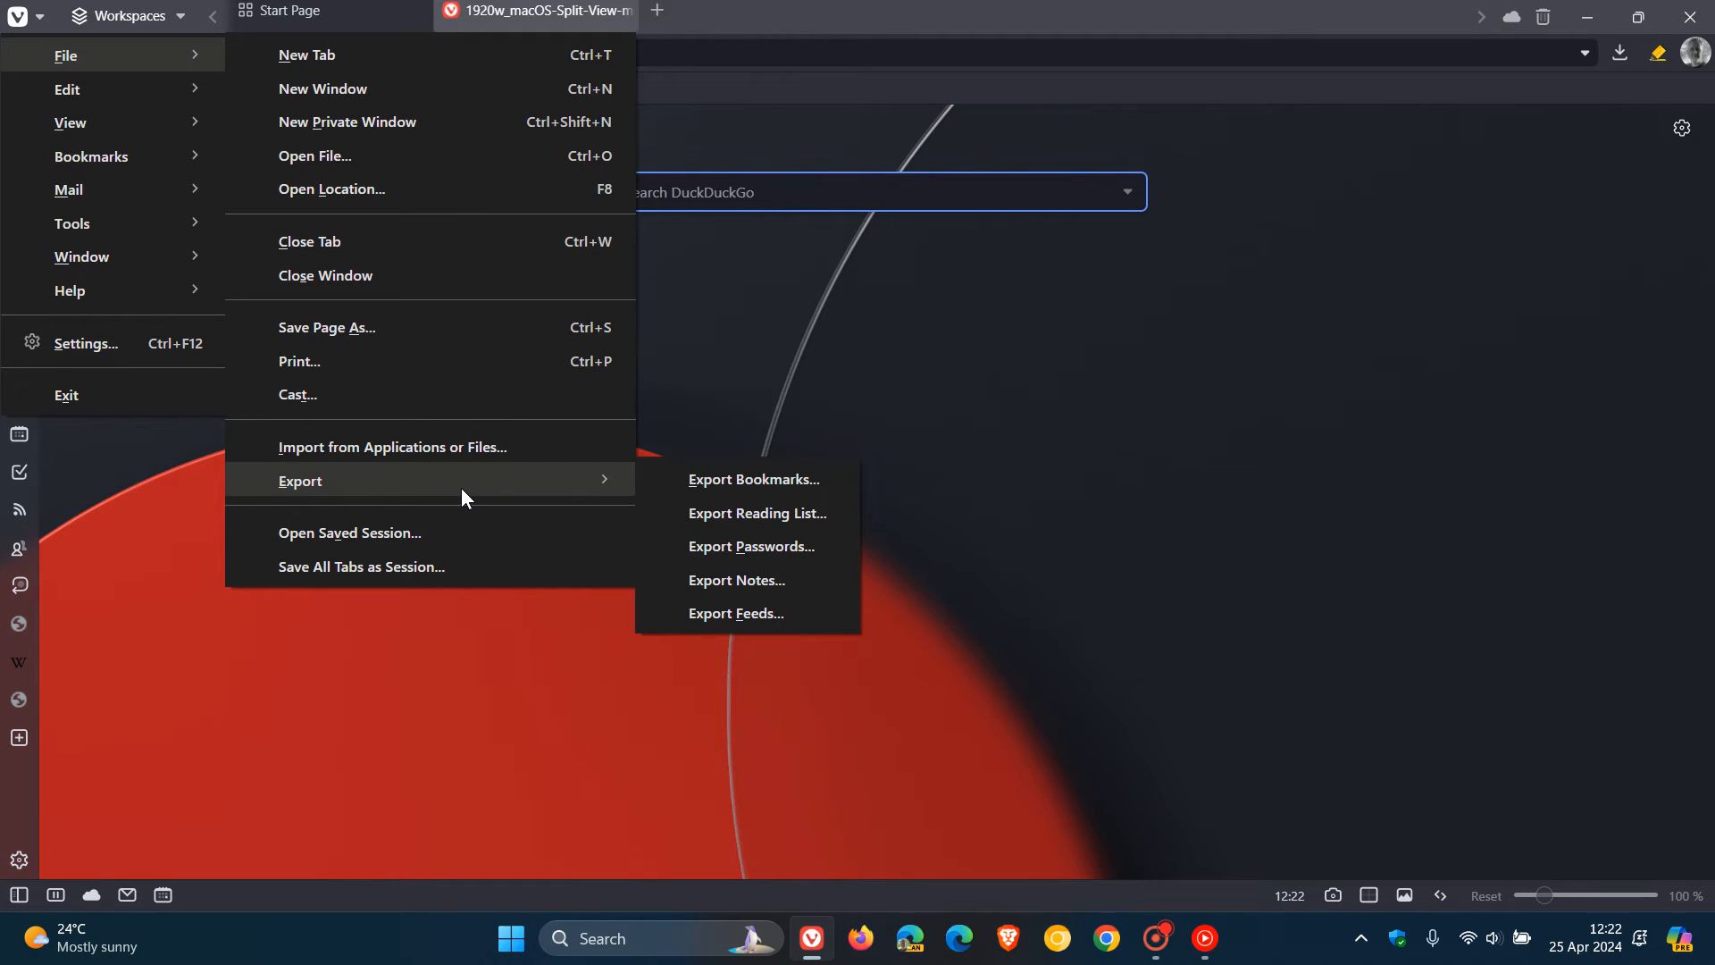
{"action": "mouse_move", "coordinate": [733, 553]}
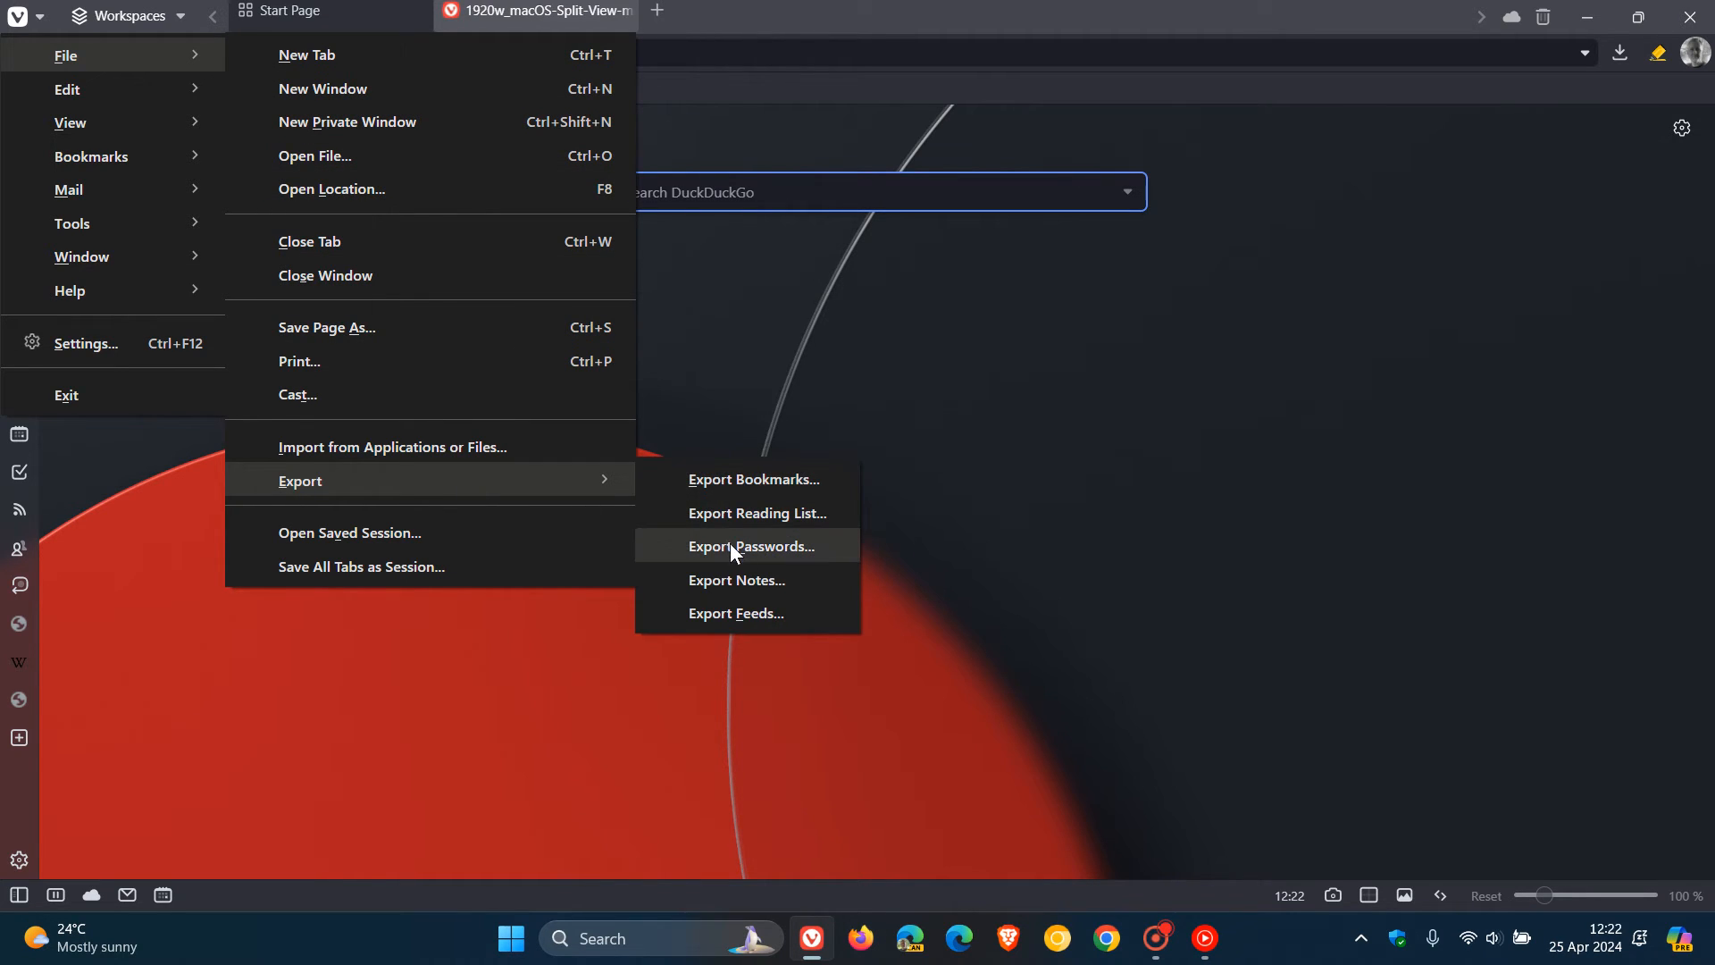
{"action": "mouse_move", "coordinate": [753, 628]}
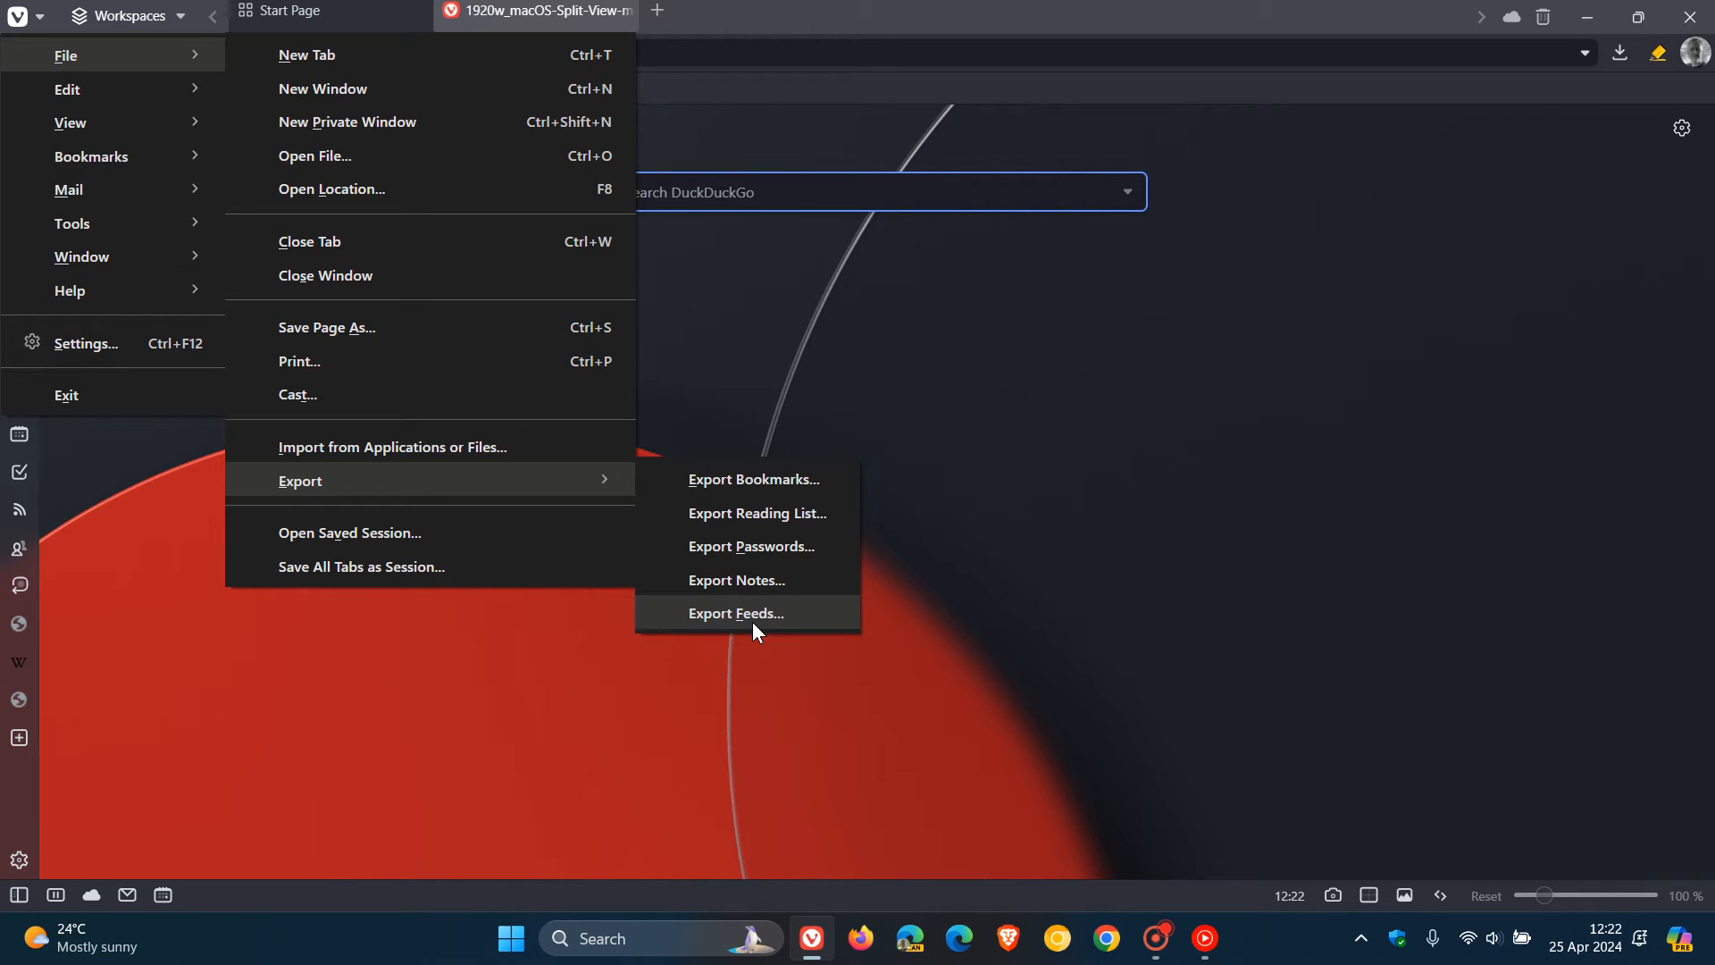
{"action": "mouse_move", "coordinate": [758, 528]}
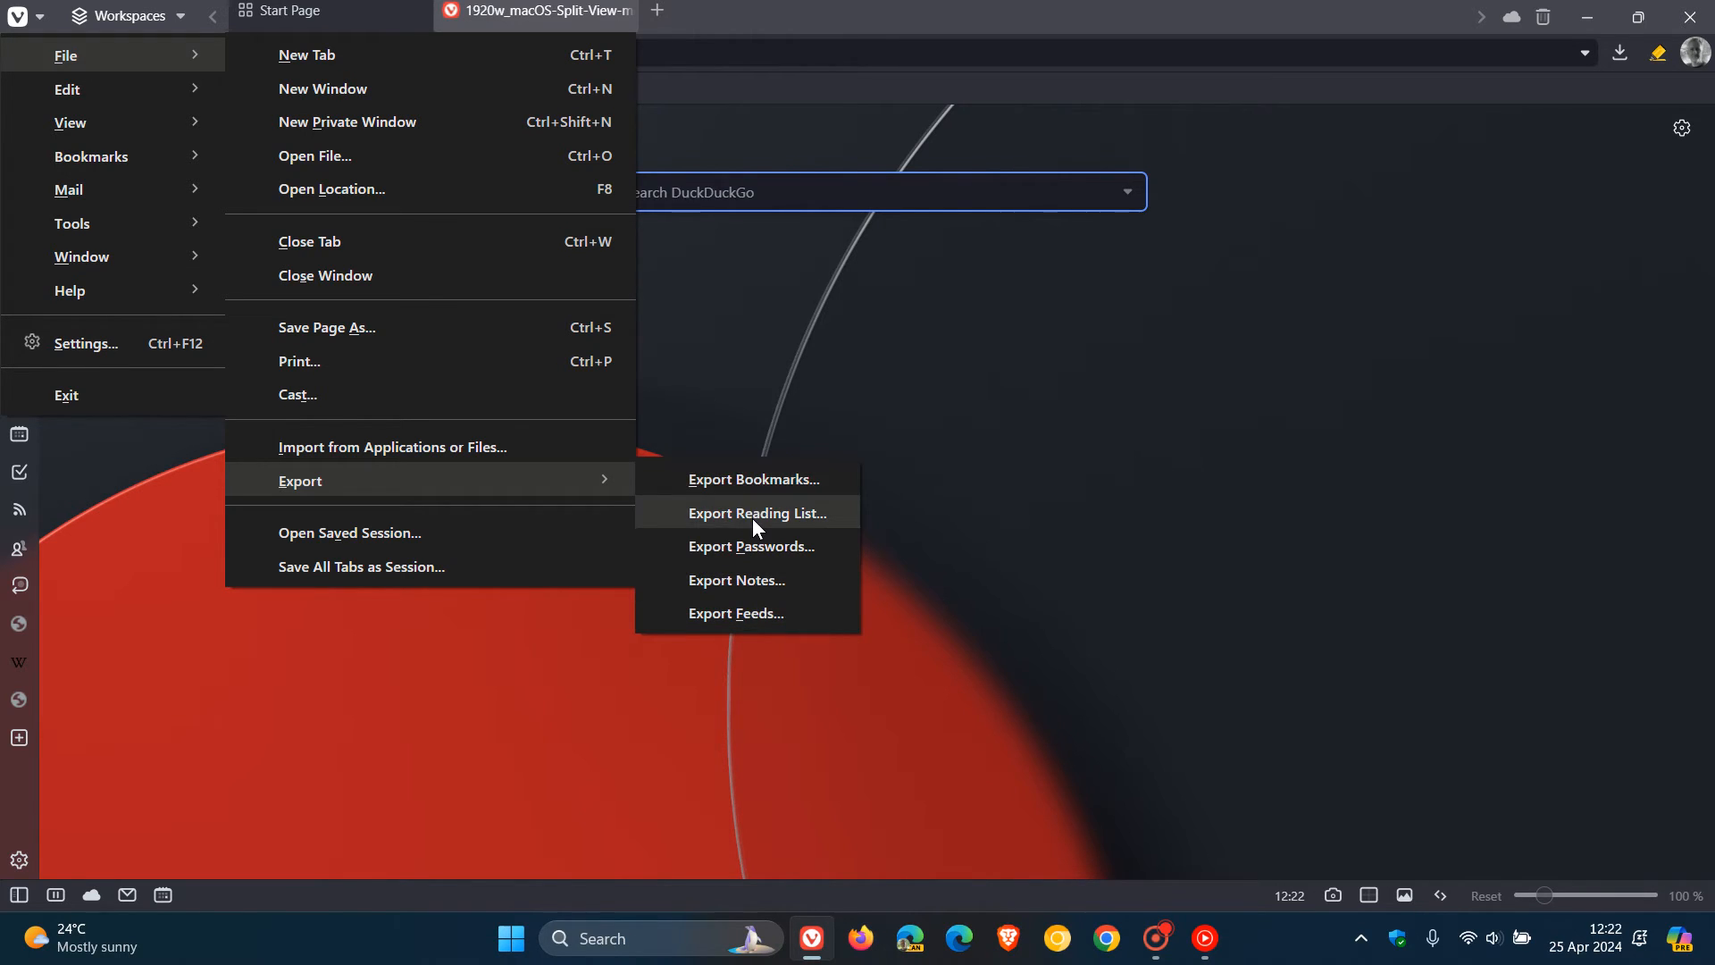
{"action": "left_click", "coordinate": [1086, 557]}
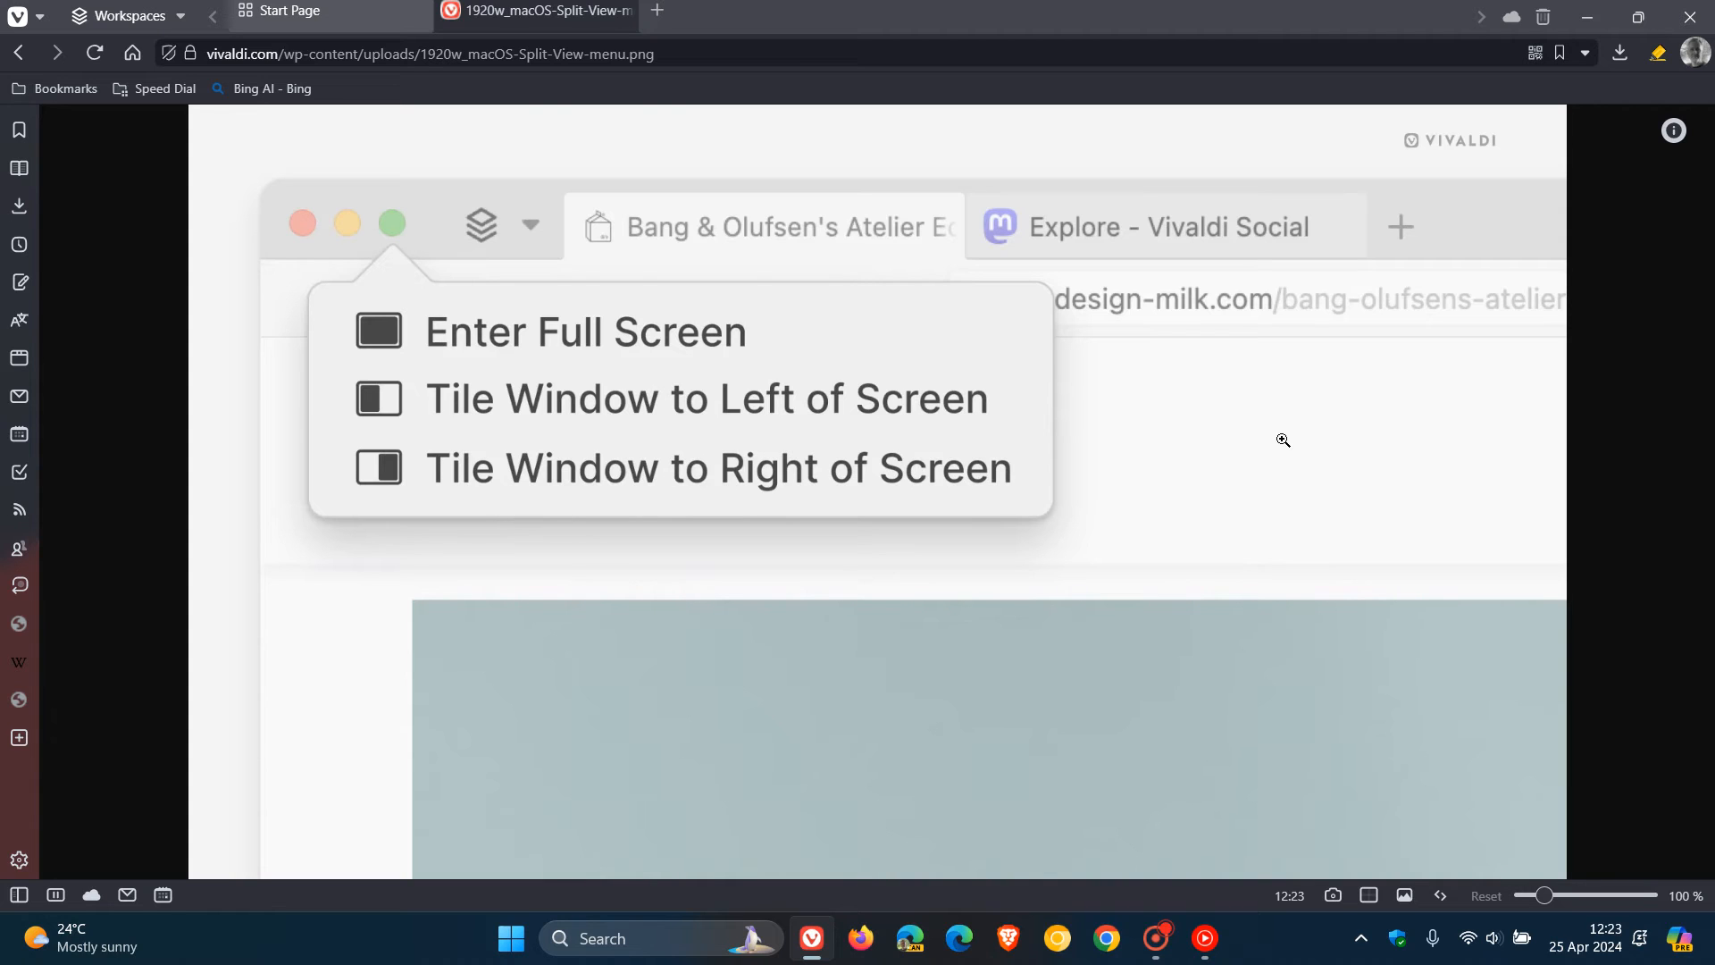
{"action": "mouse_move", "coordinate": [719, 357]}
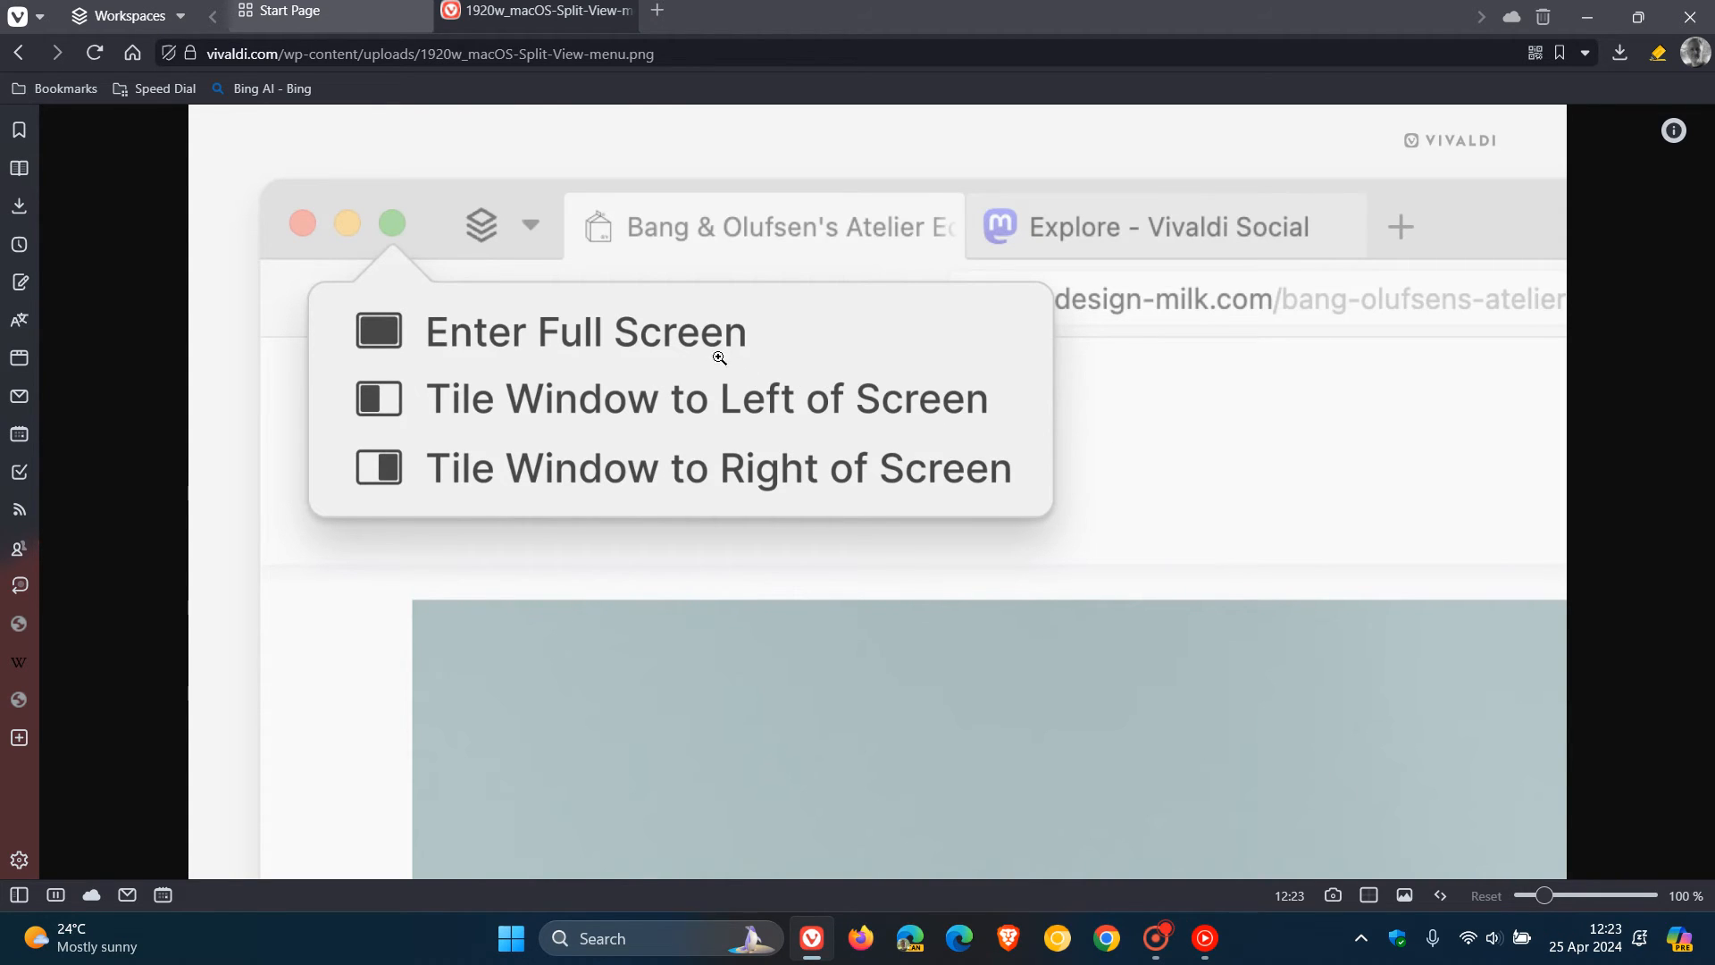
{"action": "mouse_move", "coordinate": [327, 13]}
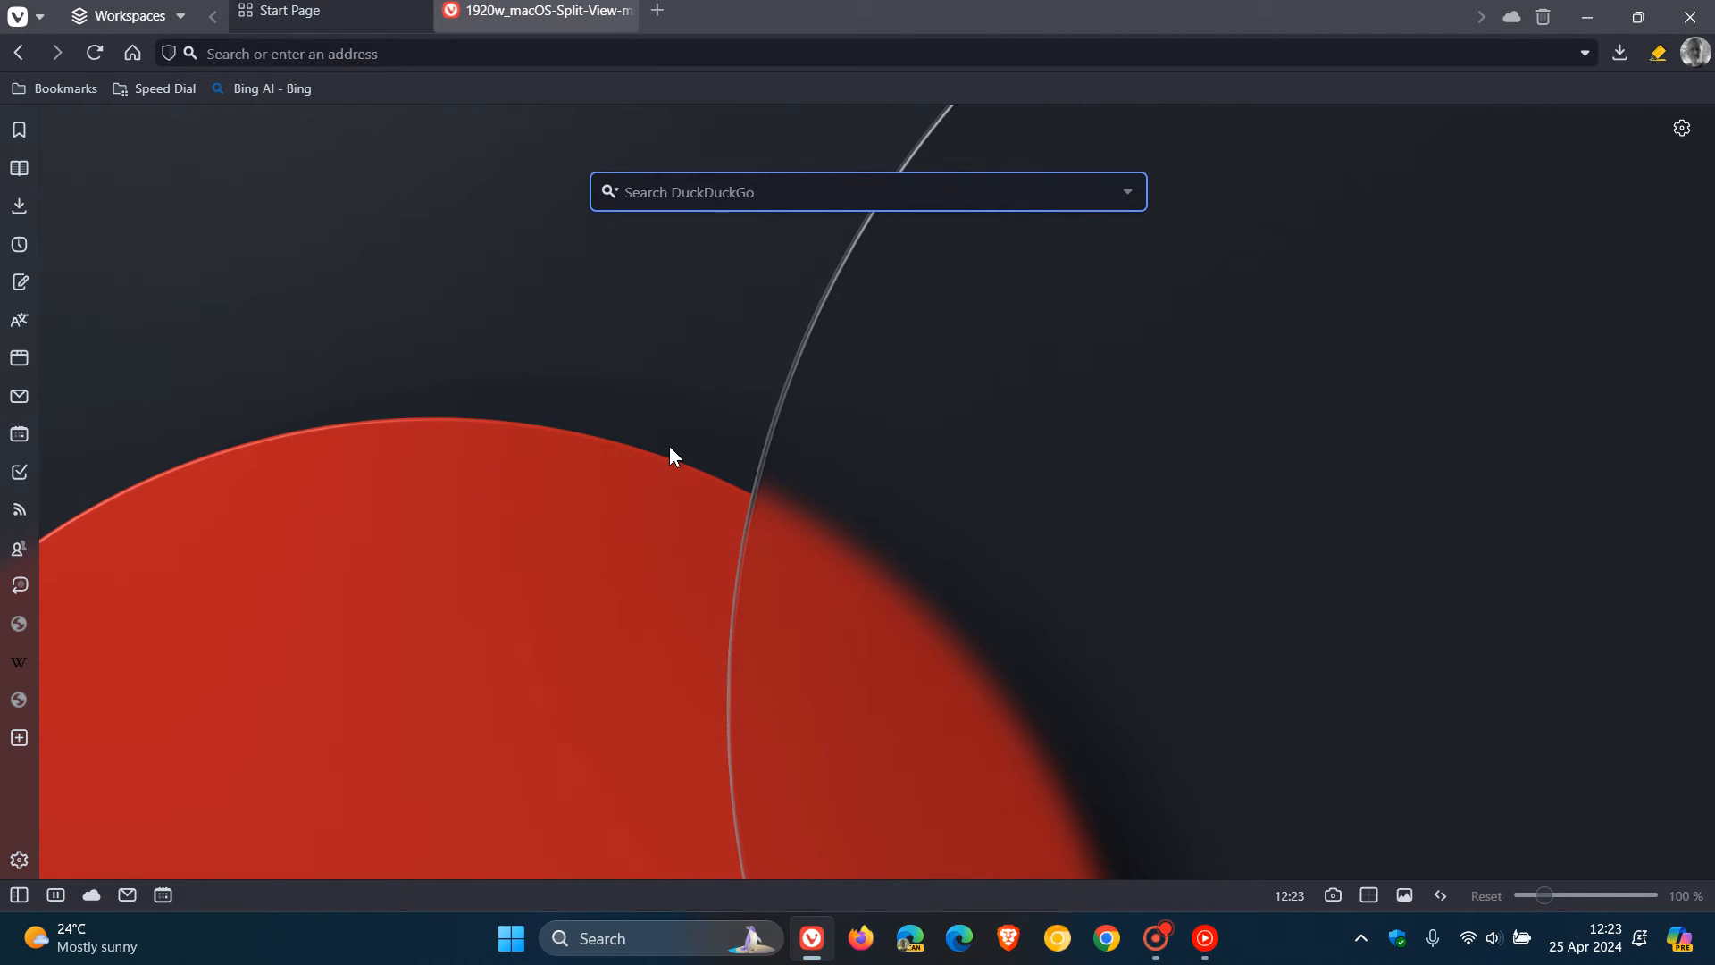
{"action": "mouse_move", "coordinate": [8, 105]}
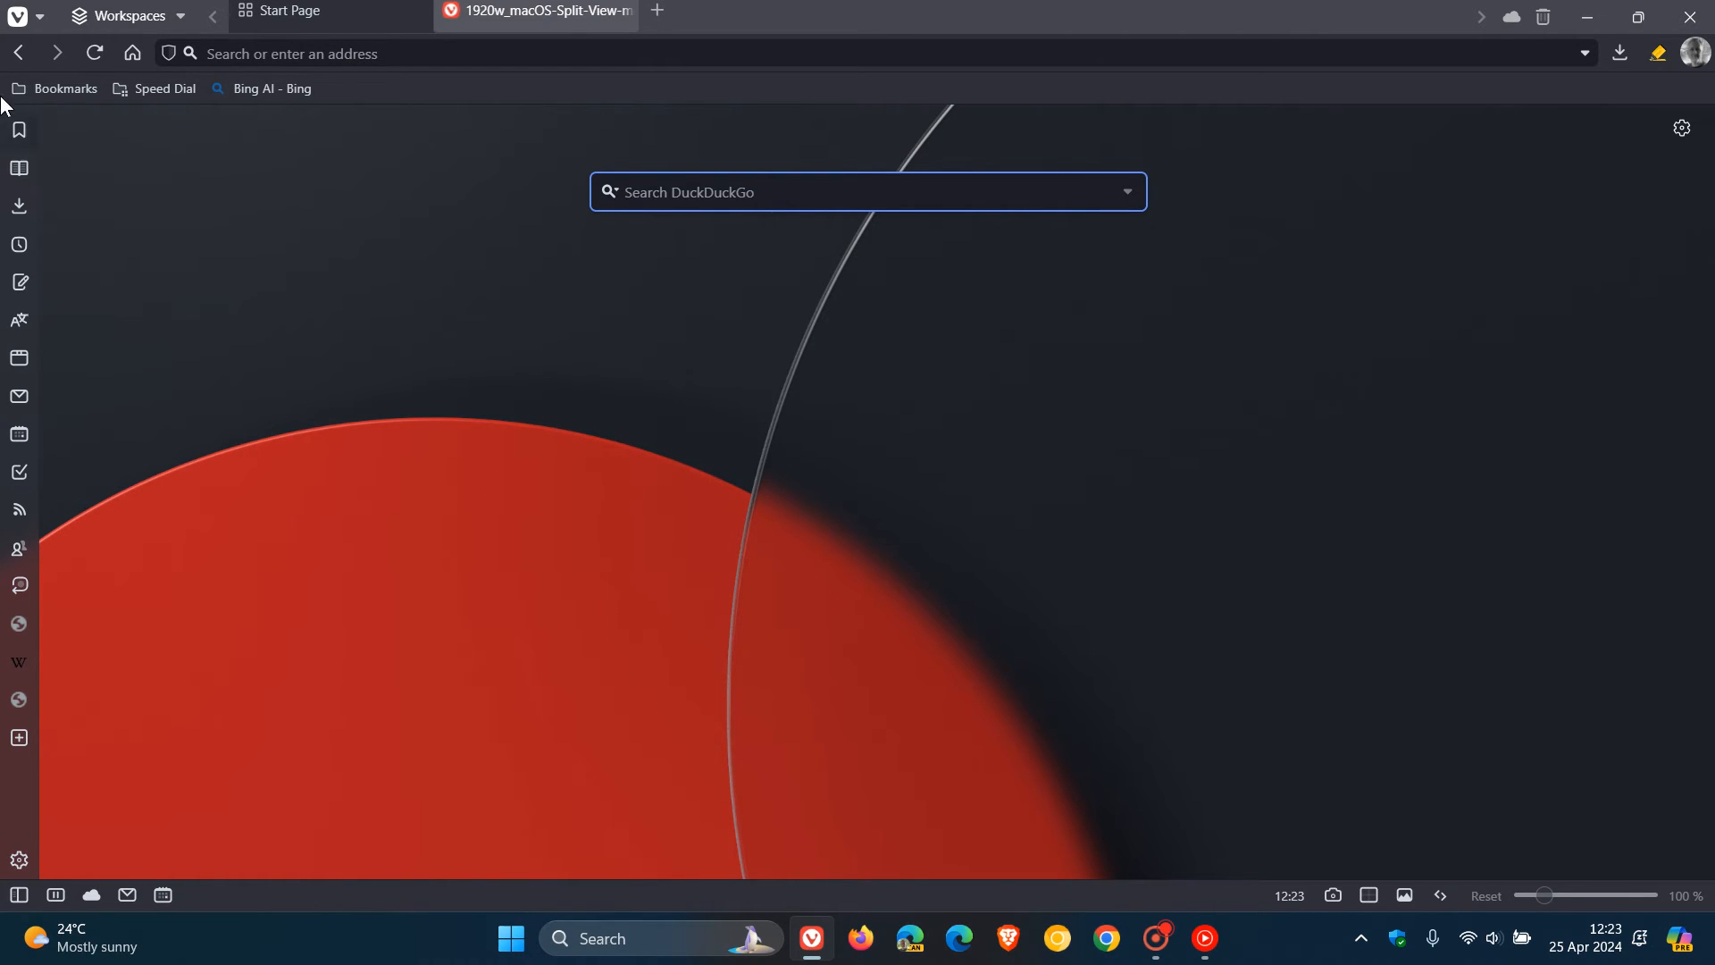
Confirm 6.7.3329.17 is up to date, then open the About Version page from Help.
{"action": "left_click", "coordinate": [16, 20]}
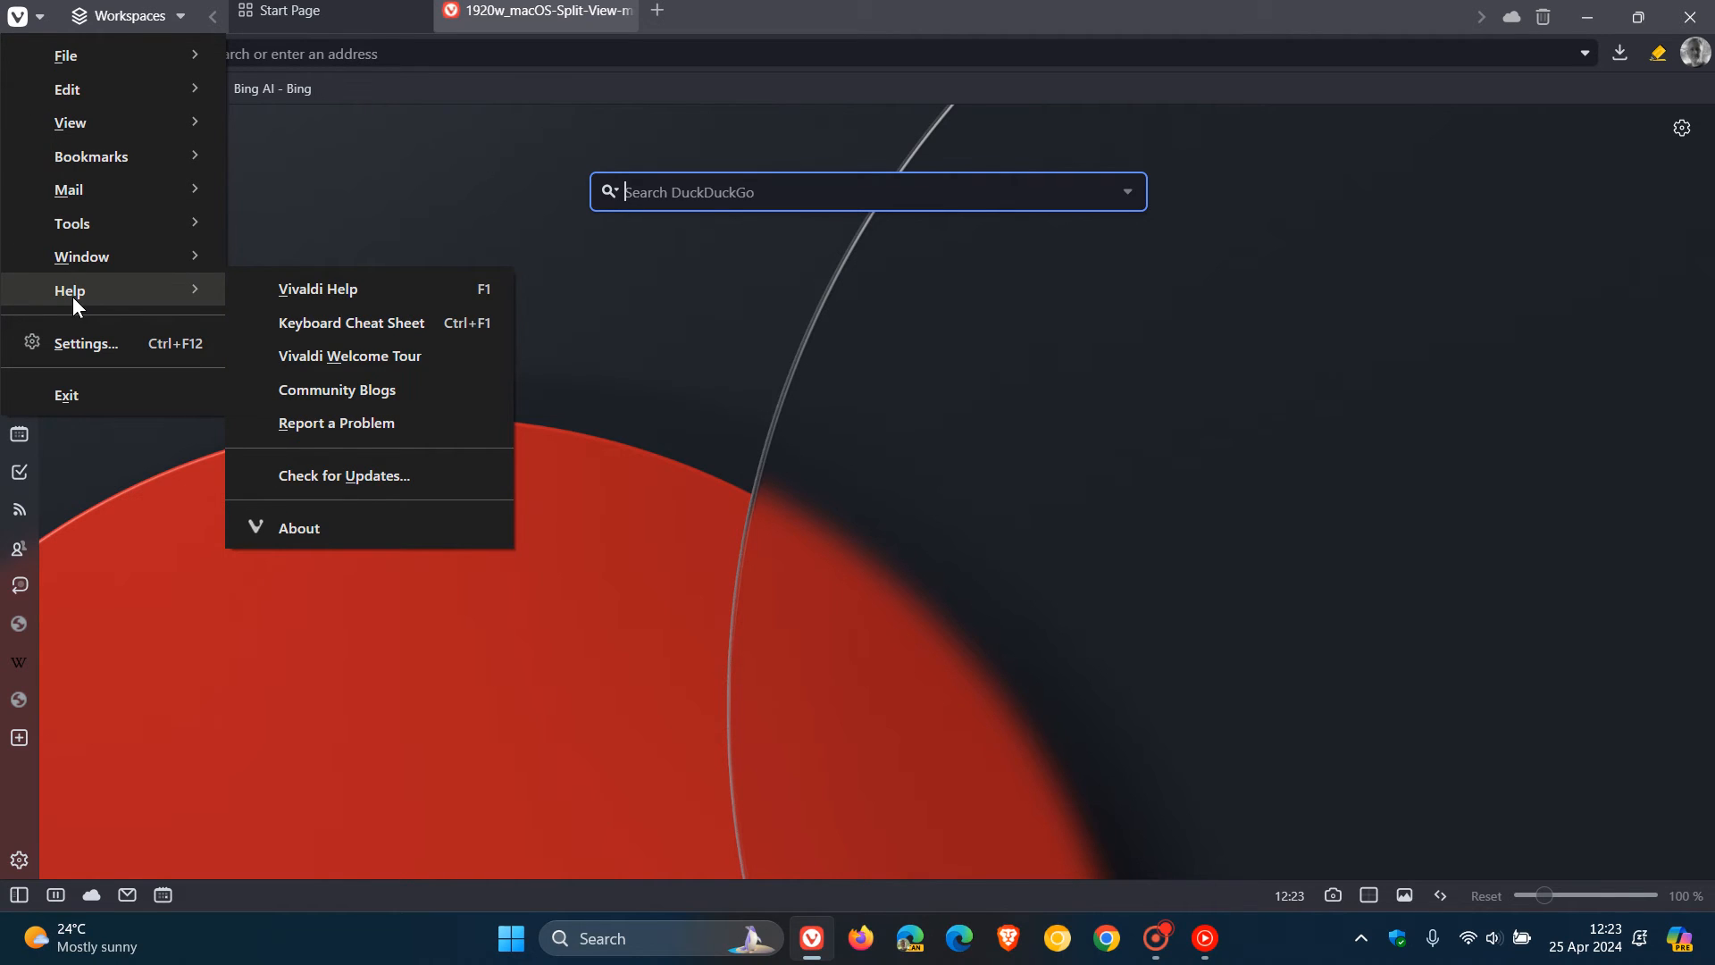
{"action": "left_click", "coordinate": [343, 475]}
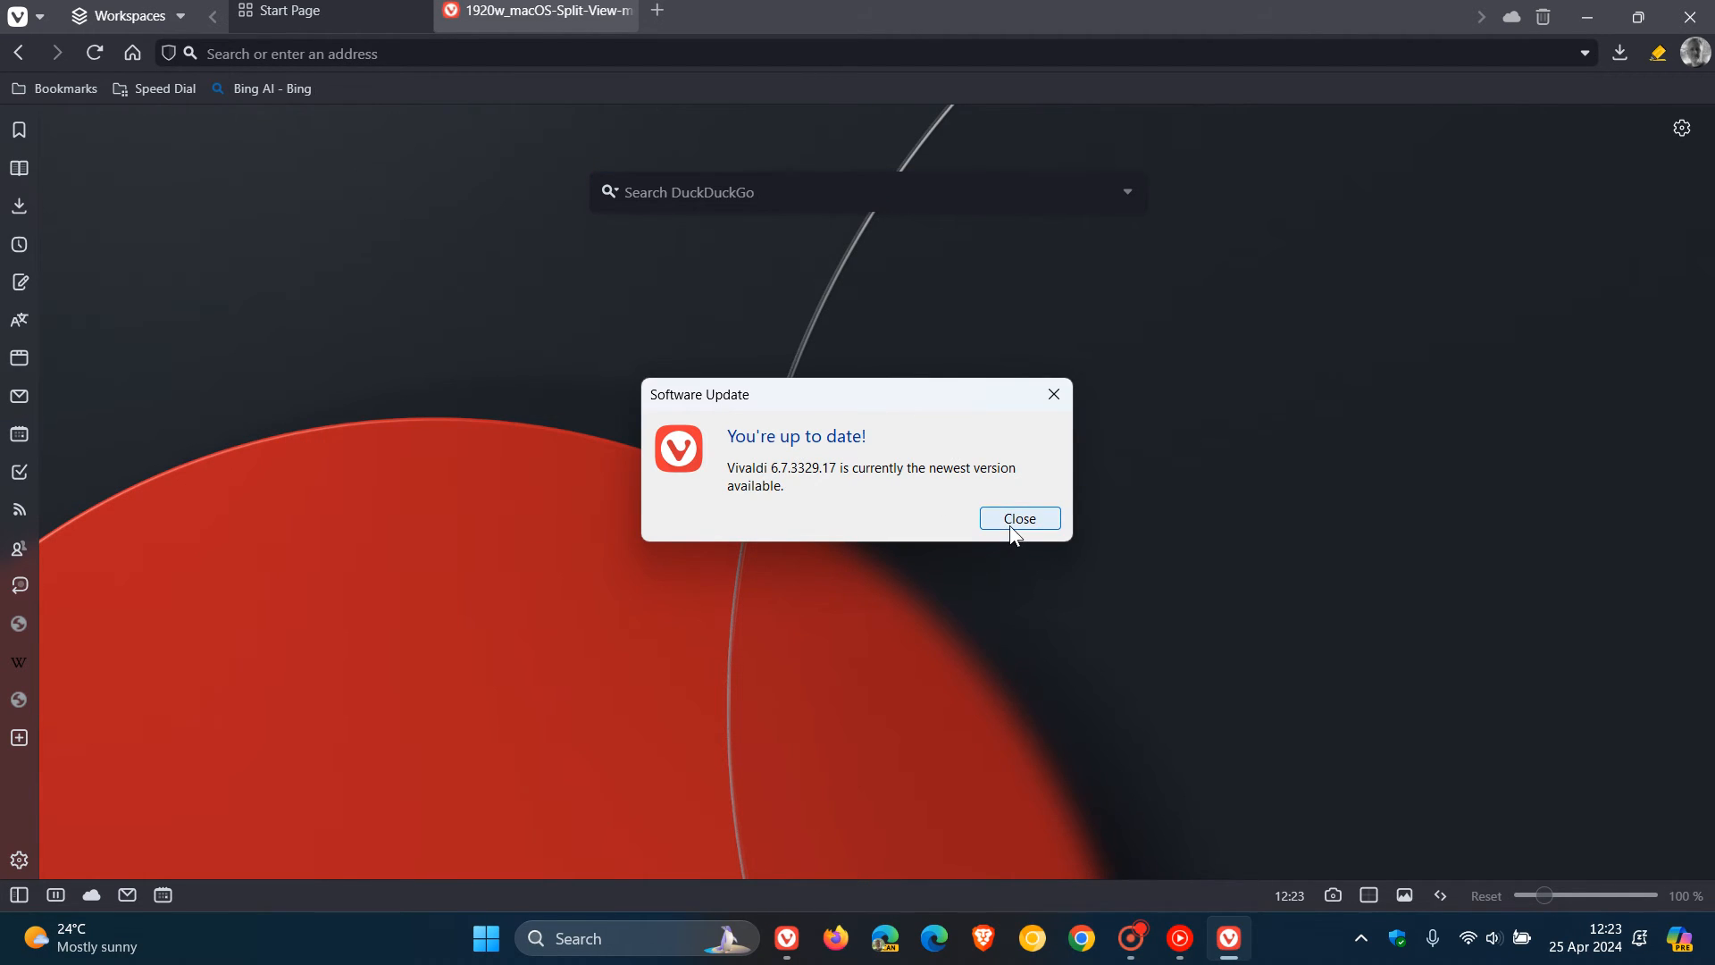
{"action": "left_click", "coordinate": [16, 17]}
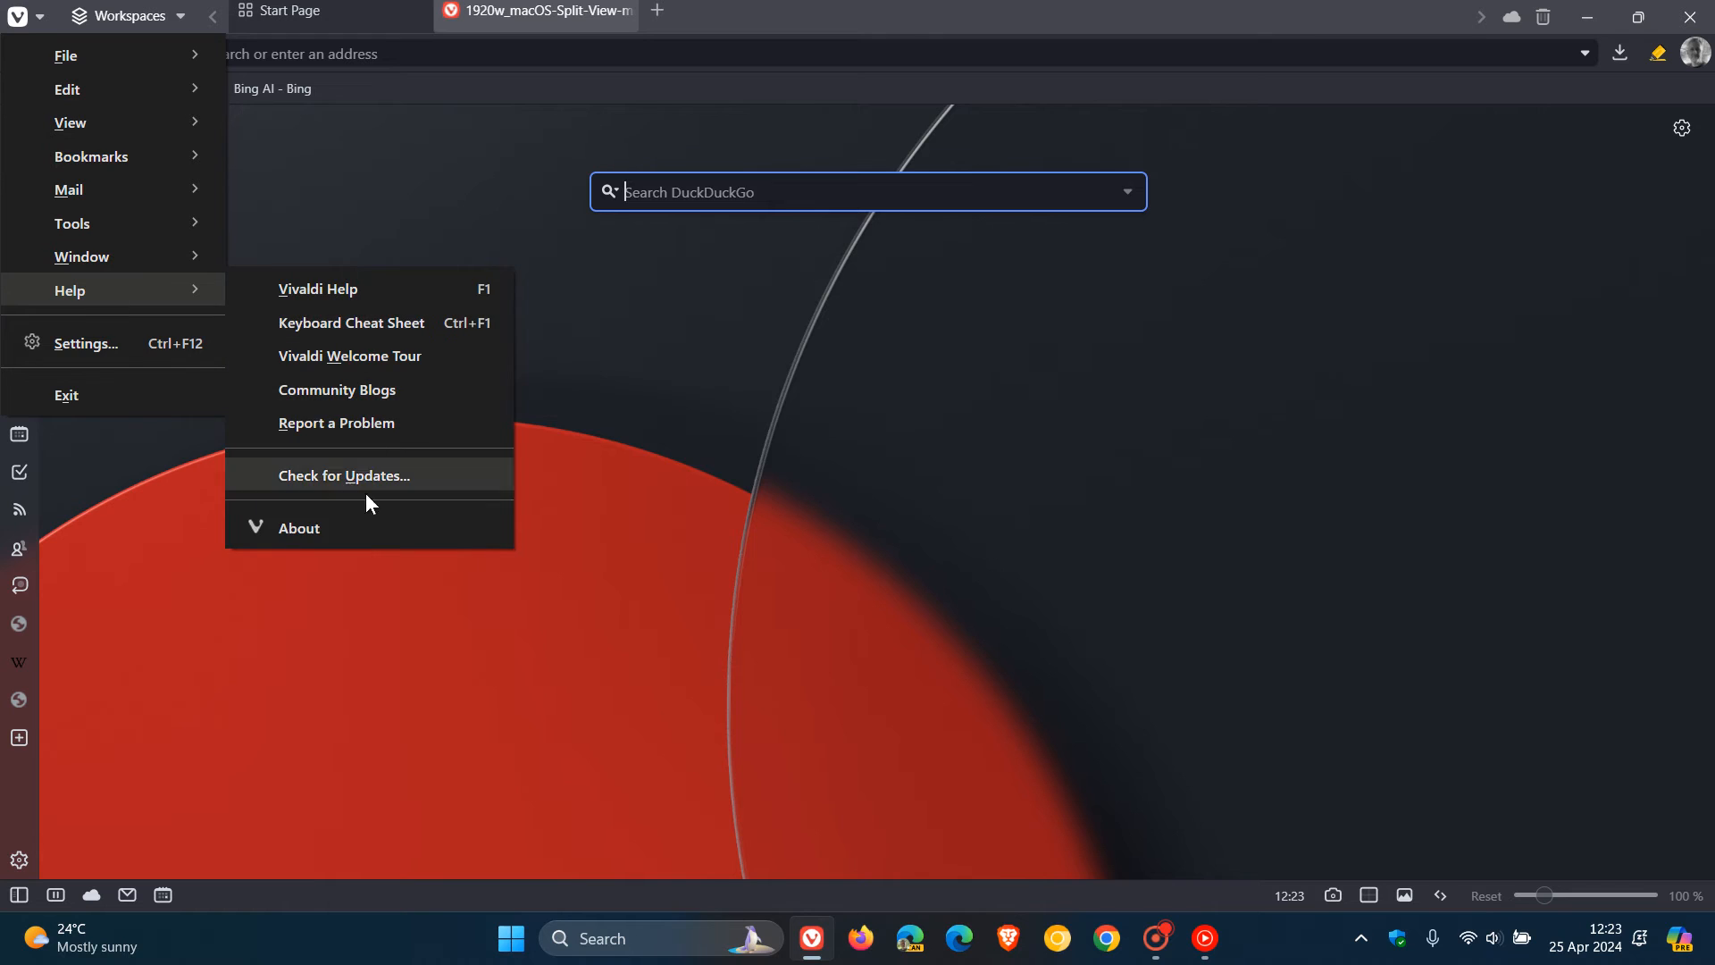
{"action": "left_click", "coordinate": [299, 528]}
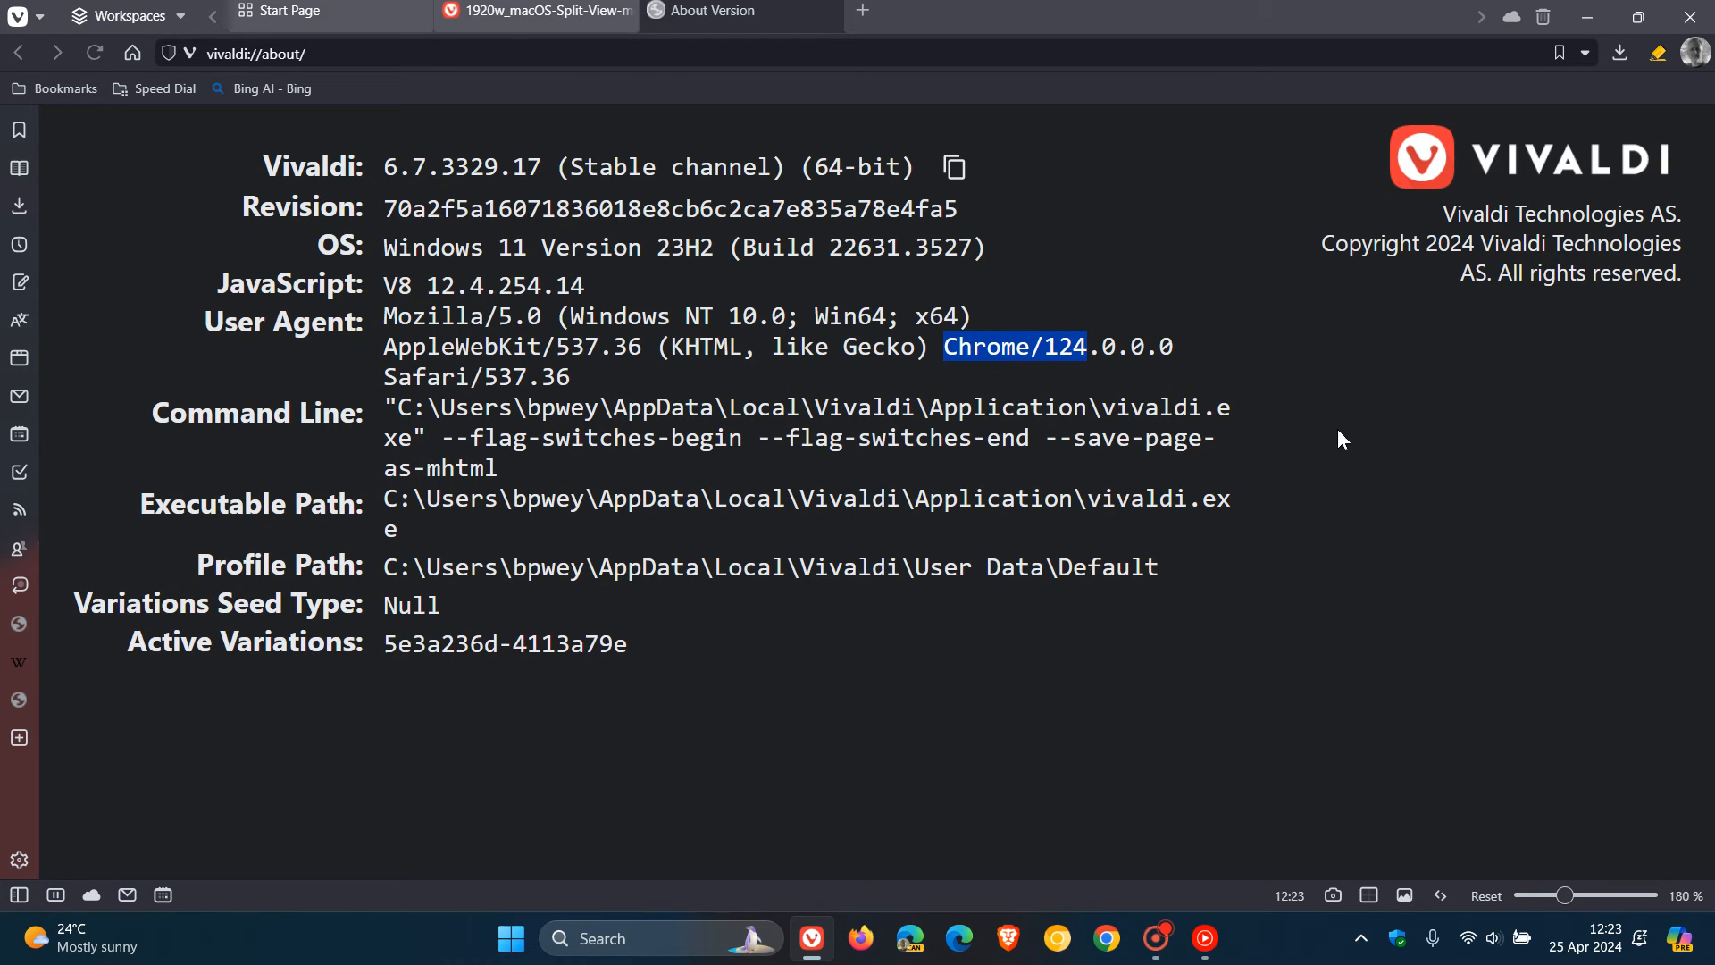
{"action": "mouse_move", "coordinate": [1241, 370]}
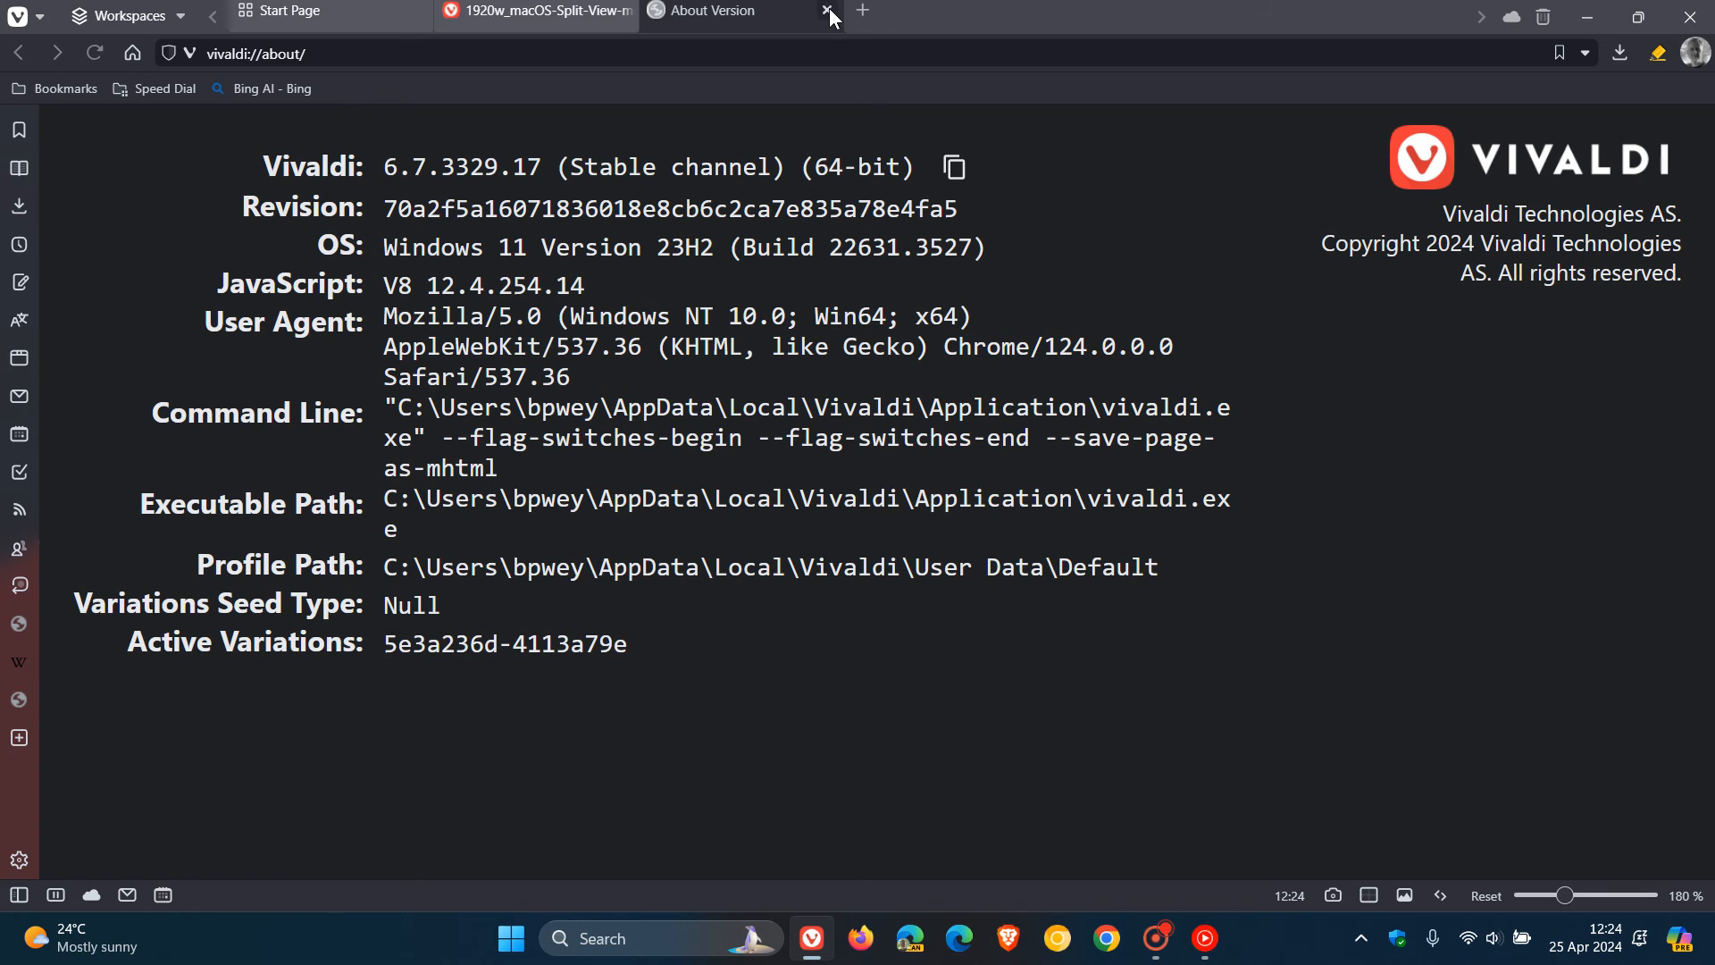
Close About Version and open the Memory Saver article via Bookmarks > Vivaldi Releases.
{"action": "left_click", "coordinate": [820, 11]}
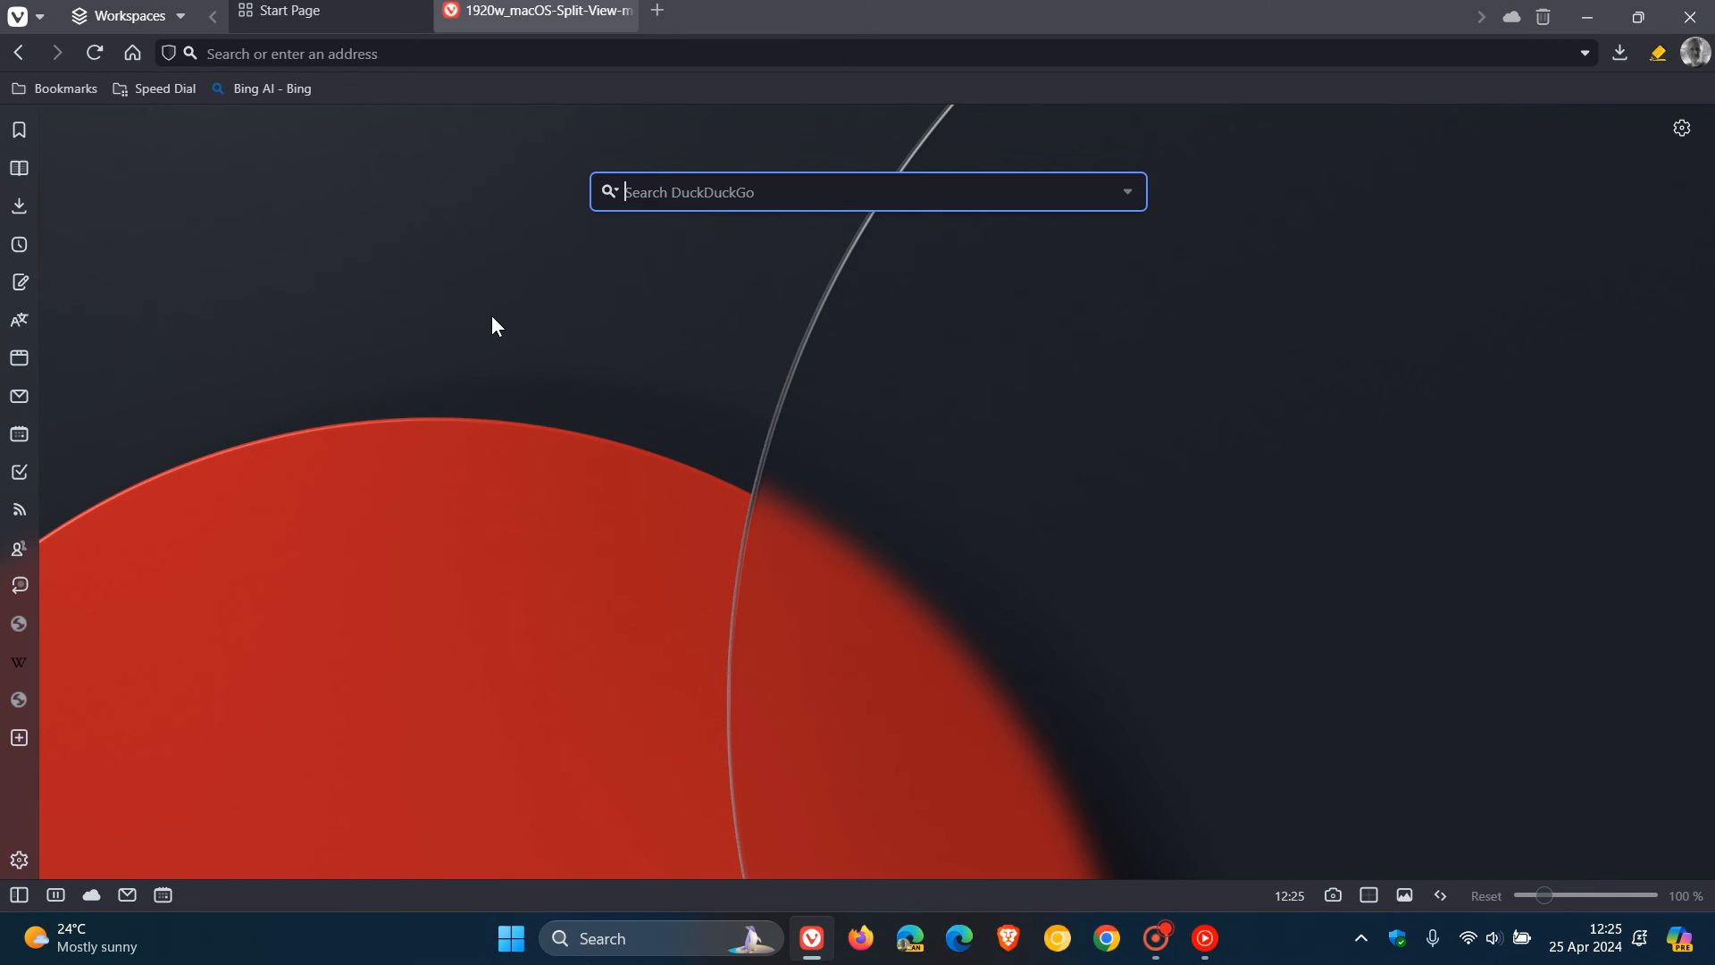
{"action": "left_click", "coordinate": [59, 88]}
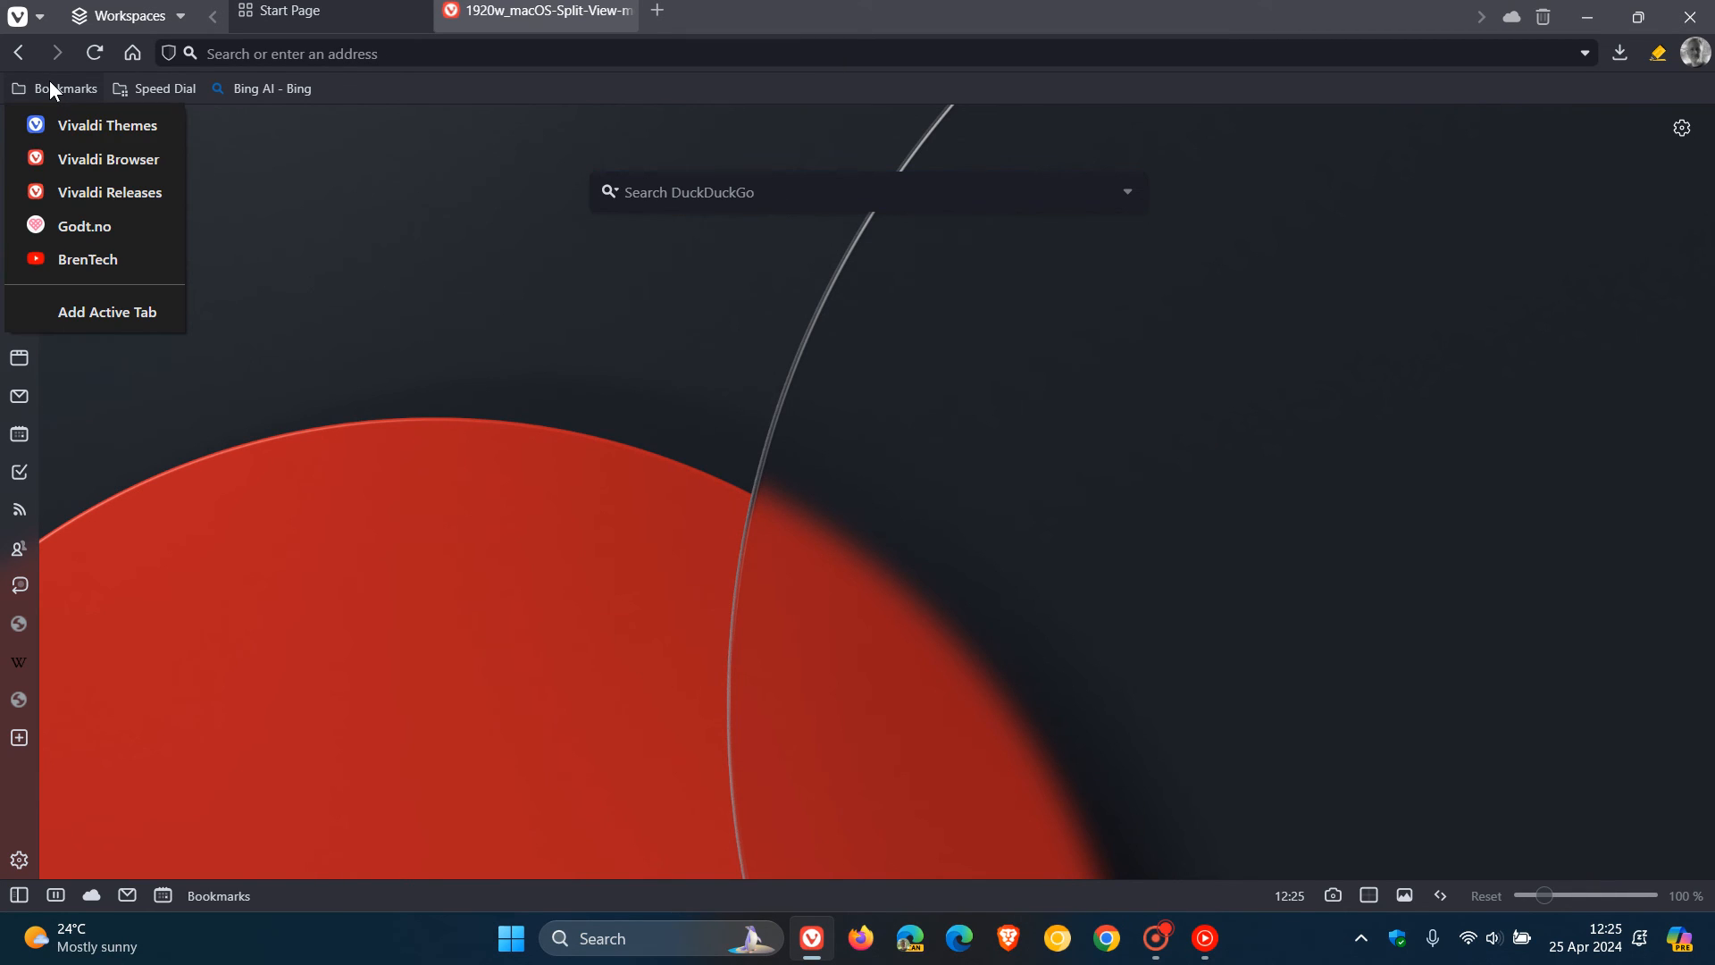
{"action": "left_click", "coordinate": [107, 159]}
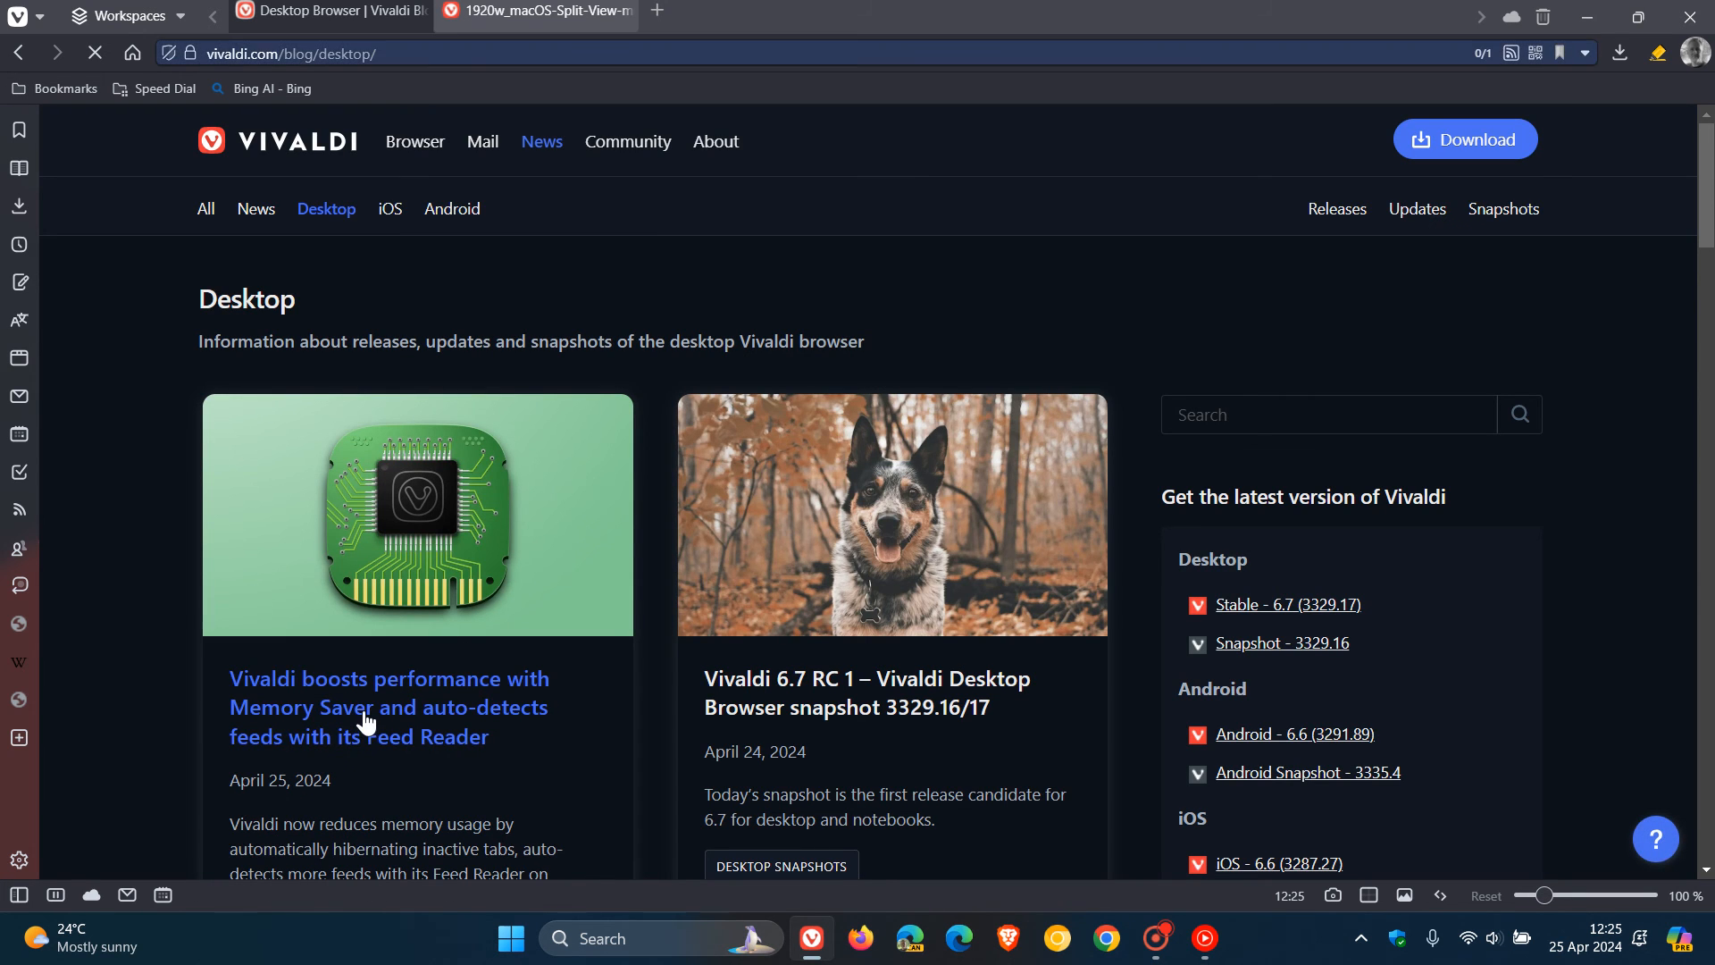
{"action": "left_click", "coordinate": [386, 707]}
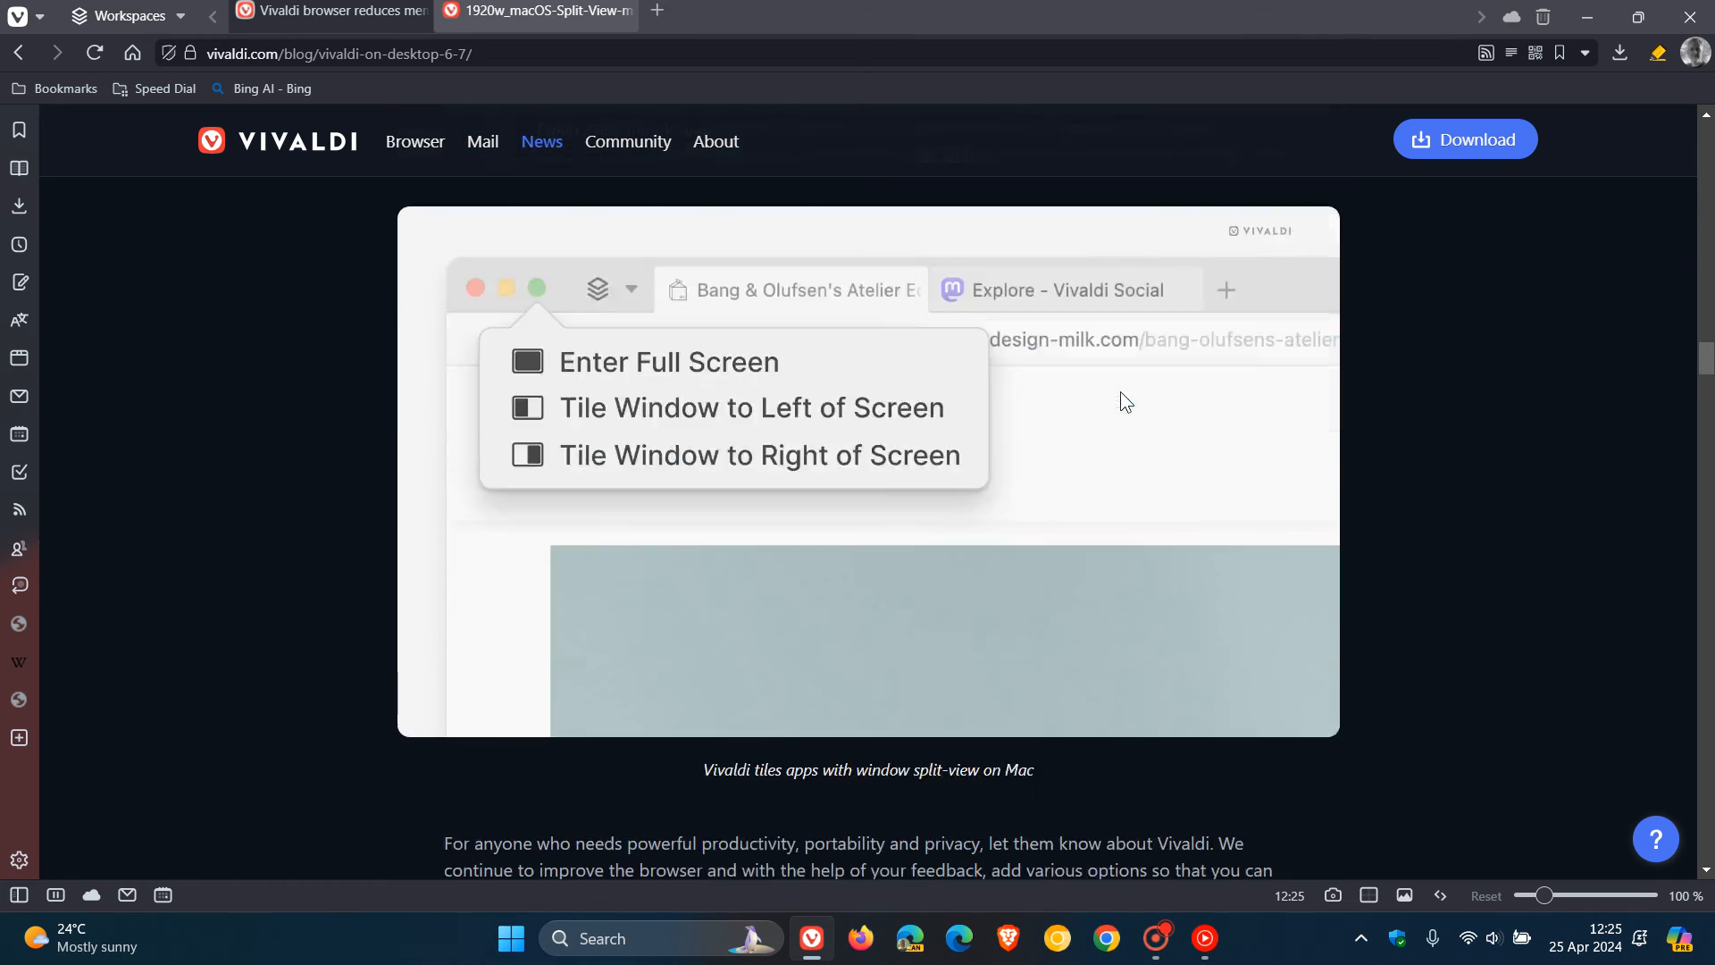
Scroll through the 6.6-to-6.7 changelog down to the Mail, Menus and Panels fixes.
{"action": "scroll", "scroll_direction": "down", "scroll_amount": 3}
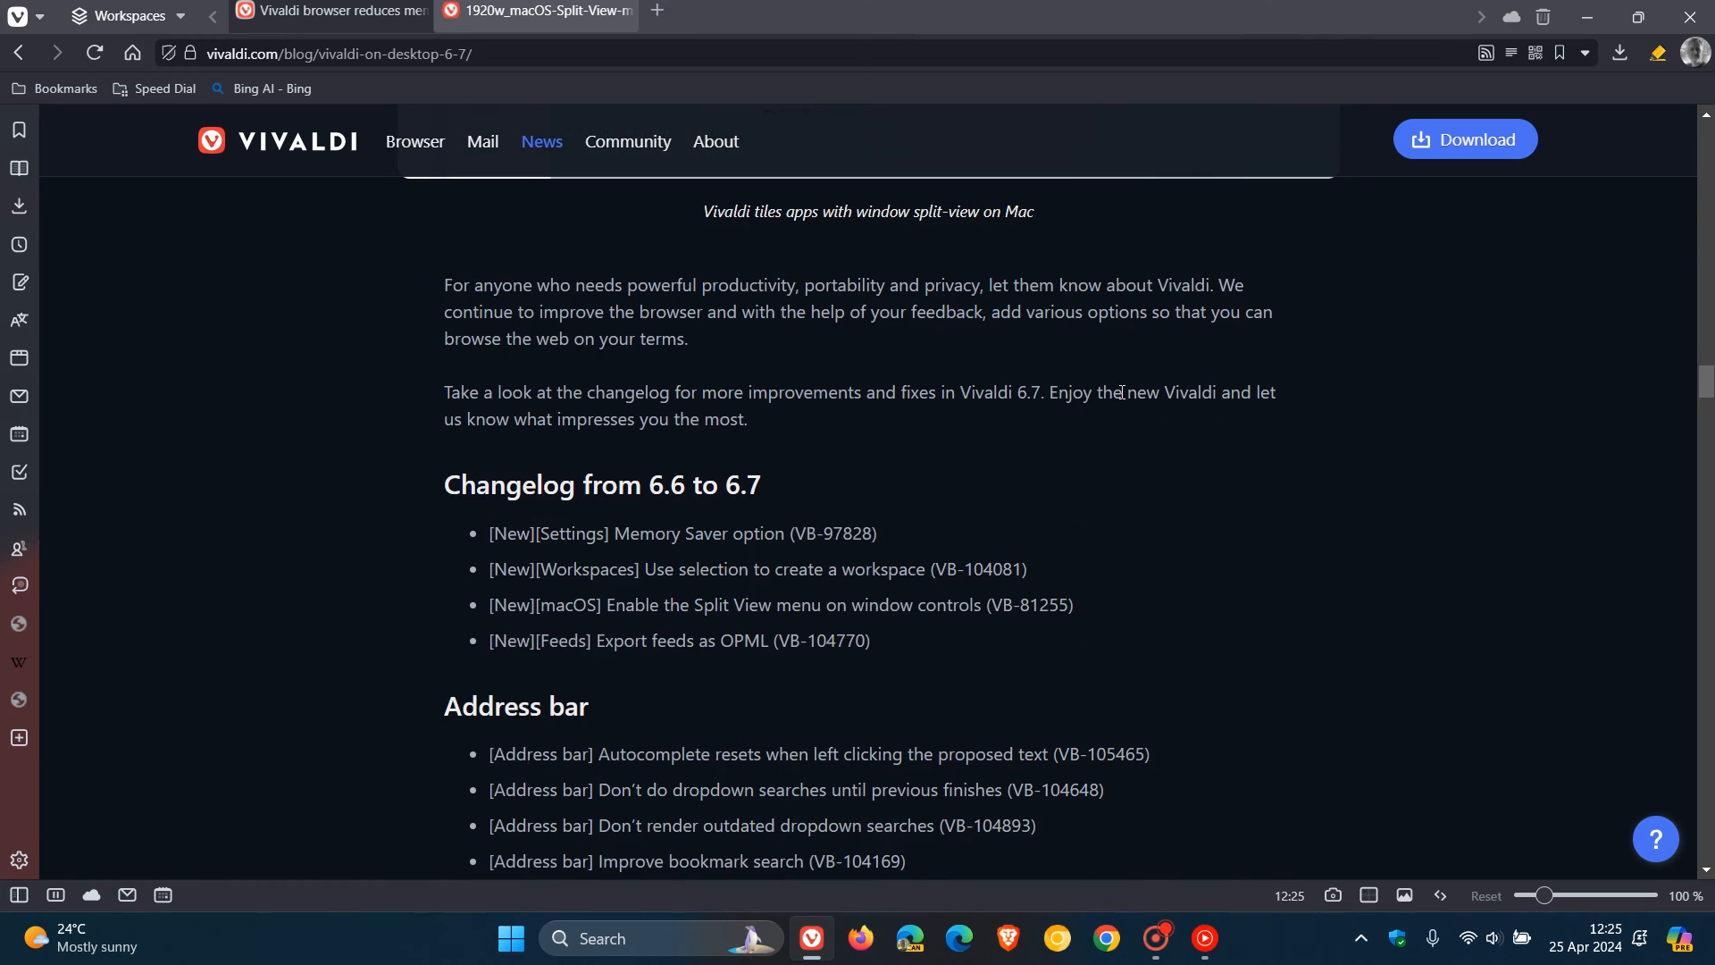
{"action": "scroll", "scroll_direction": "down", "scroll_amount": 3}
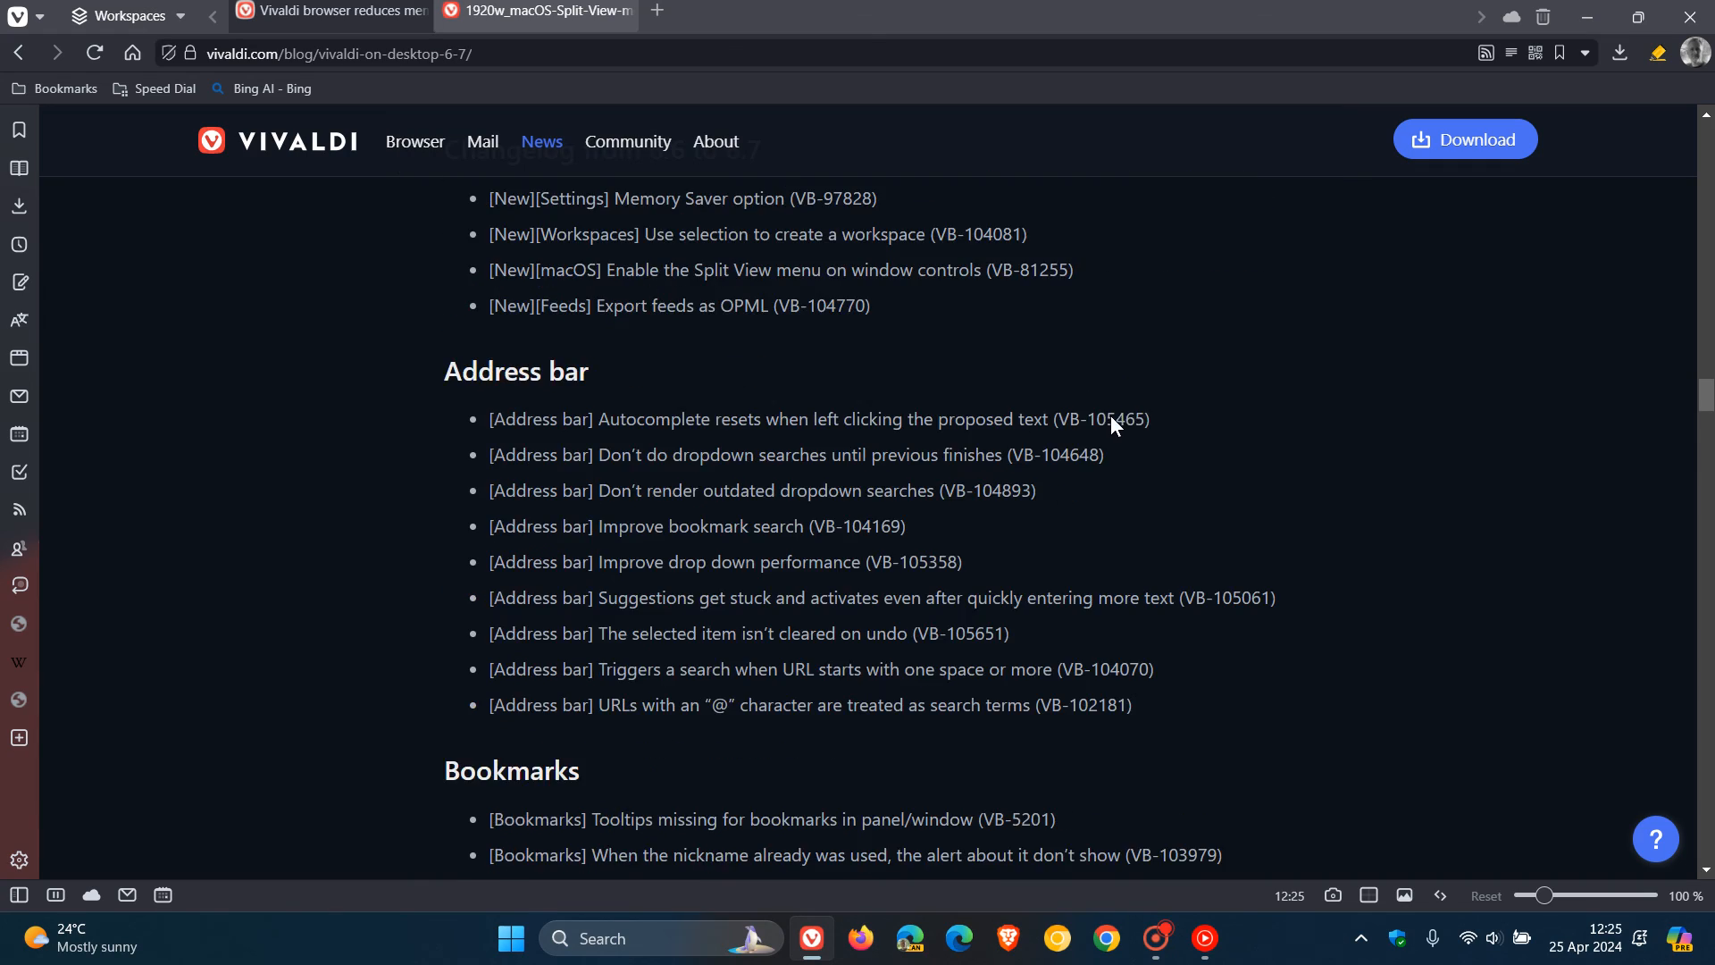
{"action": "scroll", "scroll_direction": "down", "scroll_amount": 3}
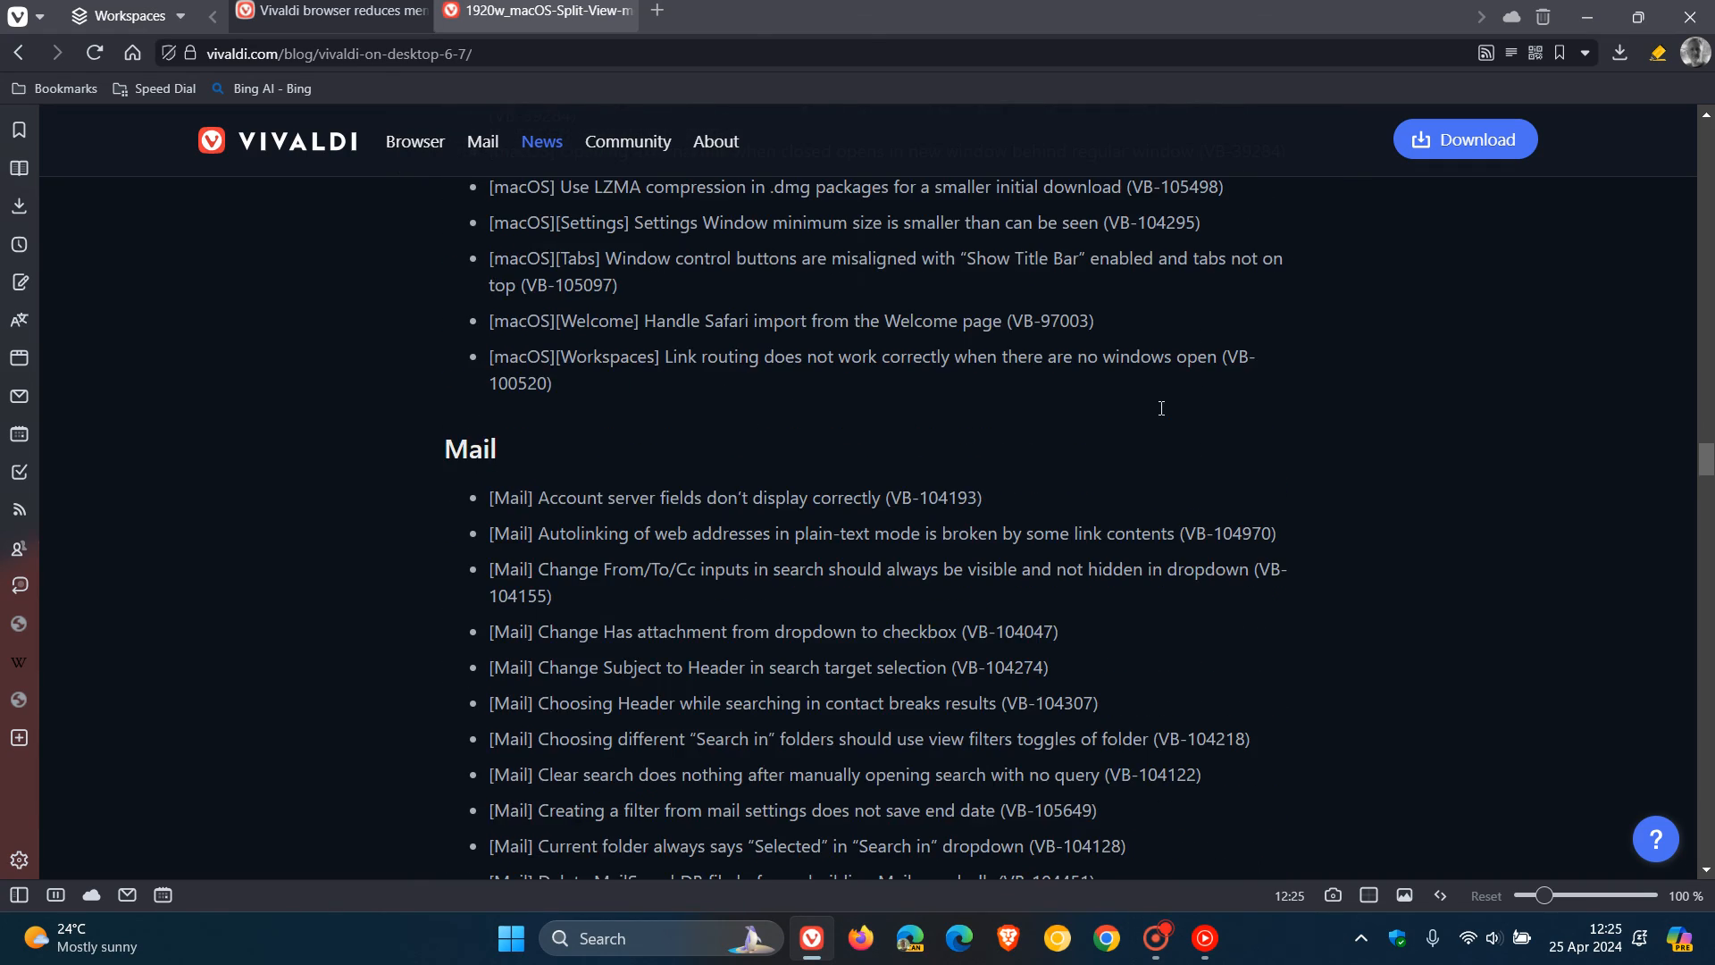
{"action": "scroll", "scroll_direction": "down", "scroll_amount": 3}
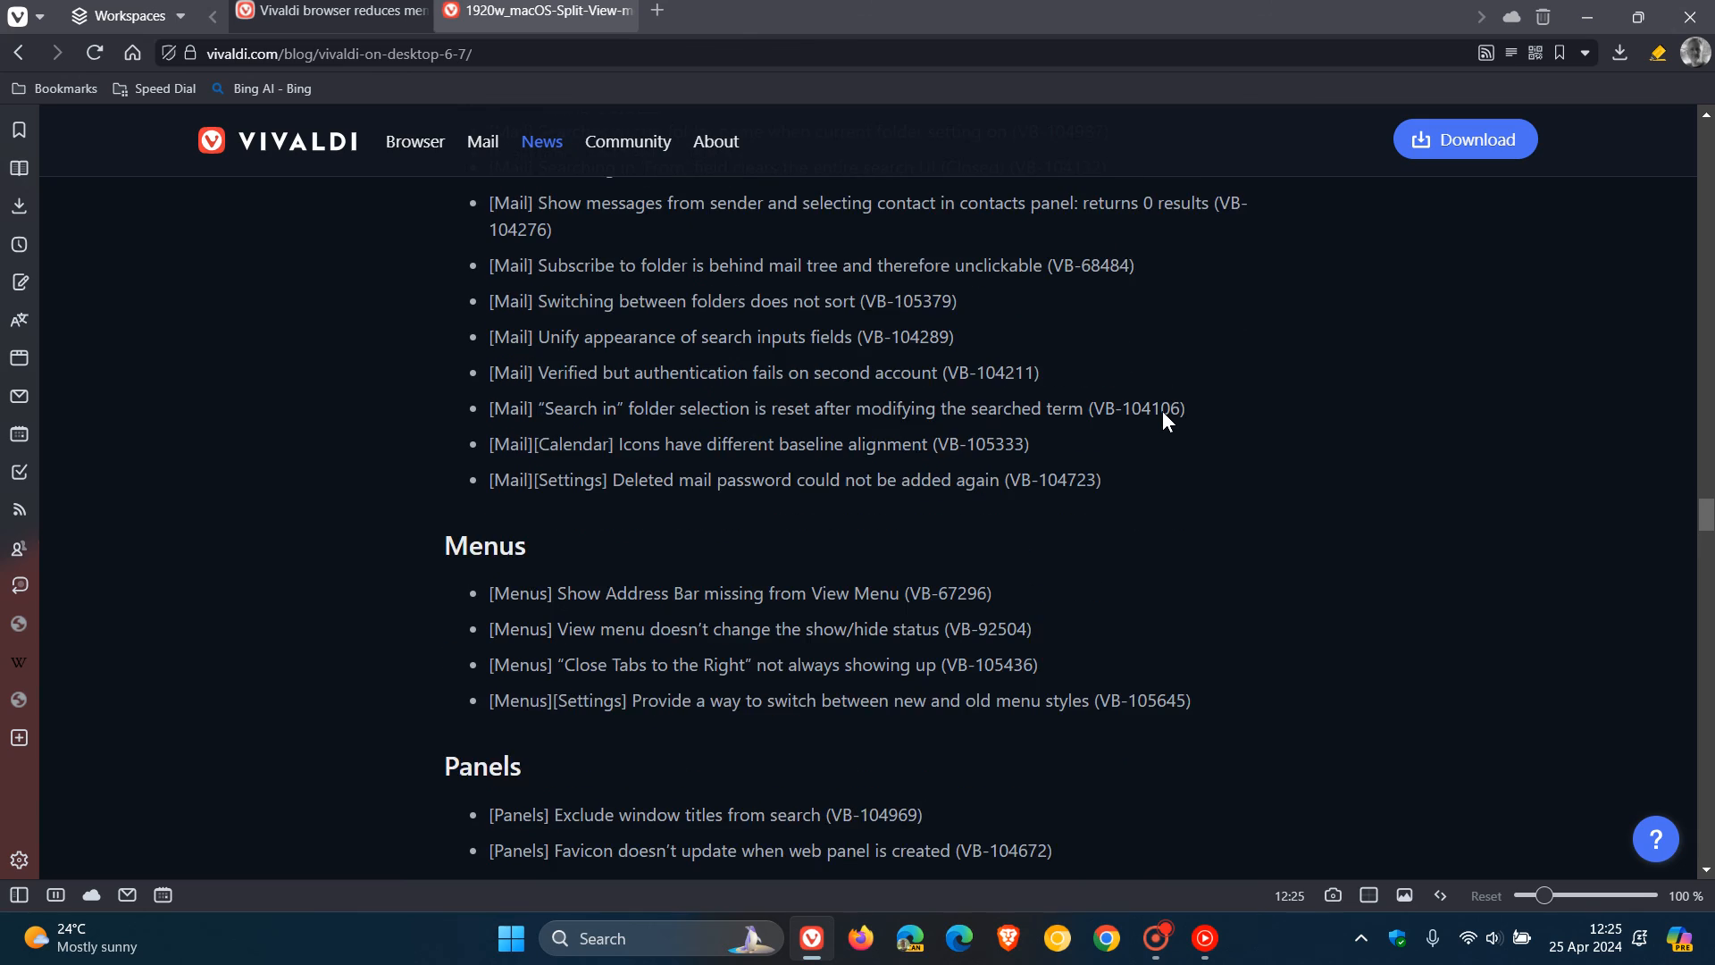
{"action": "scroll", "scroll_direction": "down", "scroll_amount": 3}
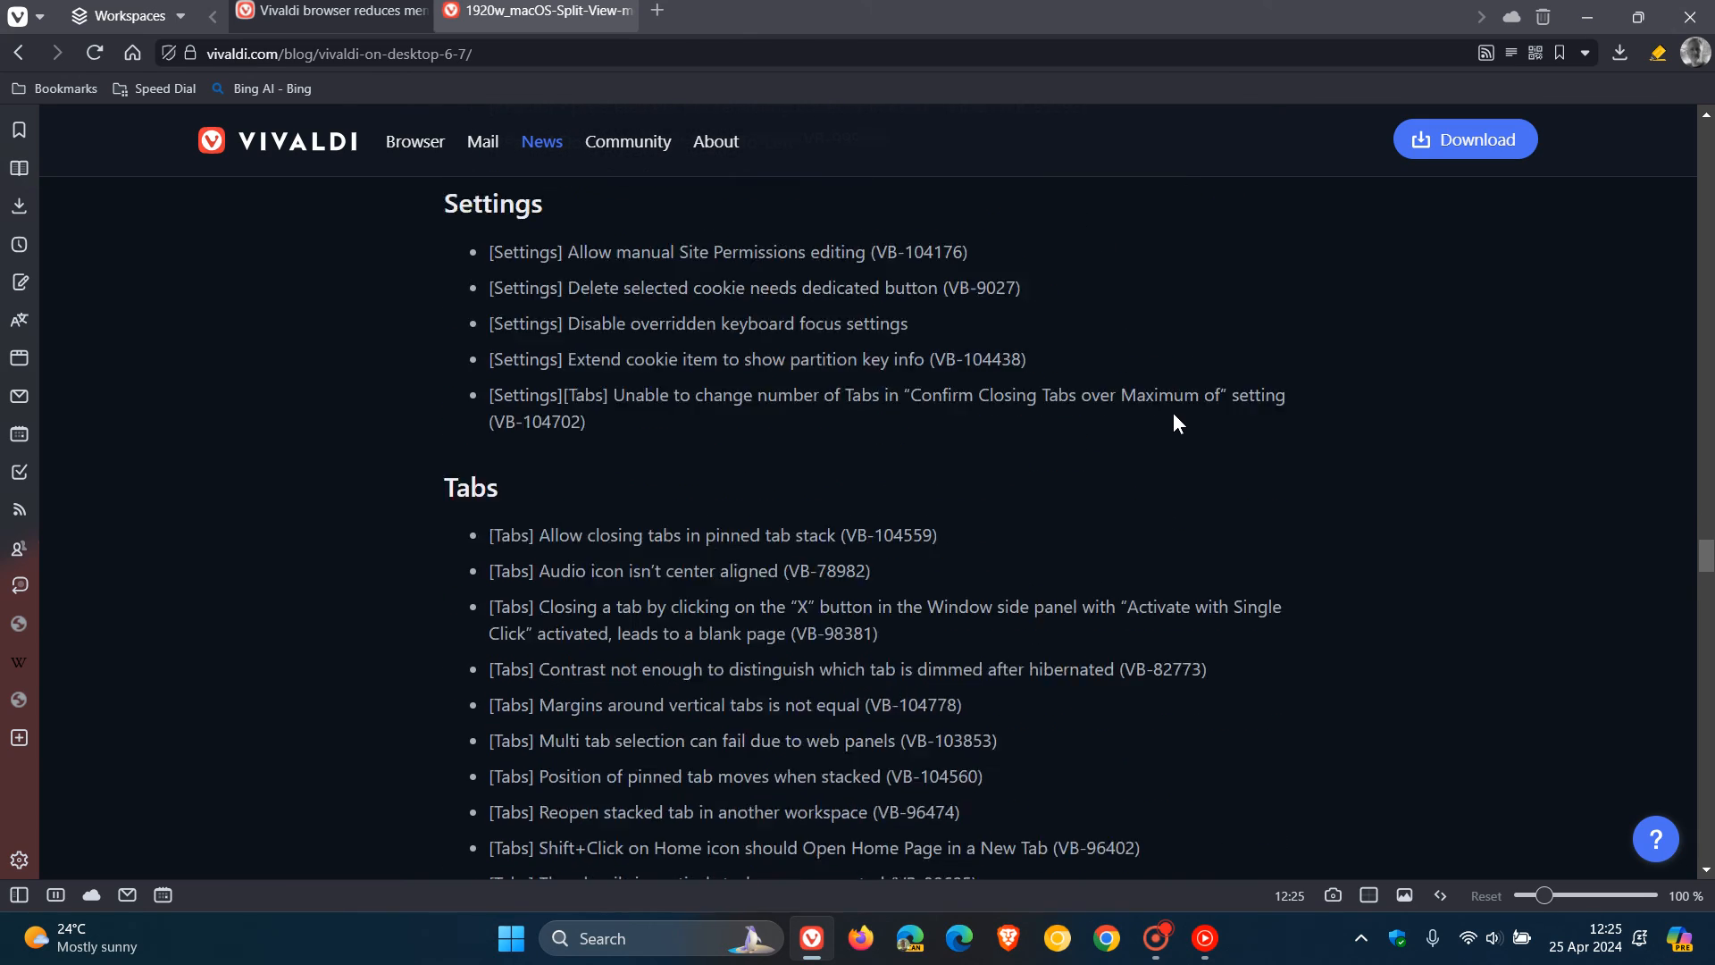
{"action": "scroll", "scroll_direction": "down", "scroll_amount": 3}
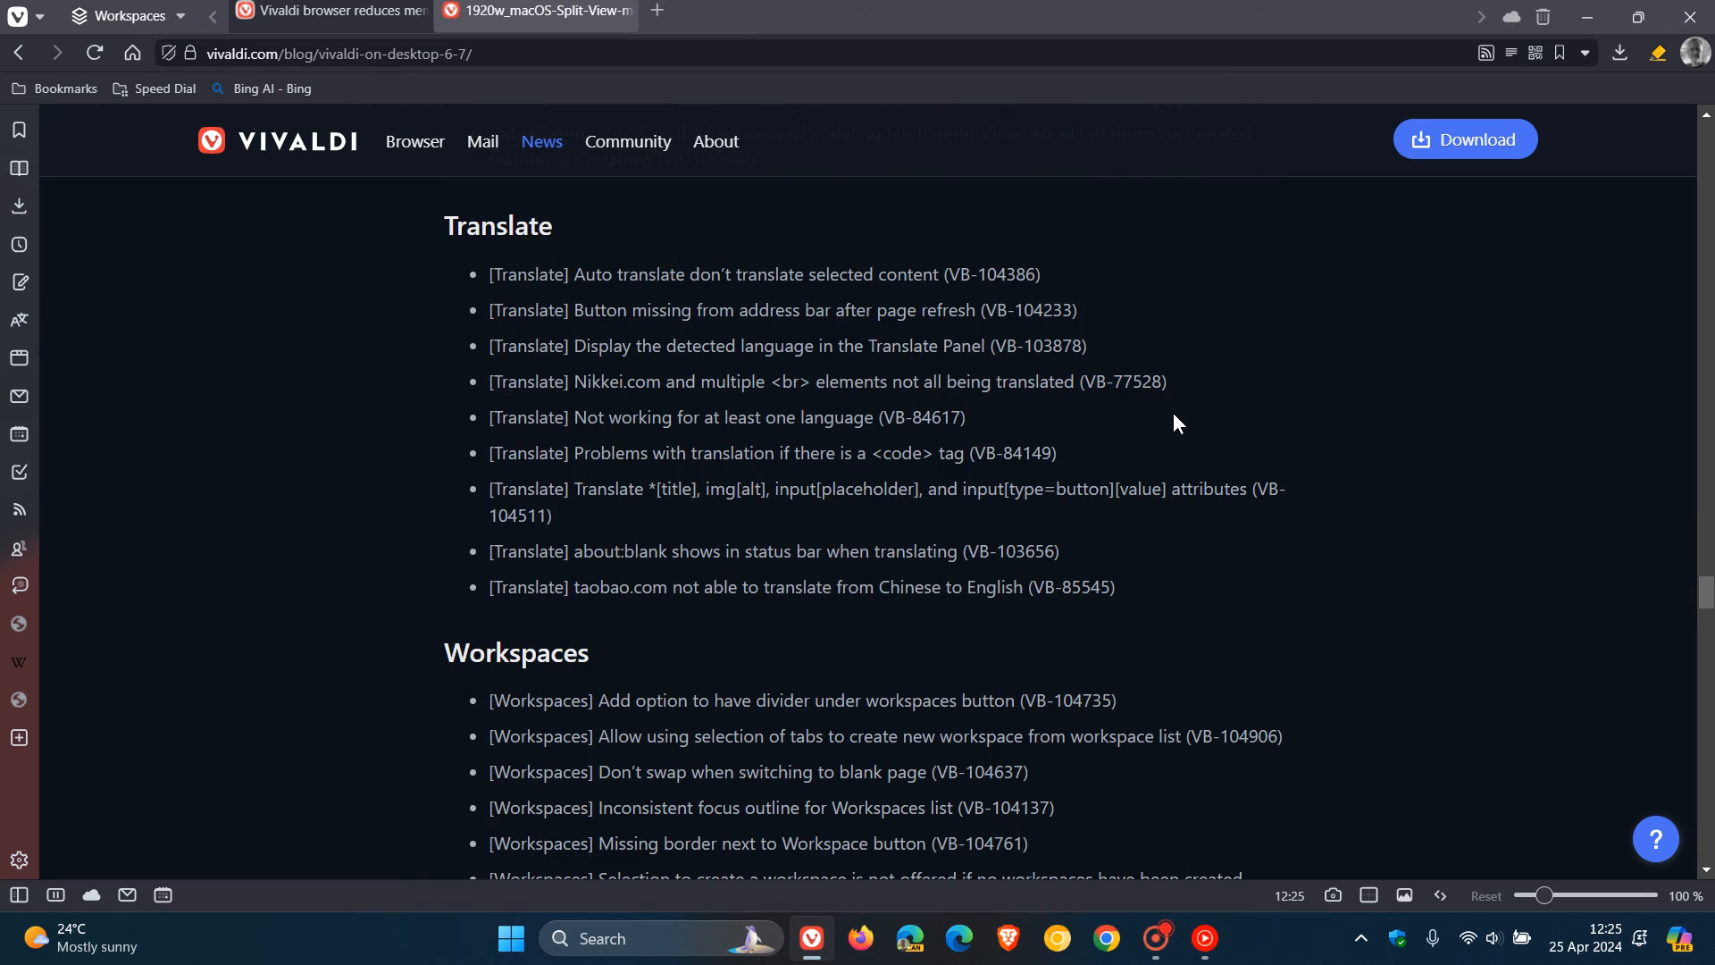
{"action": "scroll", "scroll_direction": "down", "scroll_amount": 3}
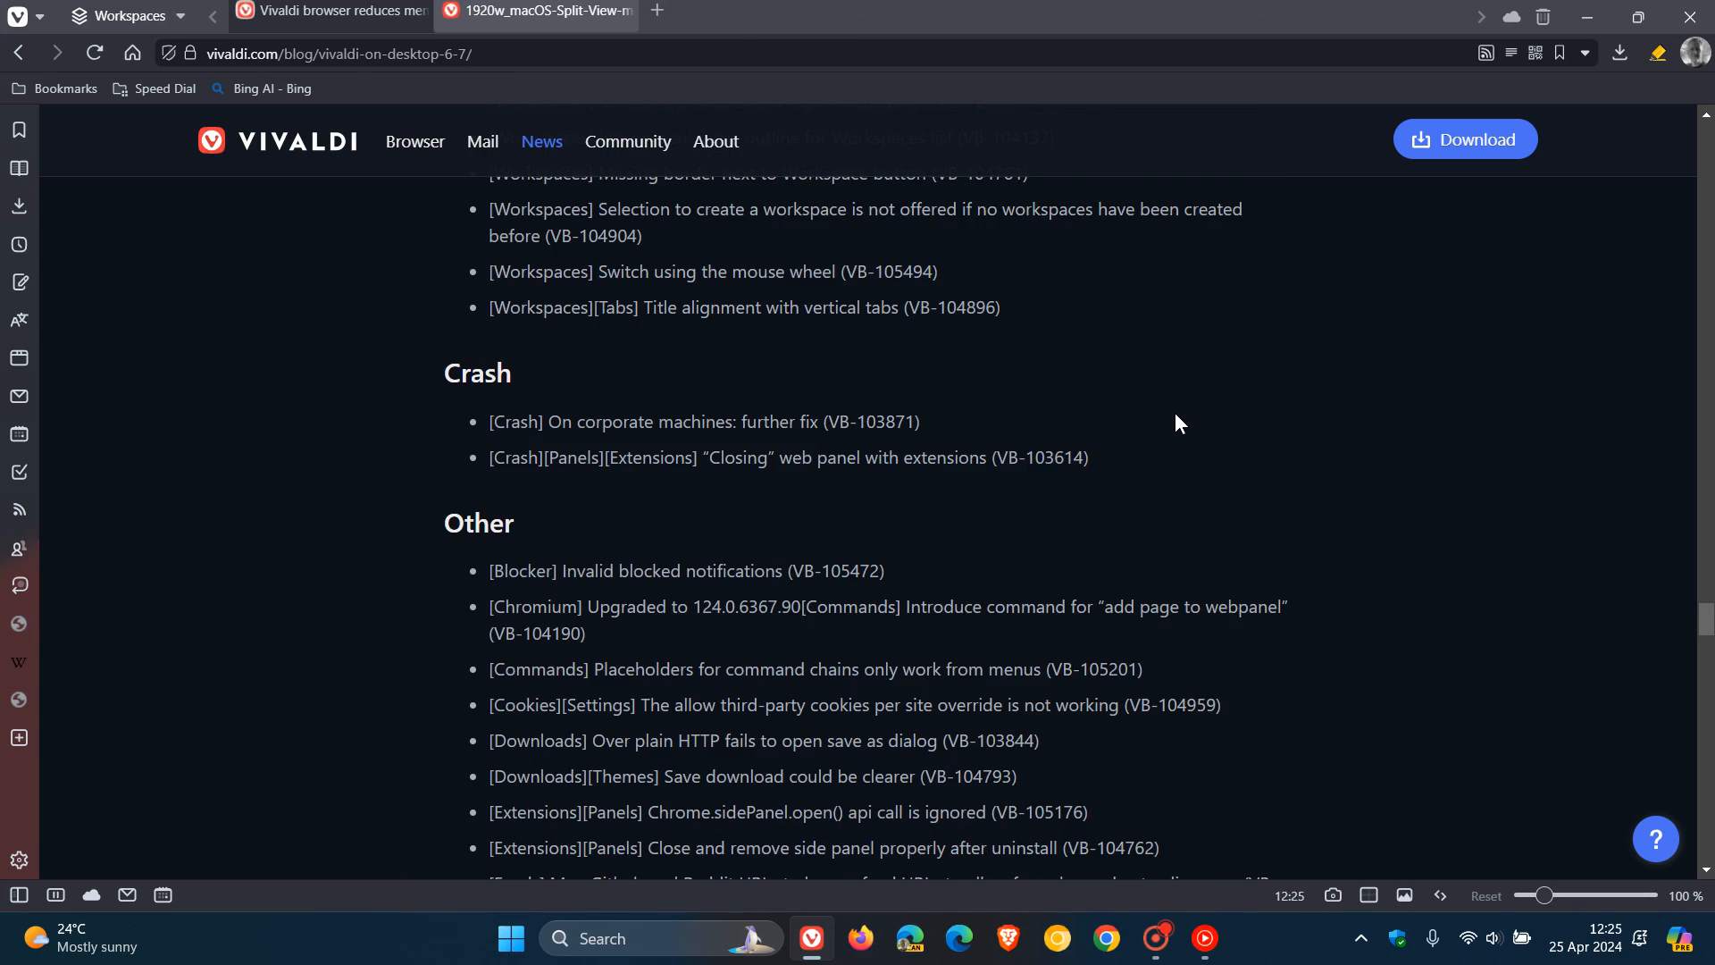
{"action": "scroll", "scroll_direction": "down", "scroll_amount": 3}
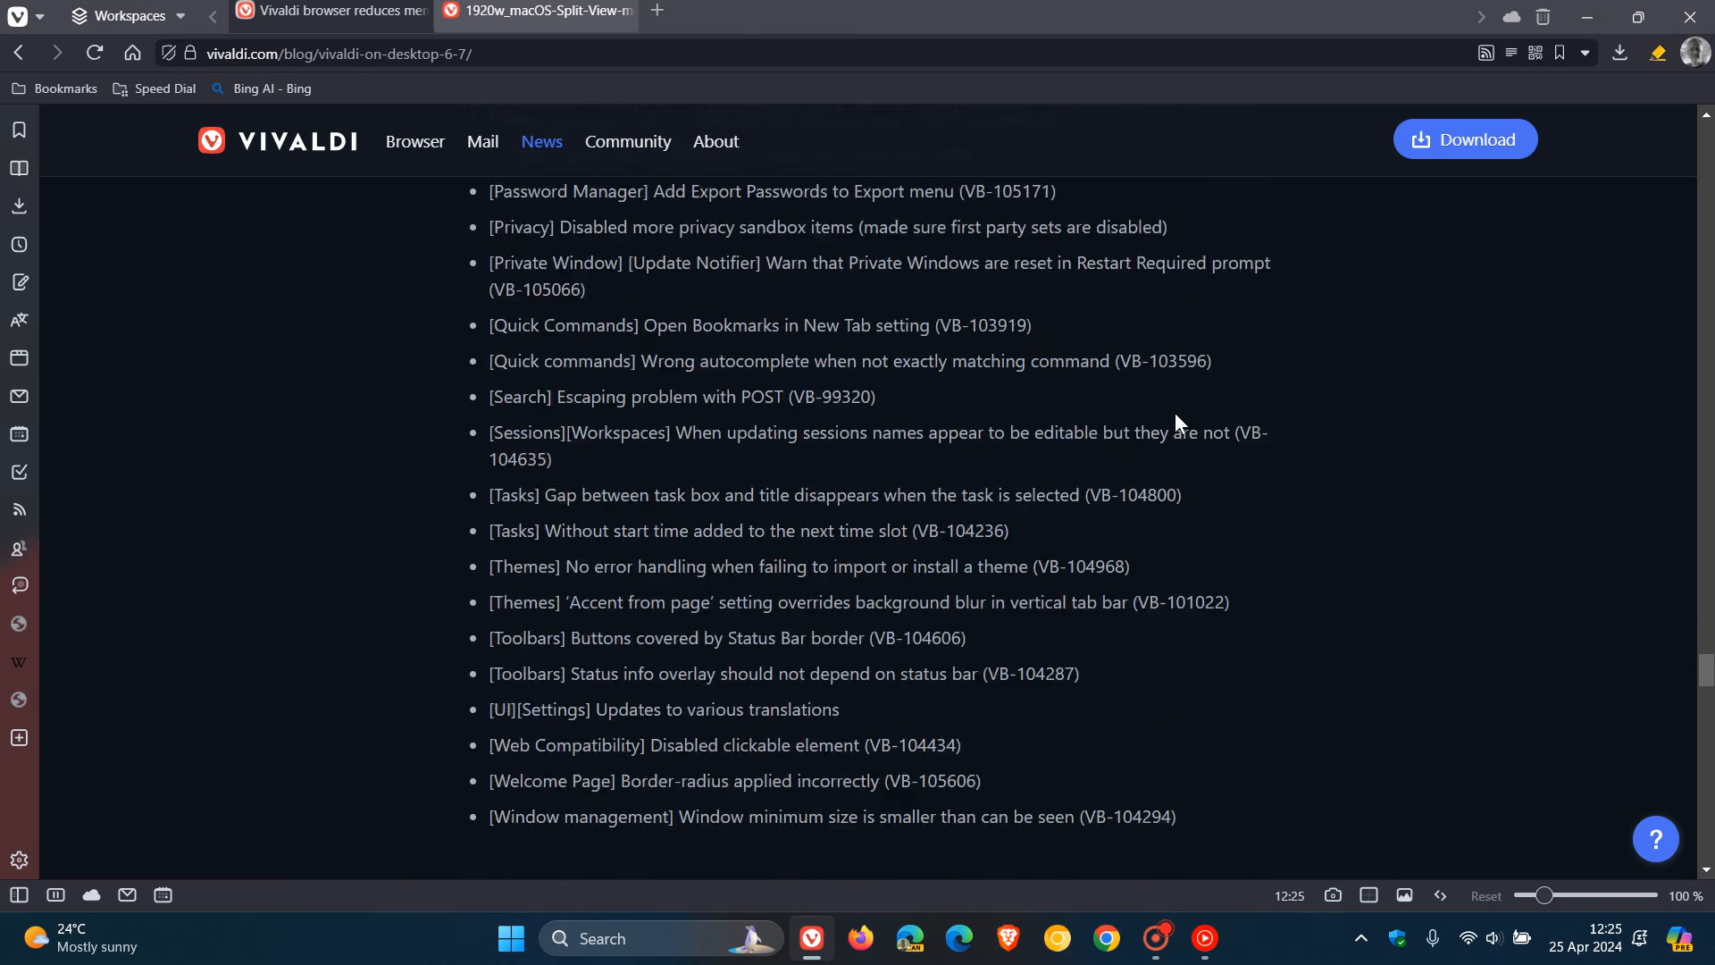
{"action": "scroll", "scroll_direction": "down", "scroll_amount": 3}
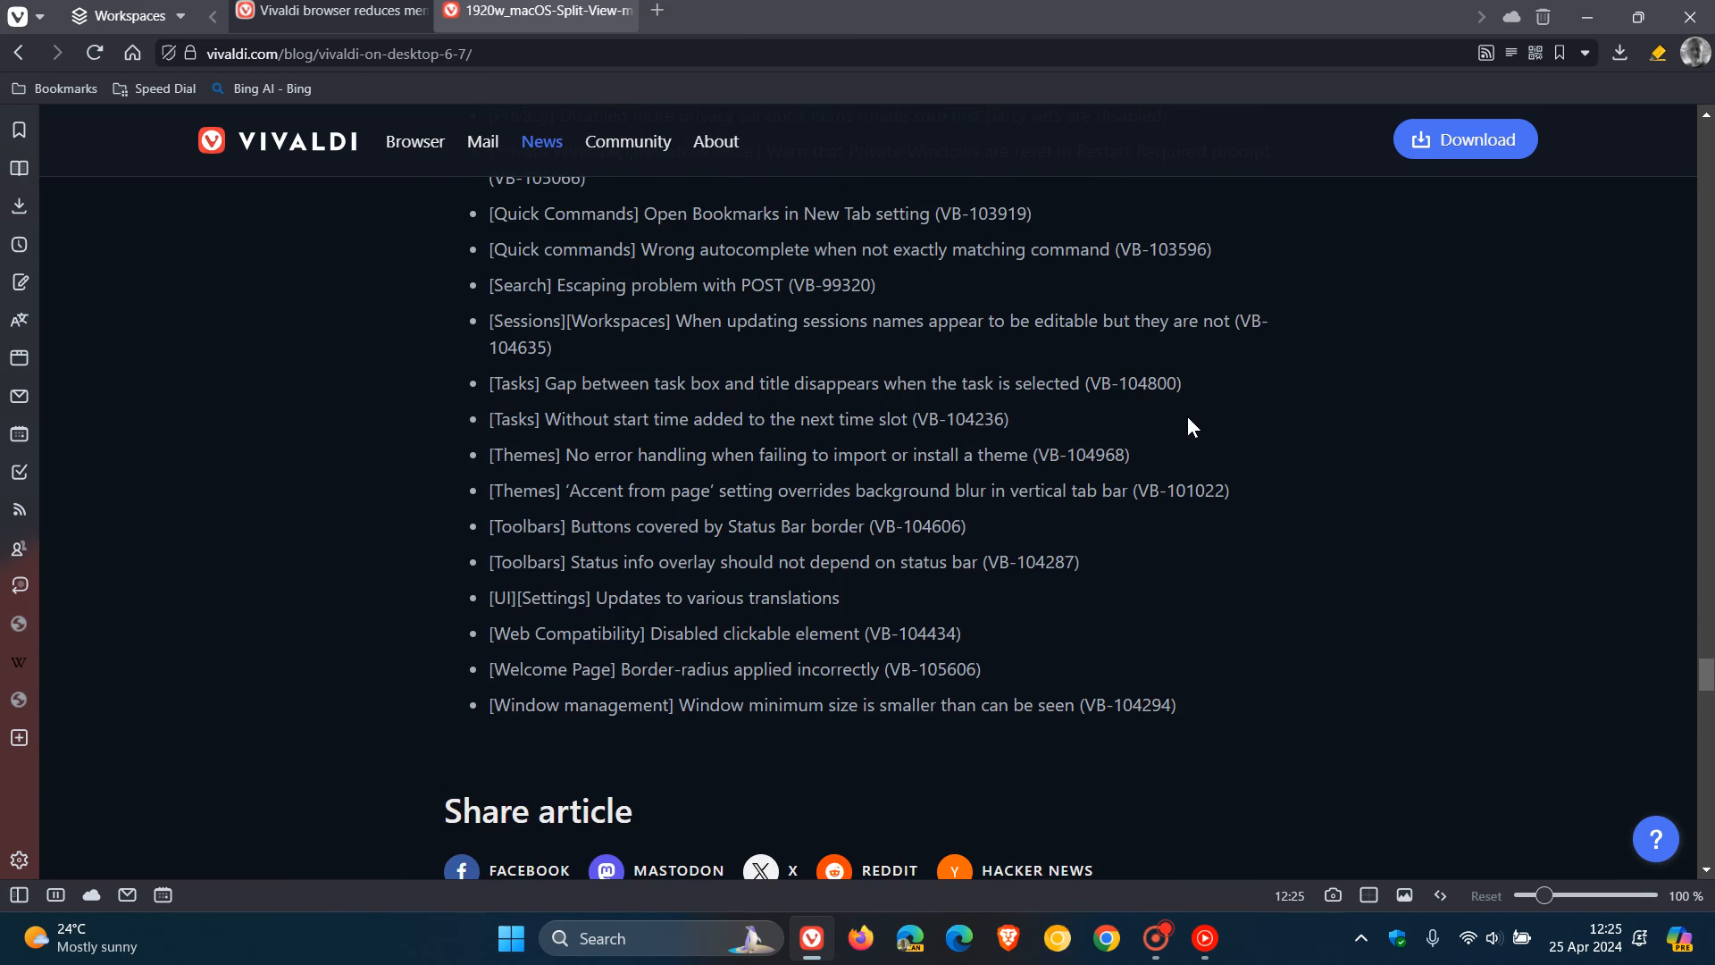
{"action": "scroll", "scroll_direction": "down", "scroll_amount": 3}
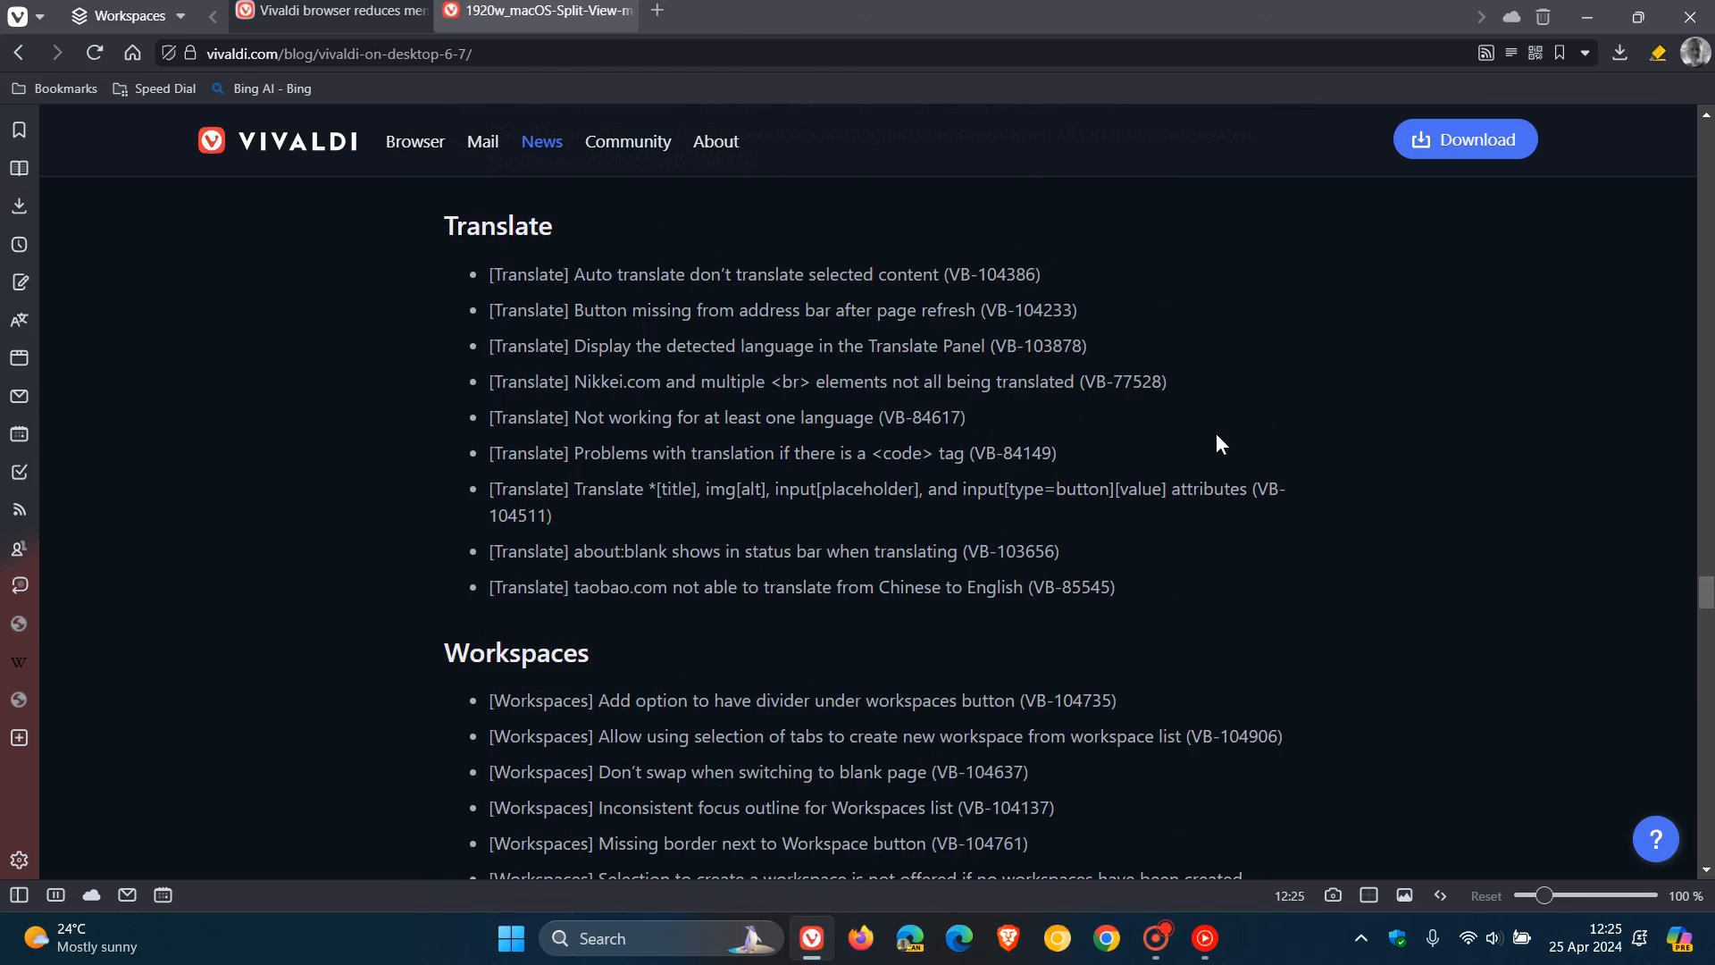
{"action": "scroll", "scroll_direction": "down", "scroll_amount": 3}
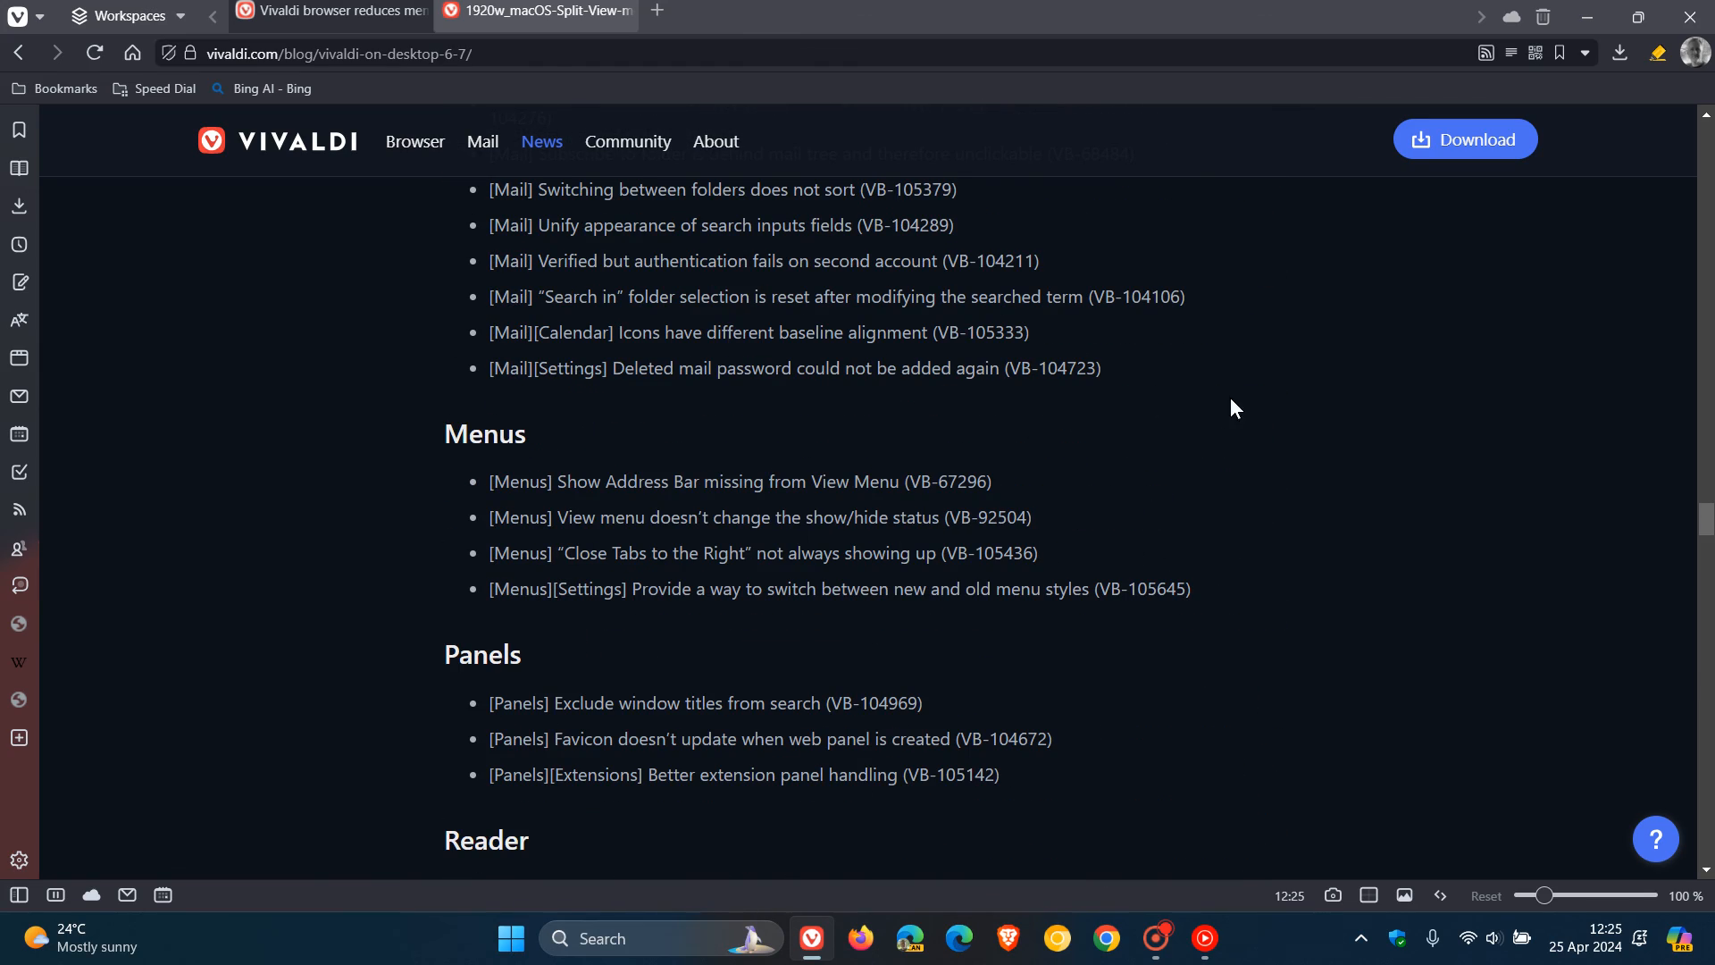